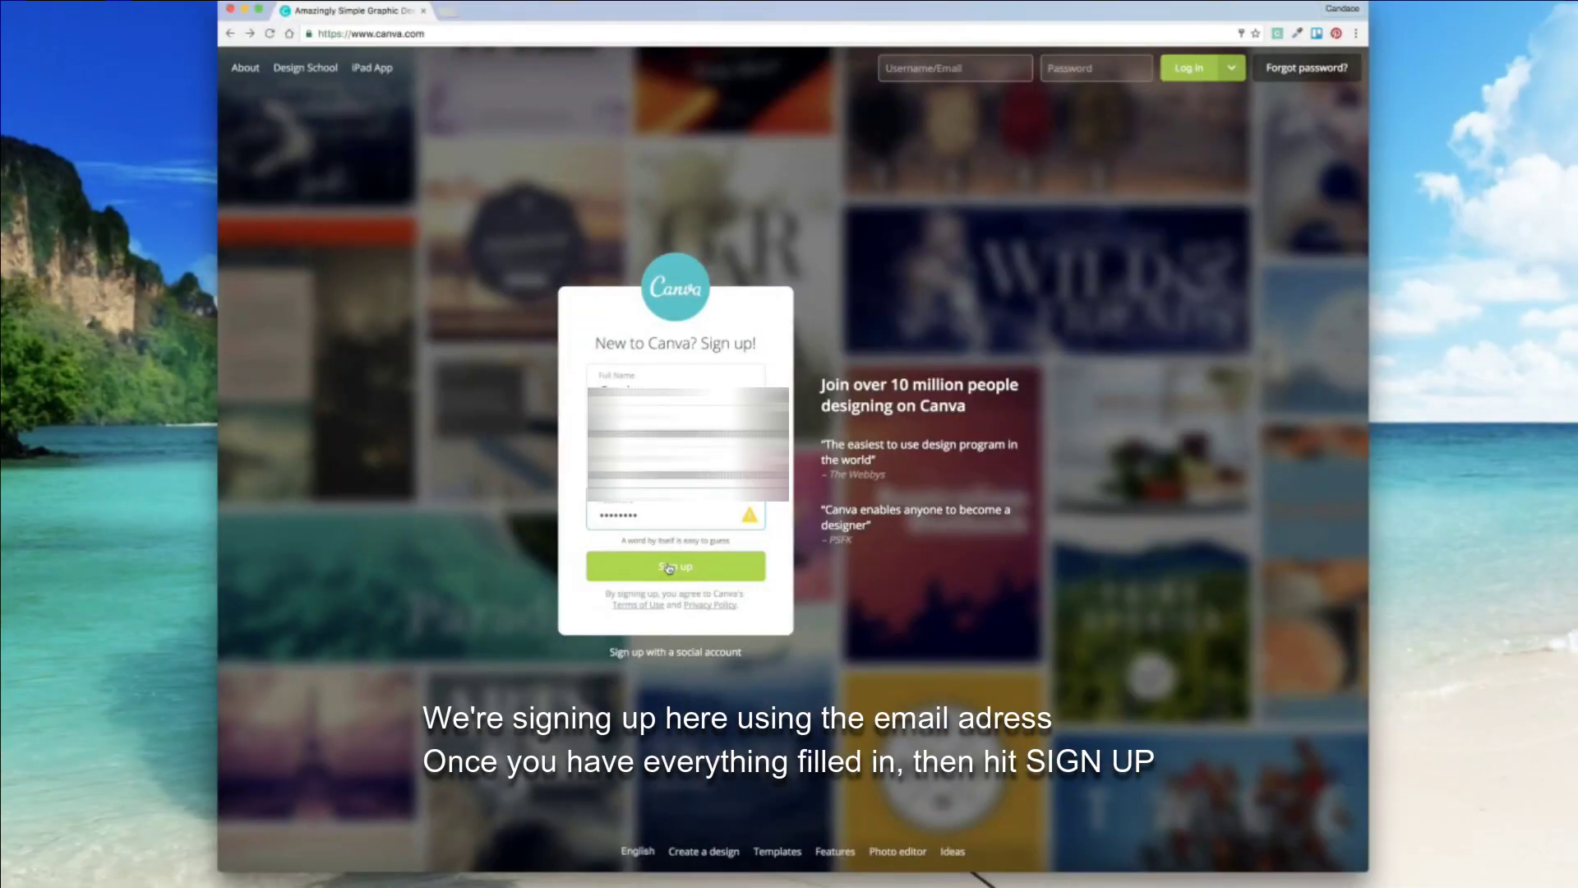
- Submit the sign-up form to create the new Canva account and reach the home dashboard
click(674, 564)
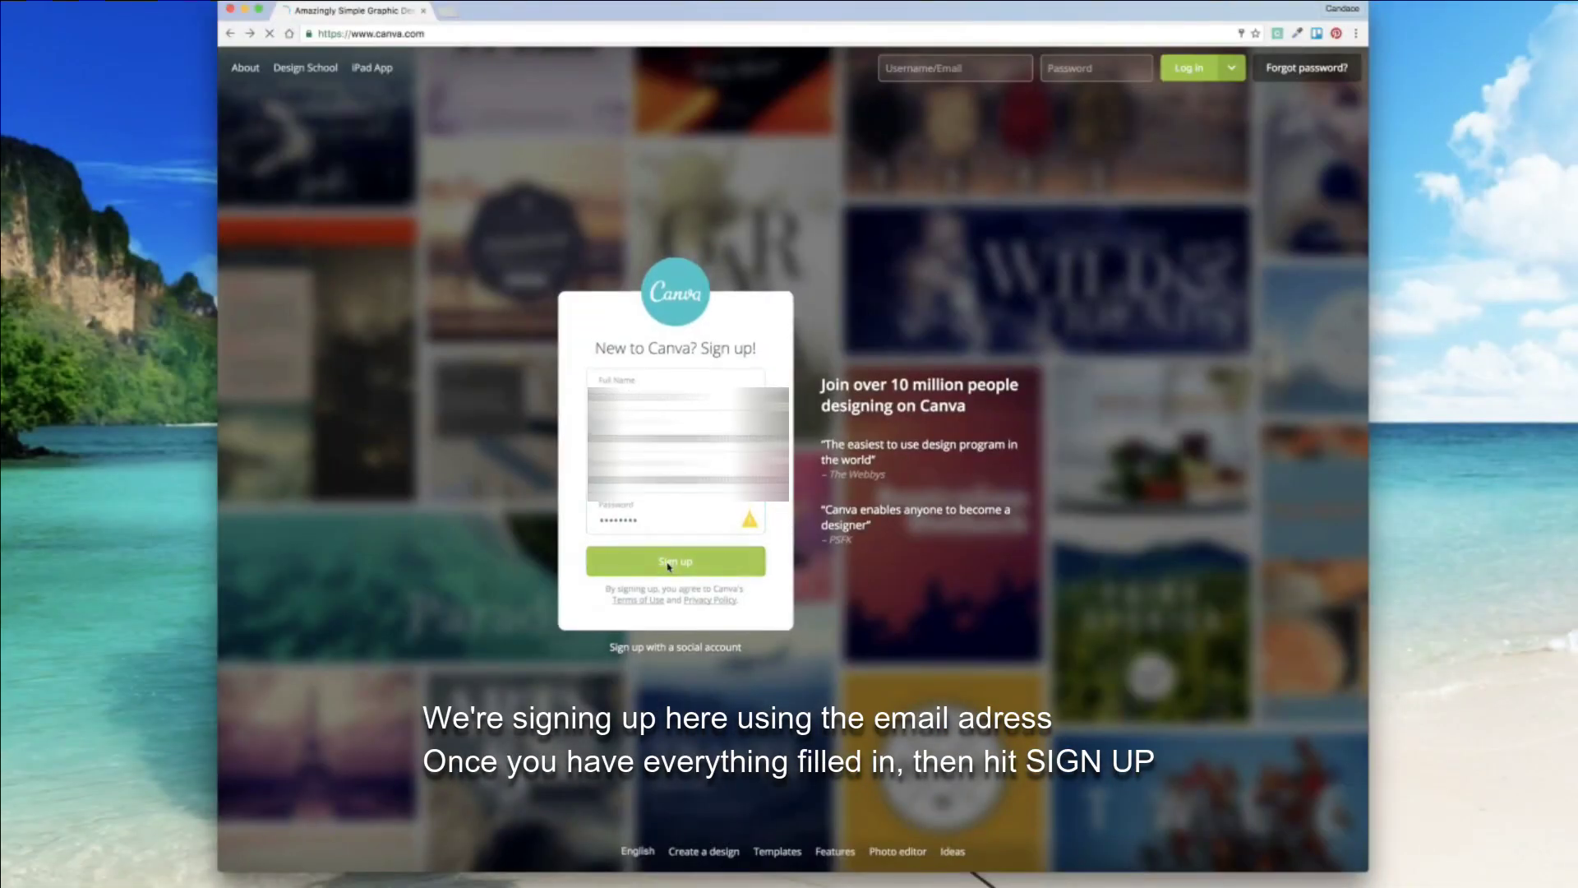
click(674, 562)
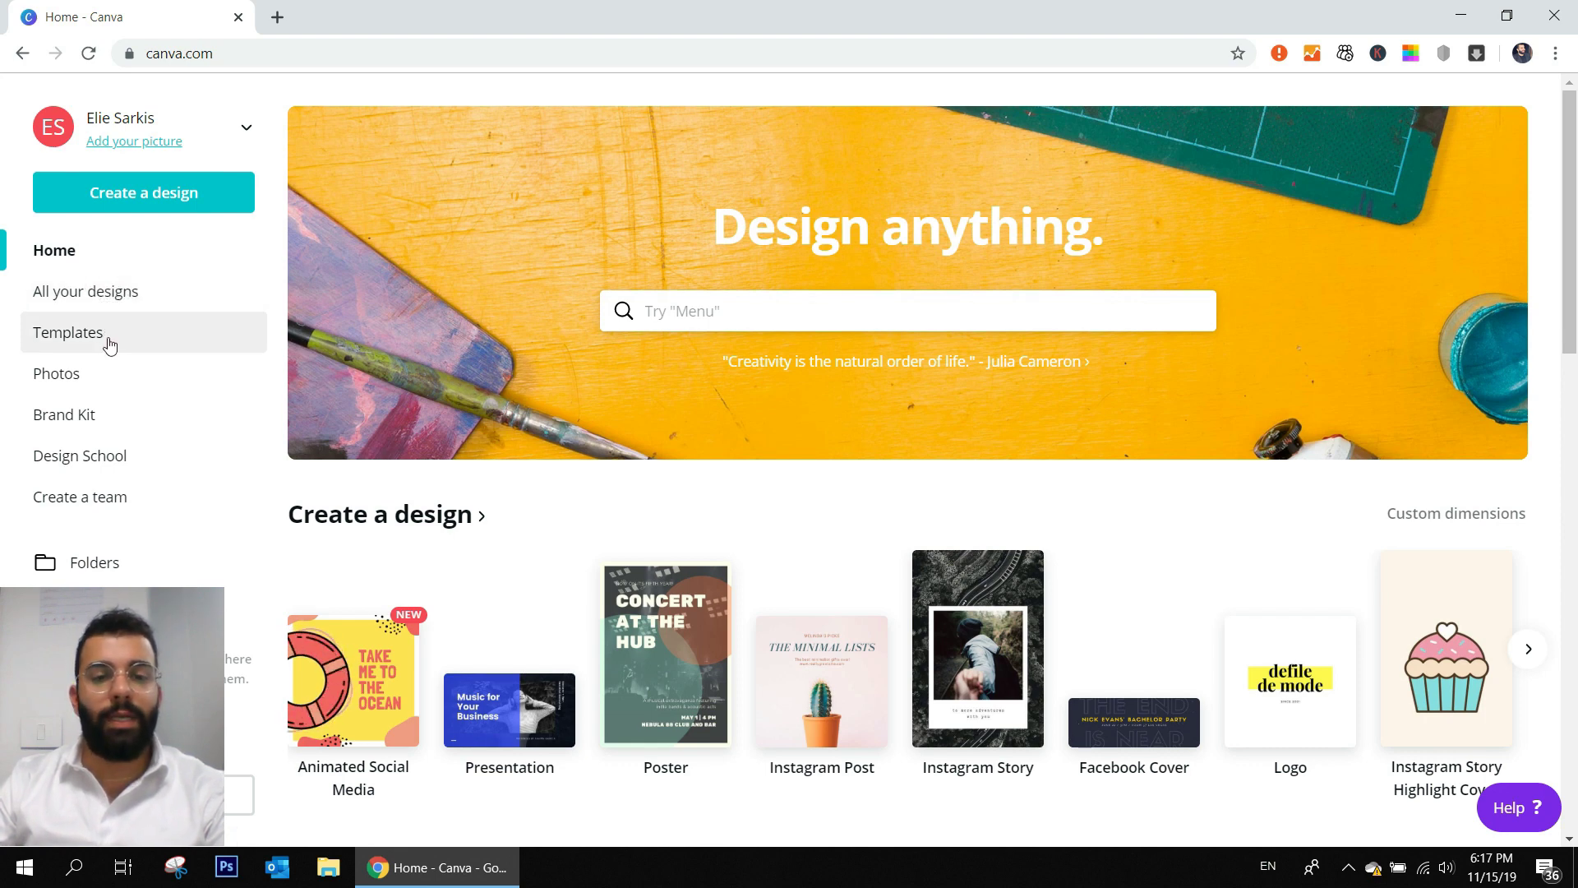
mouse_move(1387, 730)
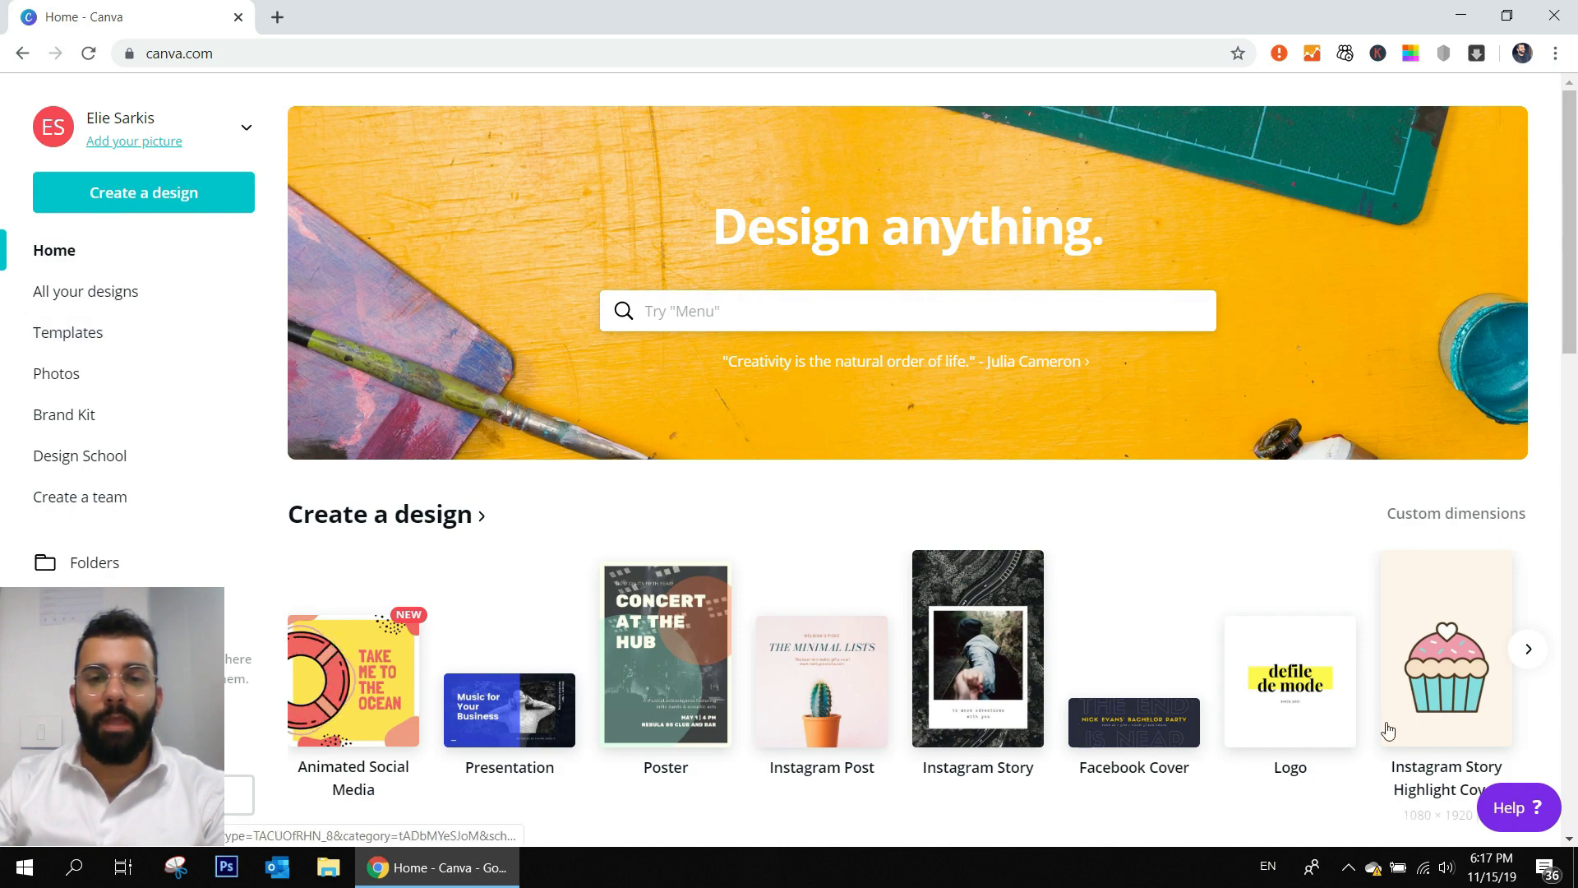
scroll(down, 3)
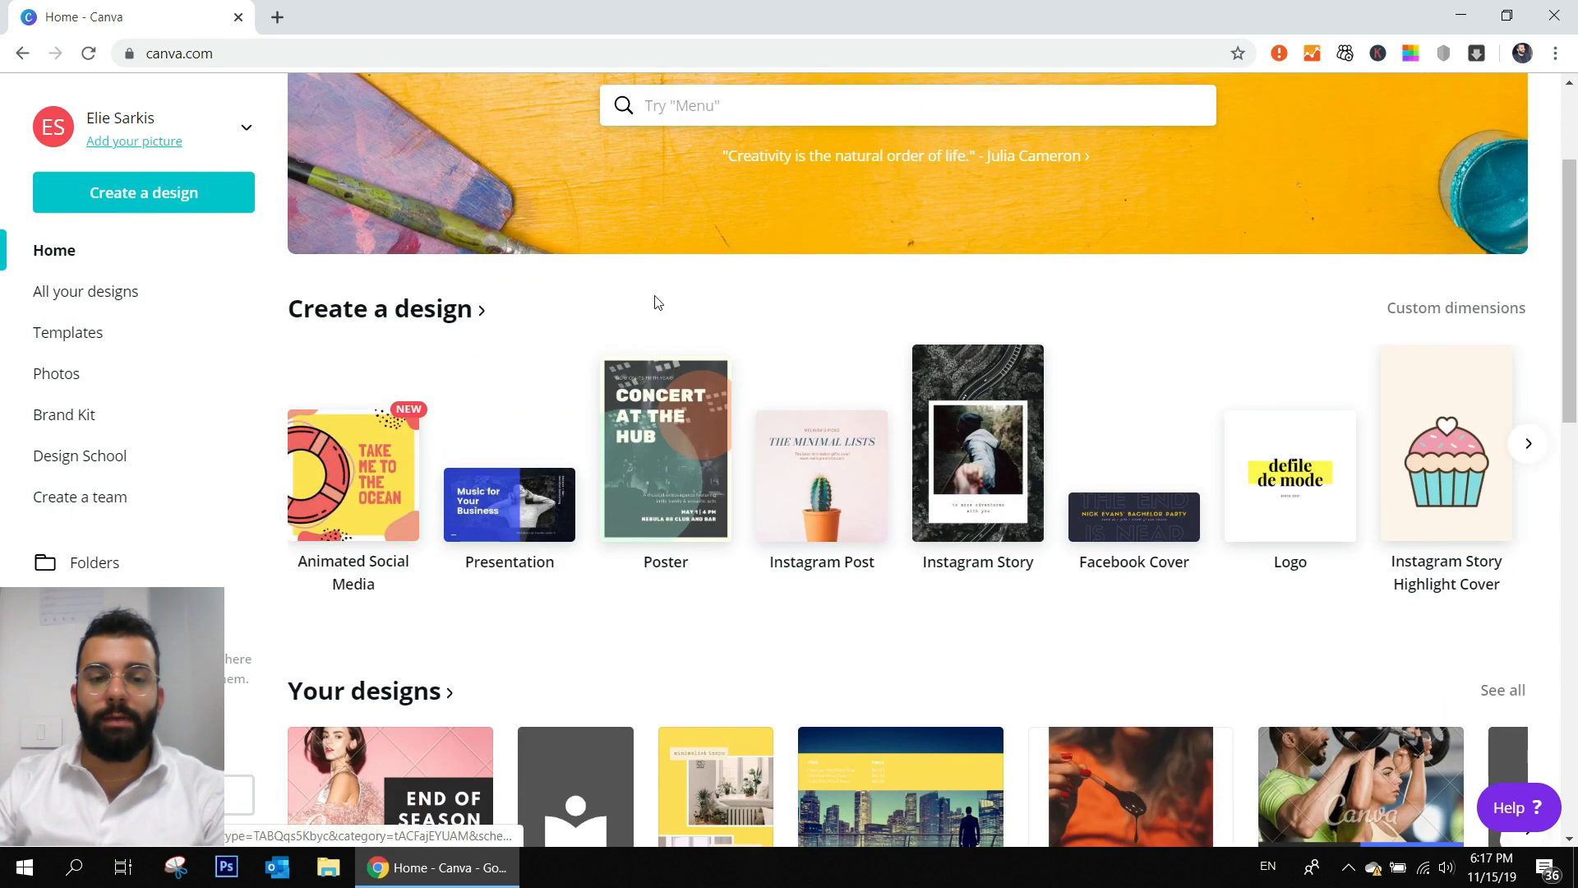
scroll(down, 3)
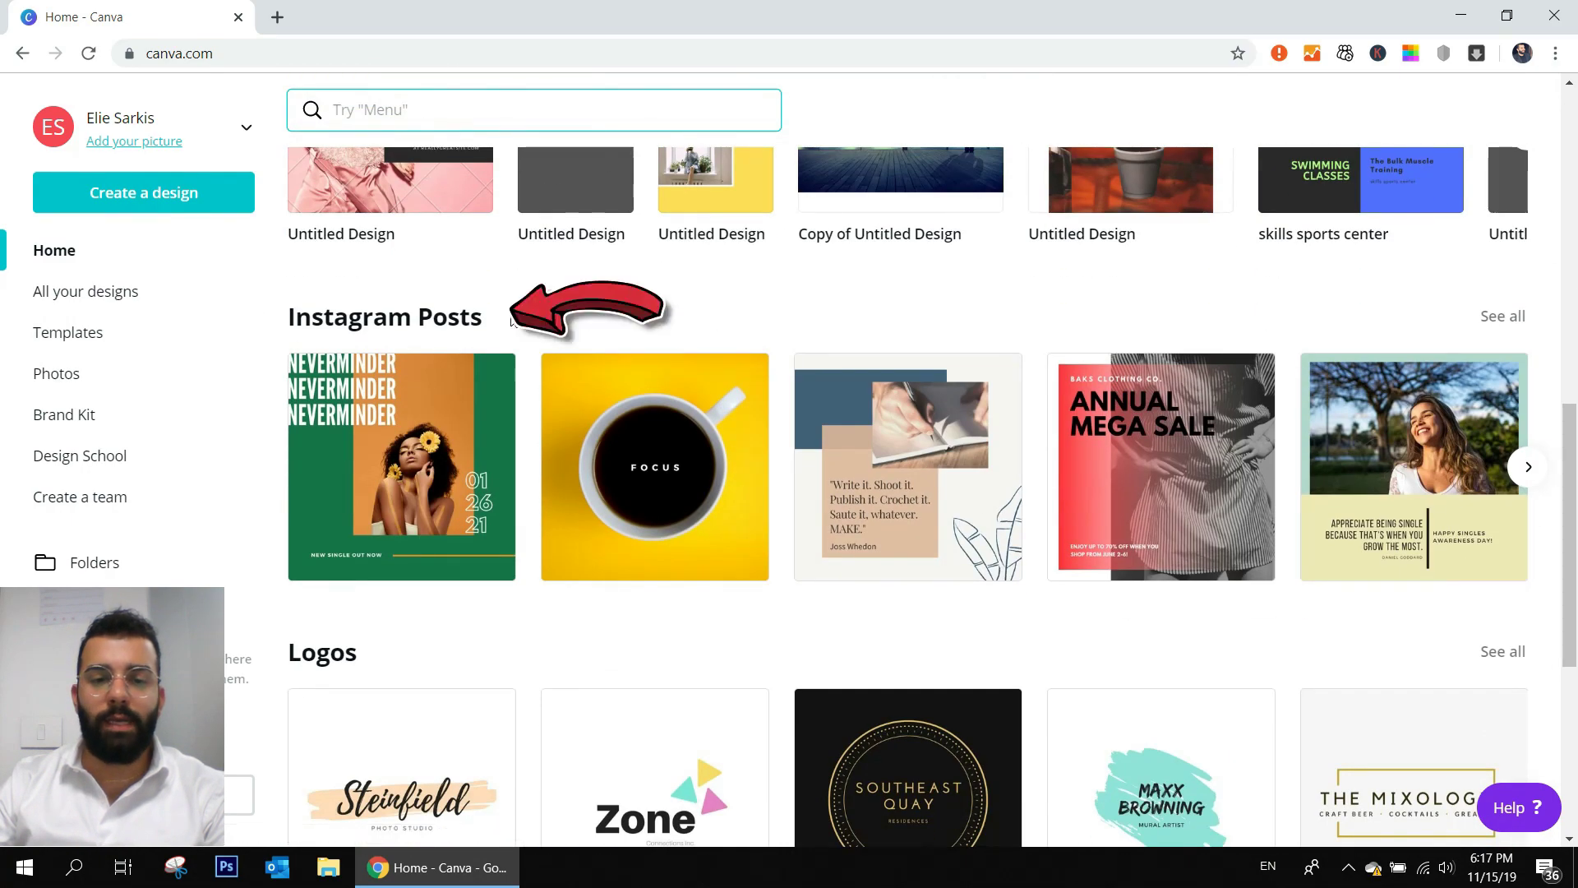
scroll(down, 3)
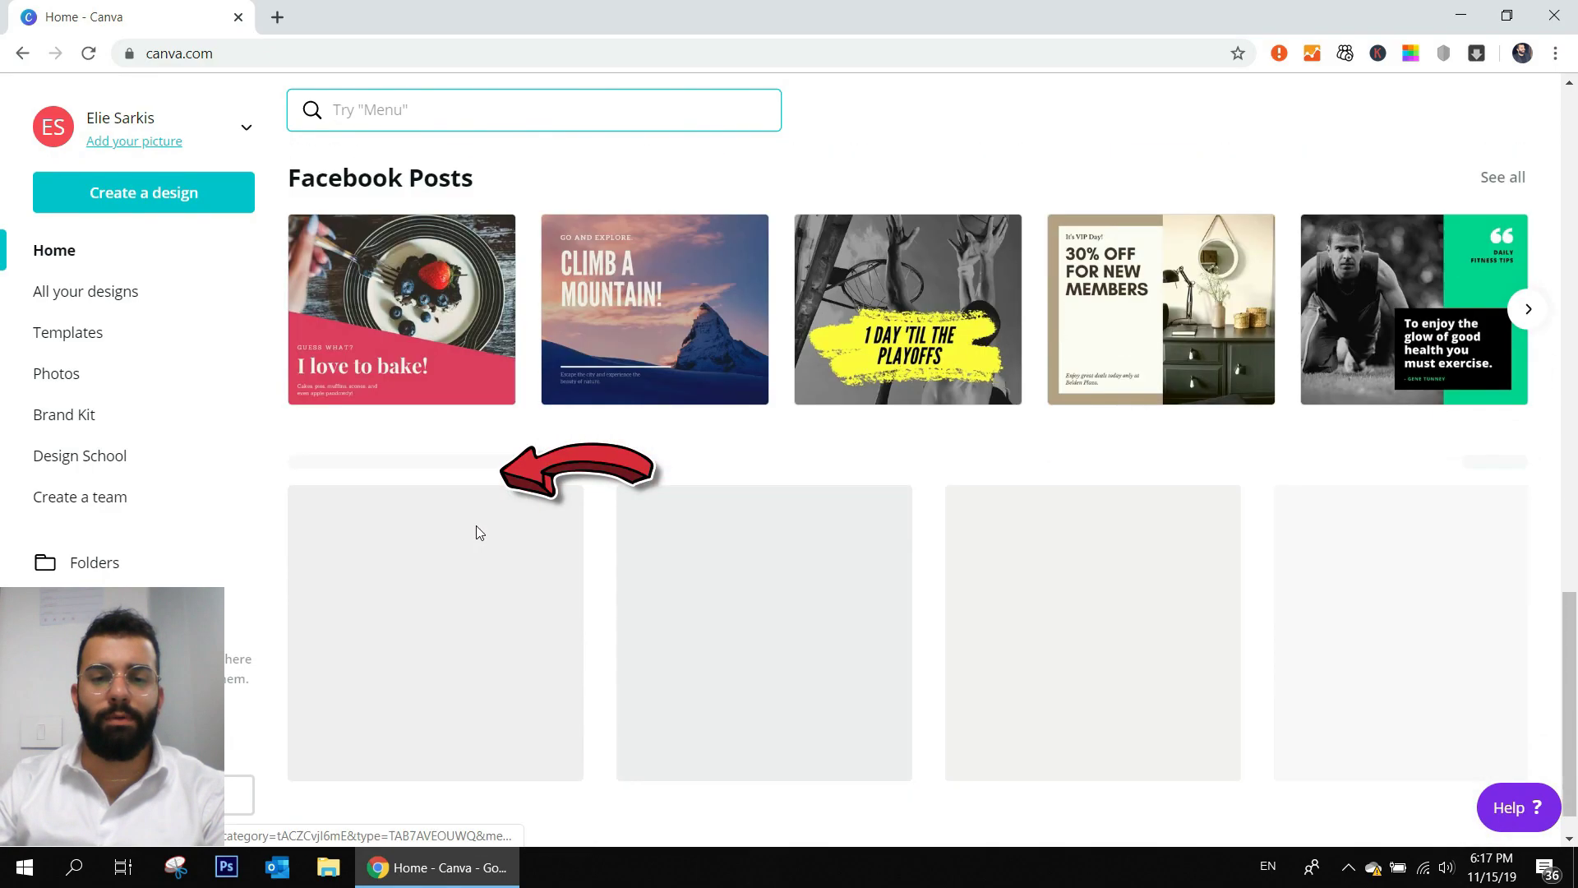
scroll(down, 3)
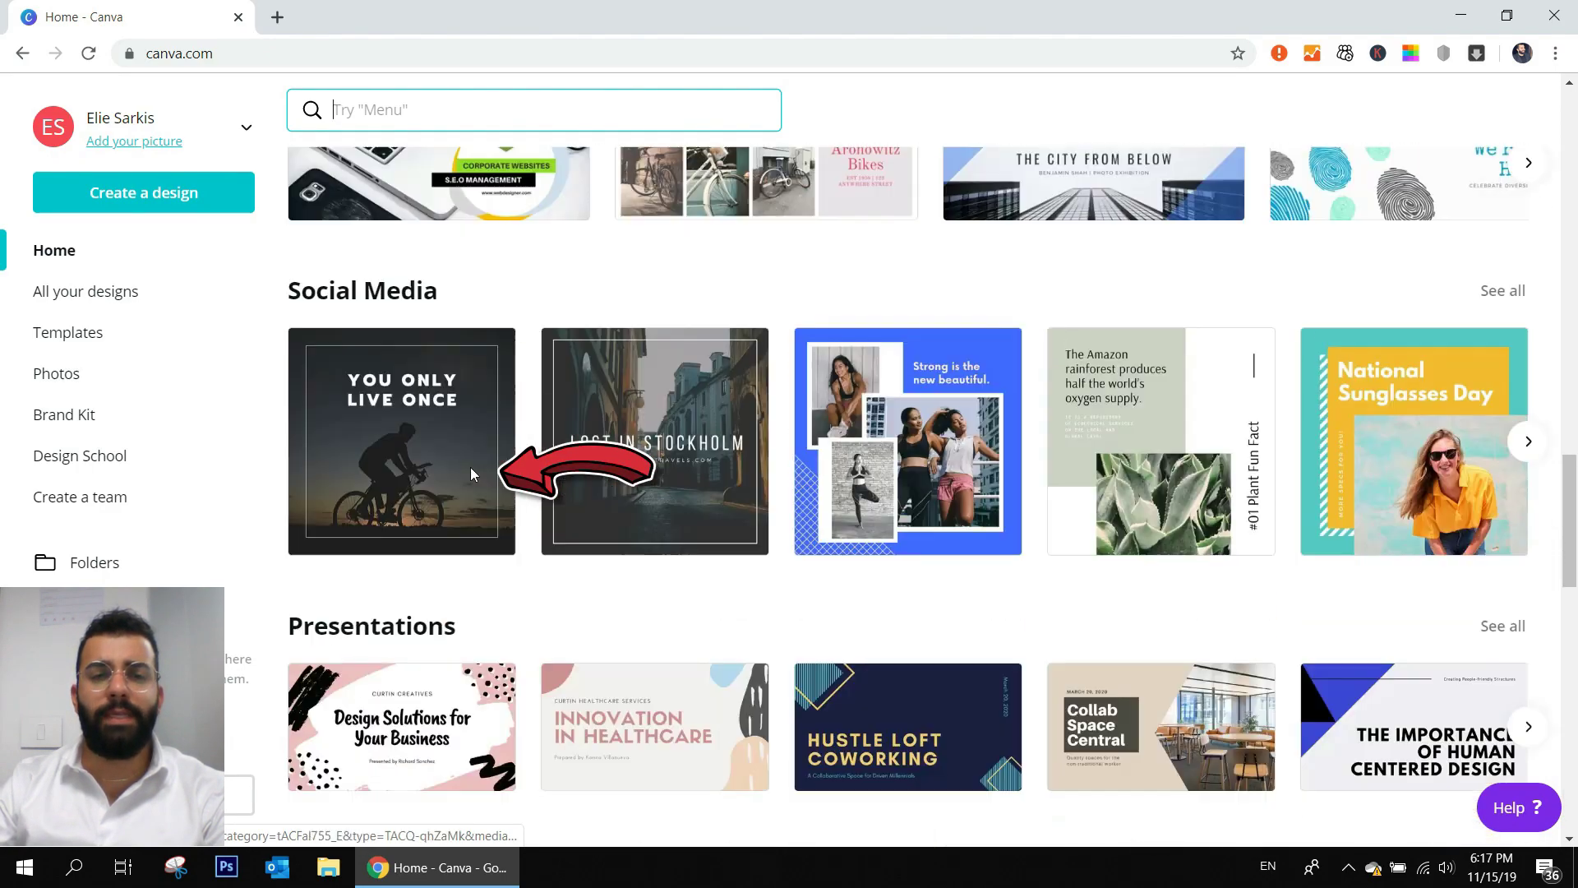
scroll(down, 3)
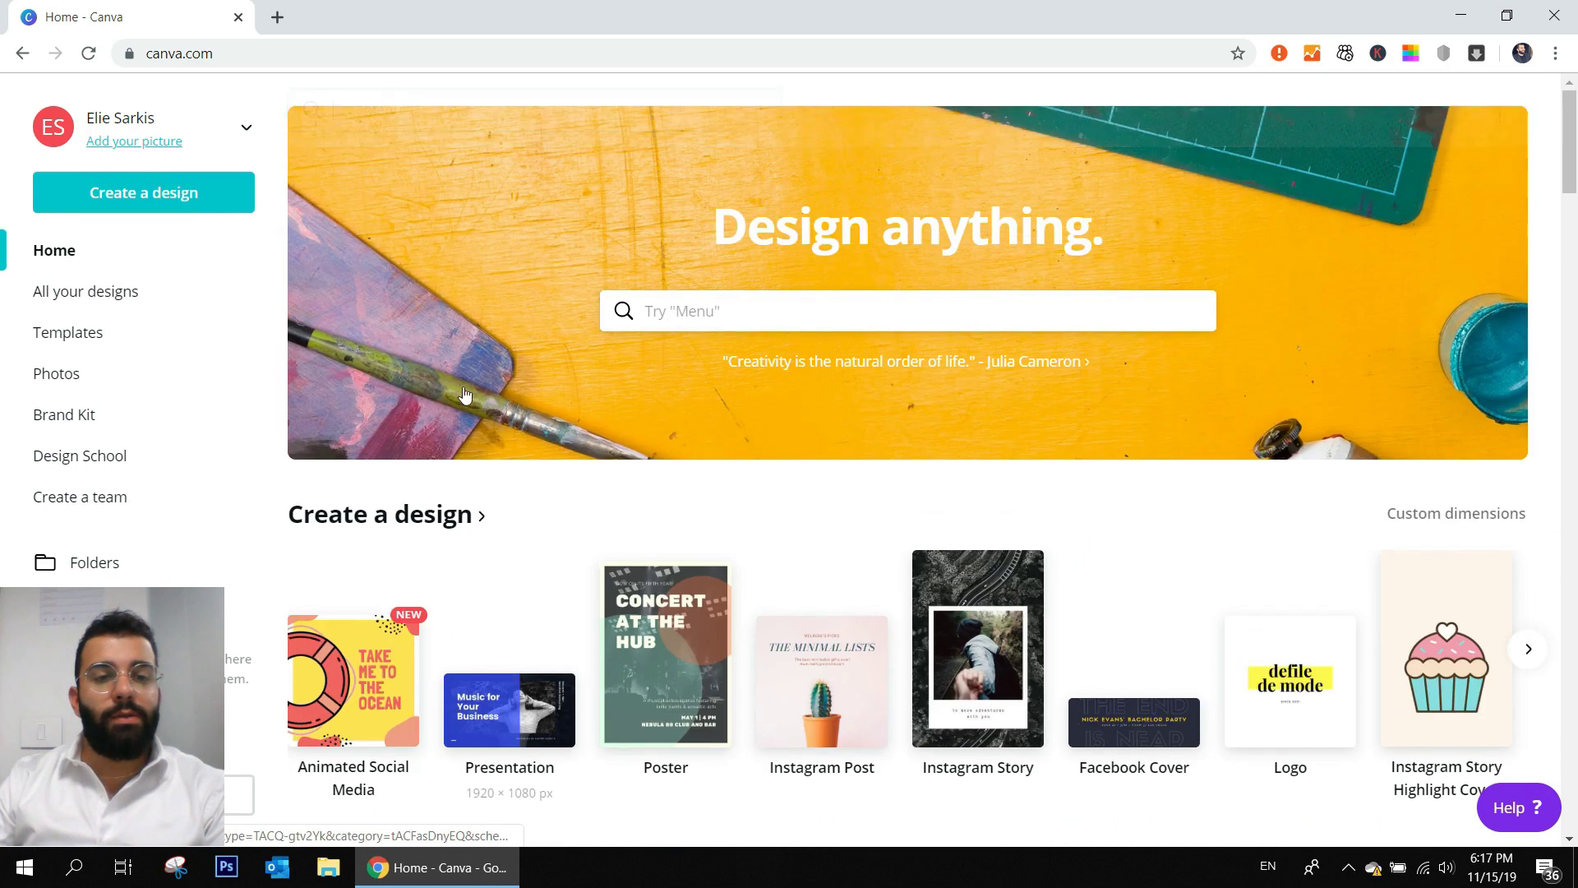
- From the templates gallery, open a blank Instagram Post design in a new tab via the link options
click(70, 332)
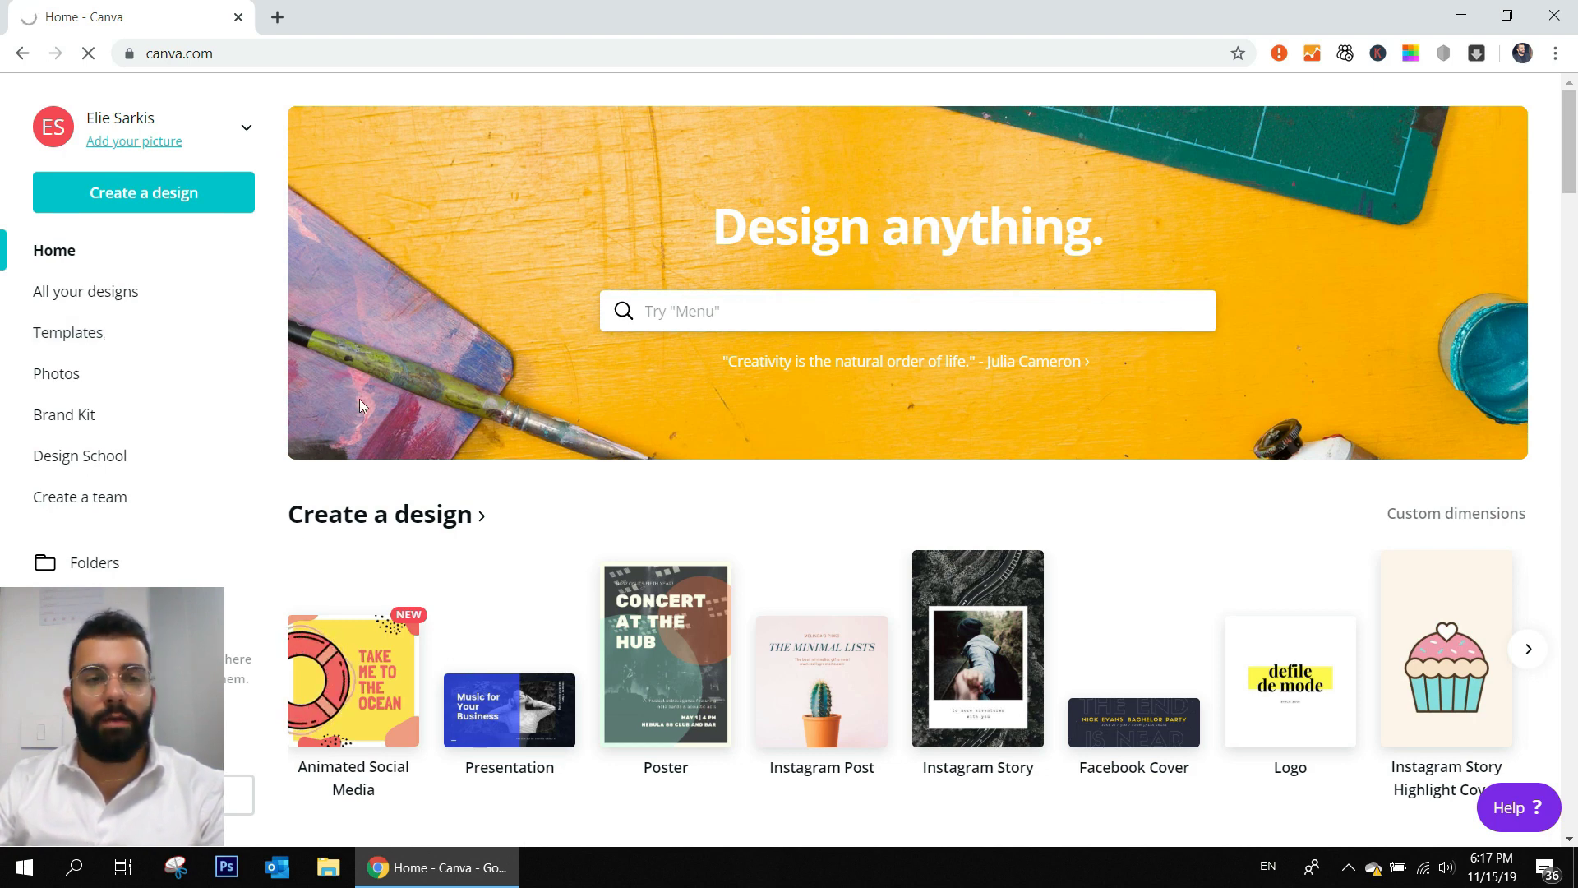
mouse_move(539, 529)
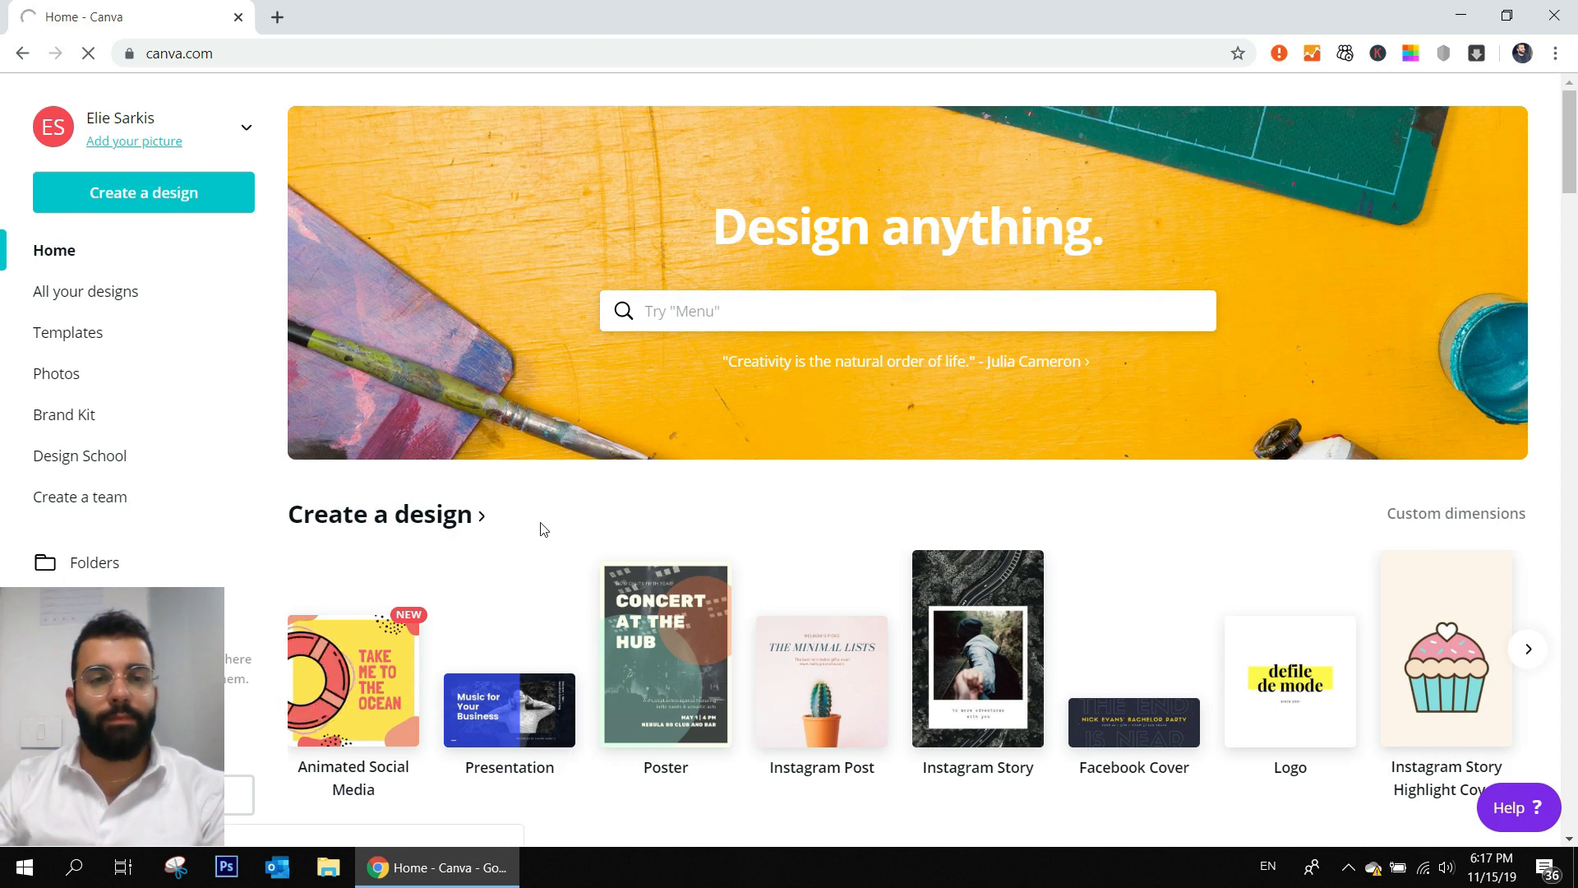
right_click(821, 683)
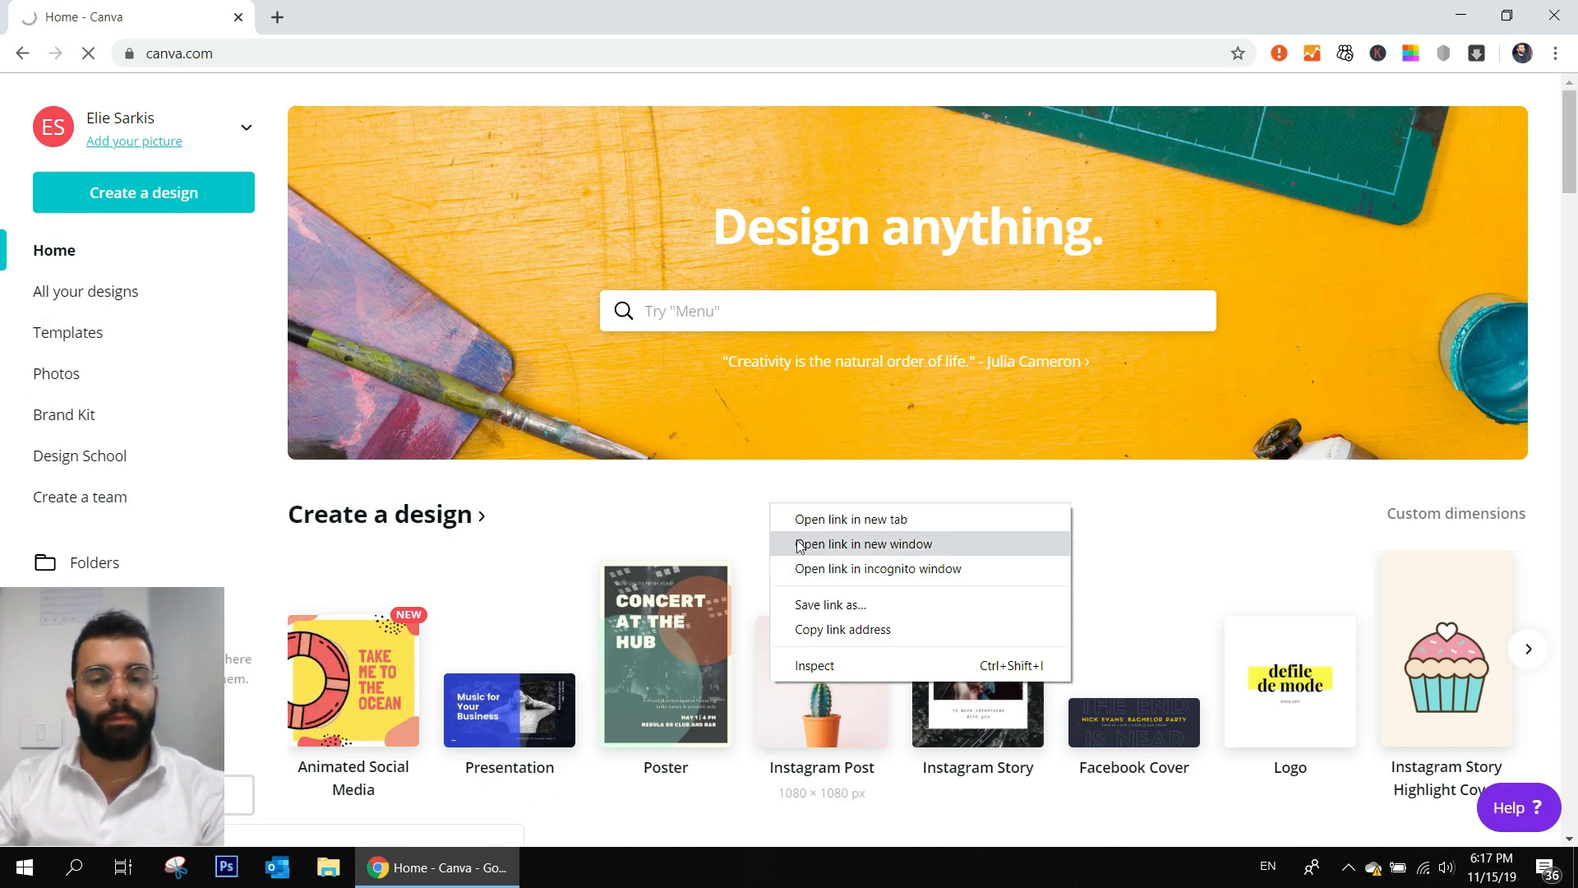
click(863, 544)
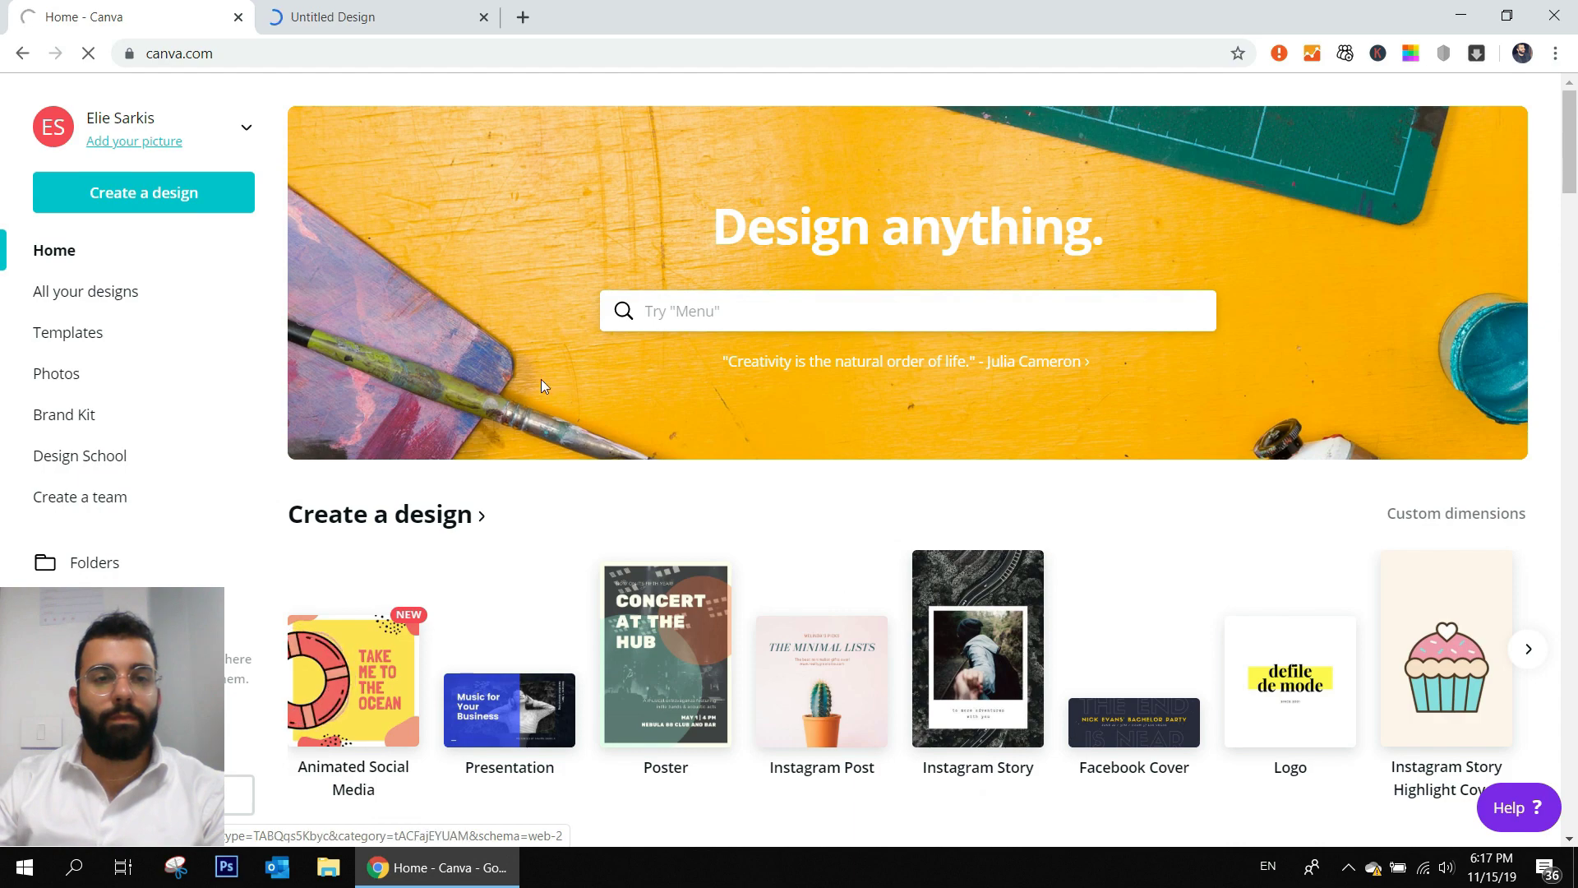
click(69, 334)
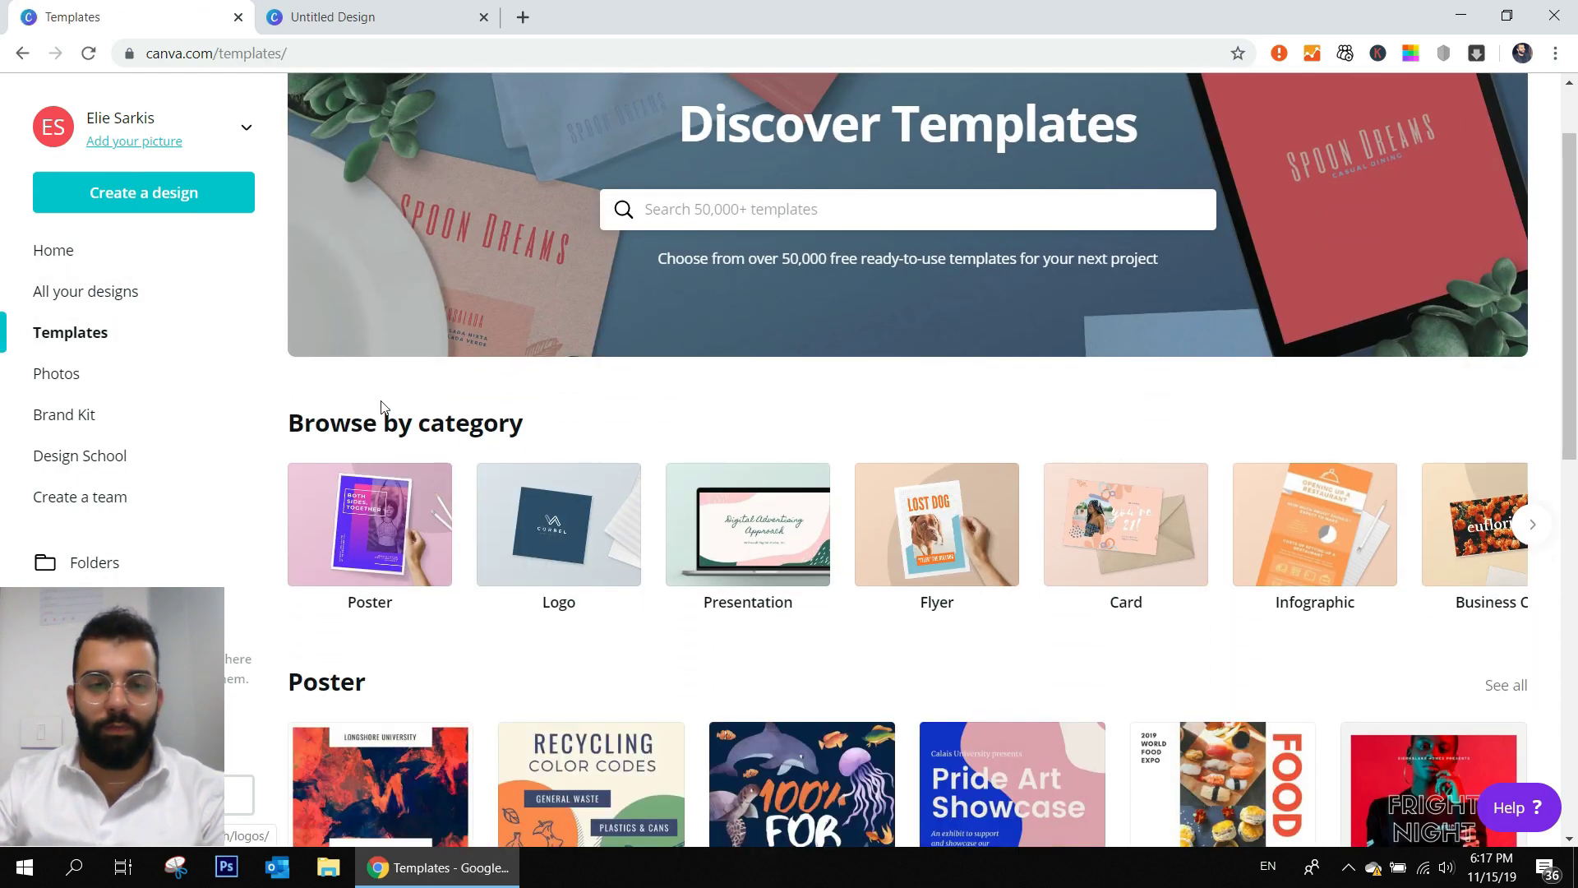
- Browse the template category carousel, then switch back to the Untitled Instagram Post design tab
click(1530, 530)
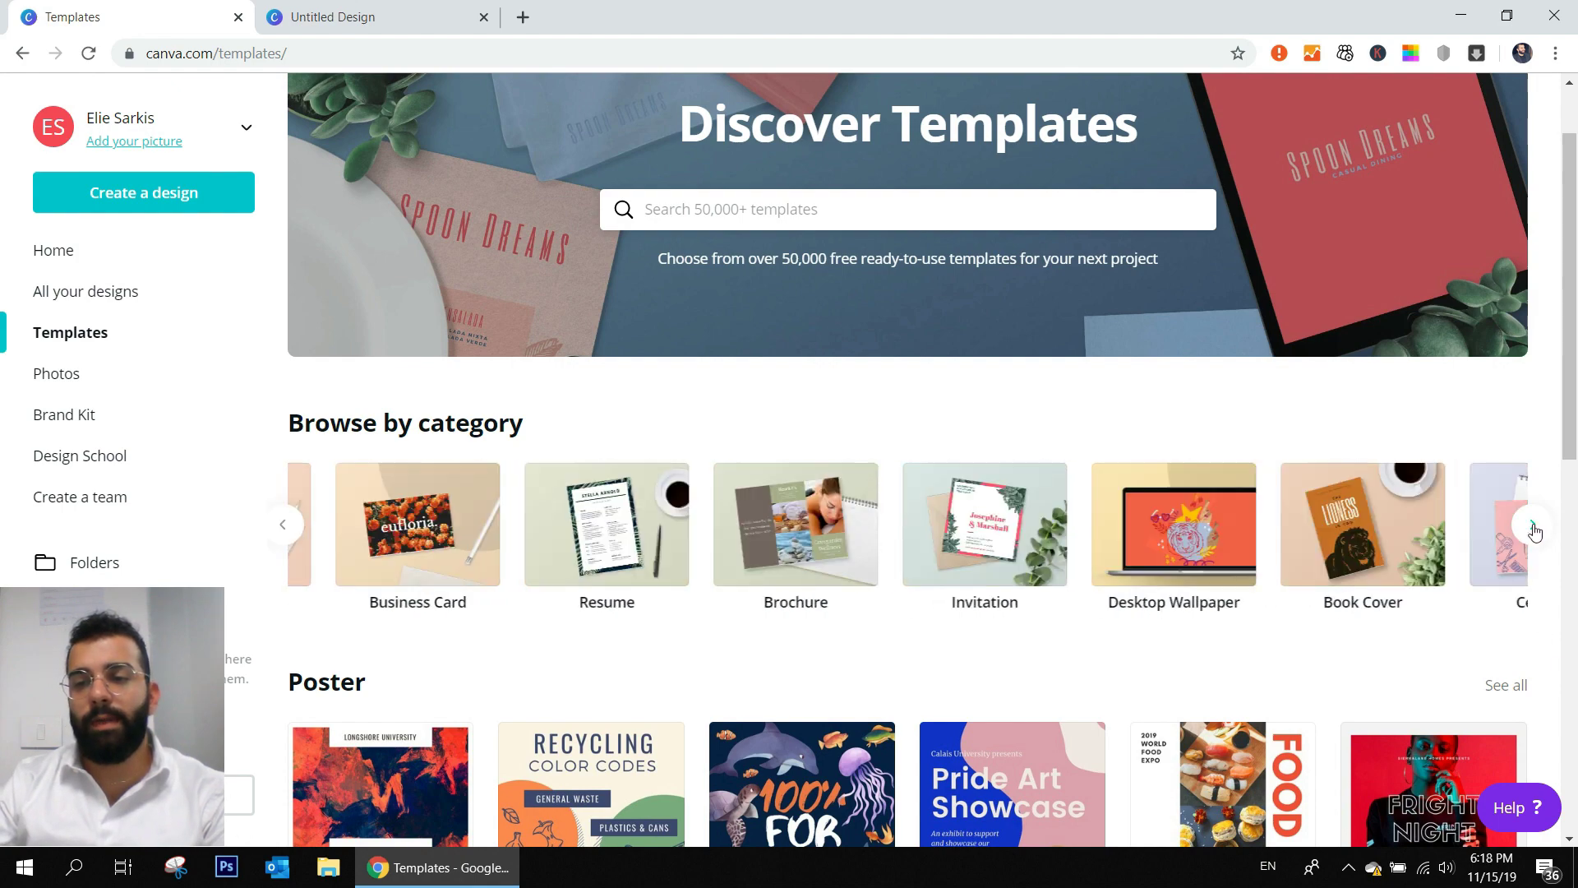
click(1533, 523)
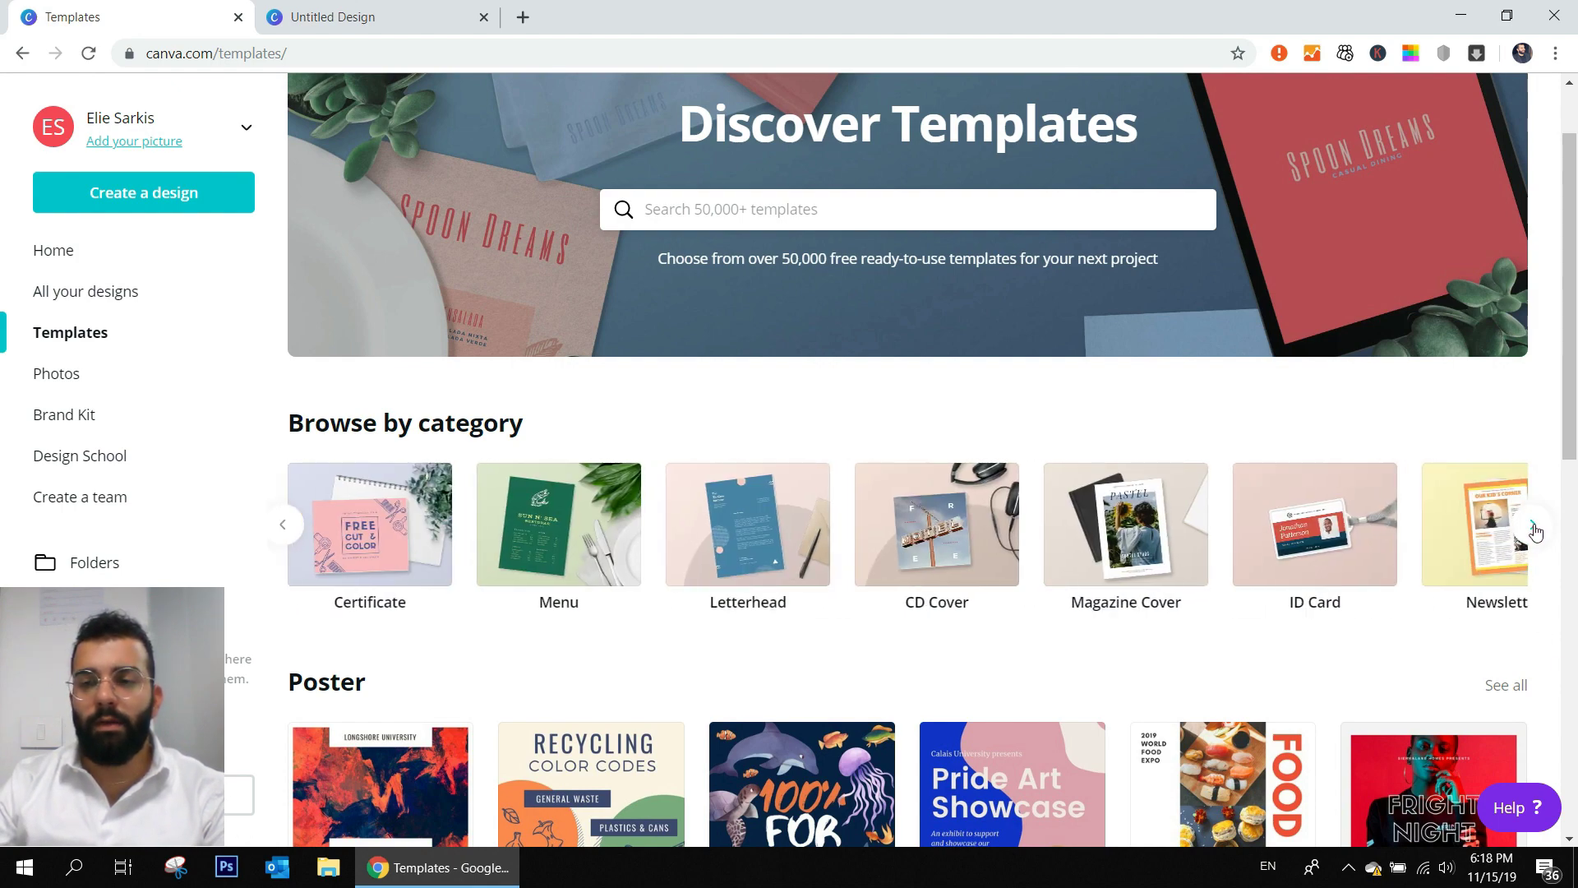
click(1531, 523)
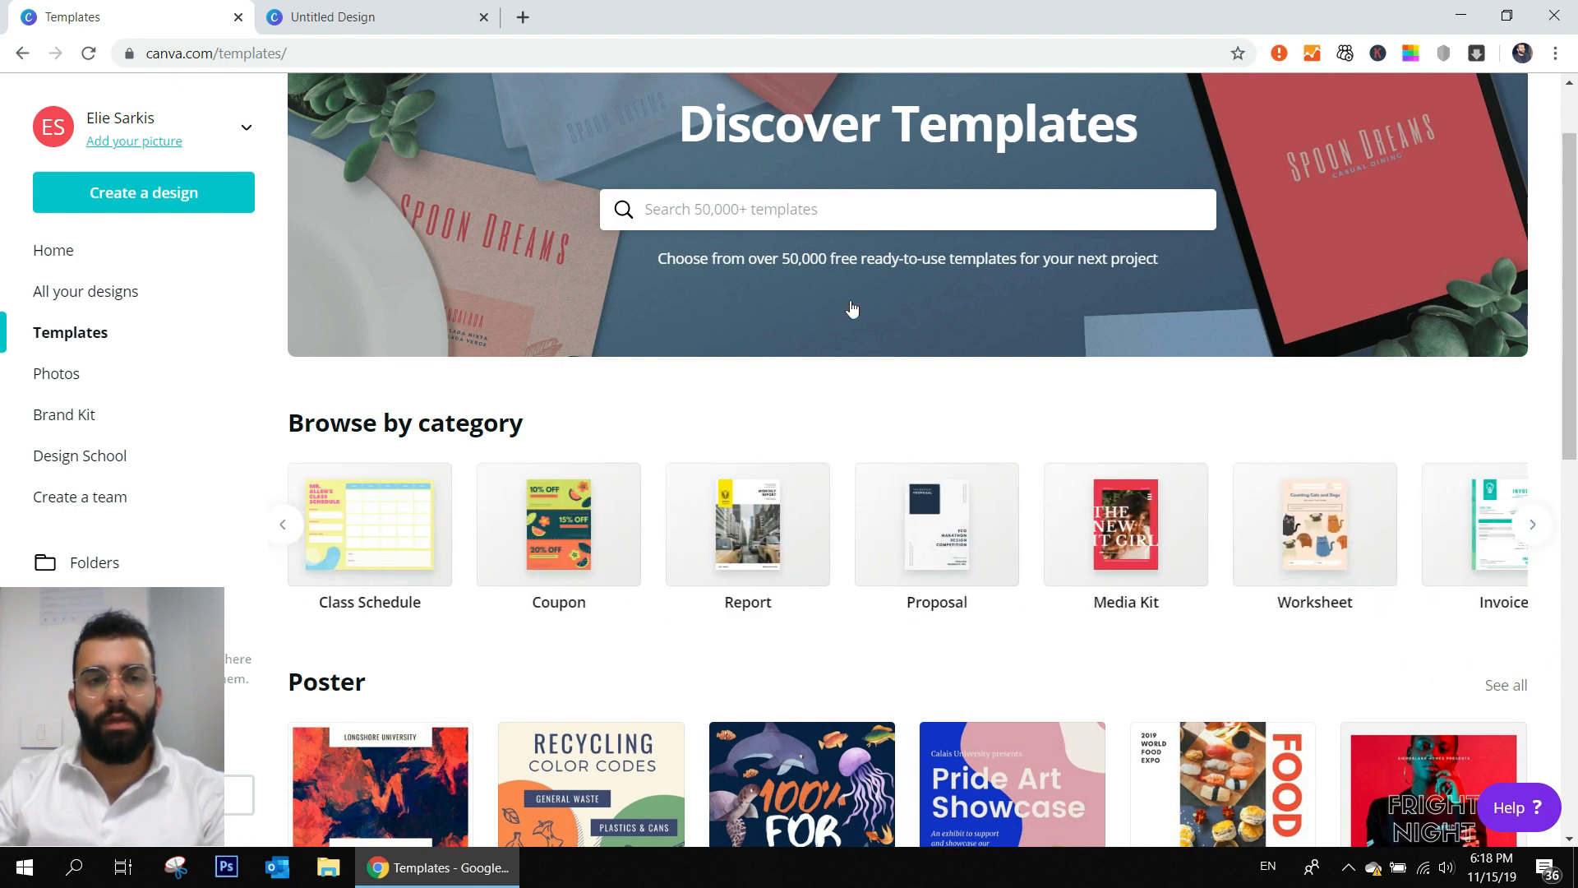
scroll(down, 3)
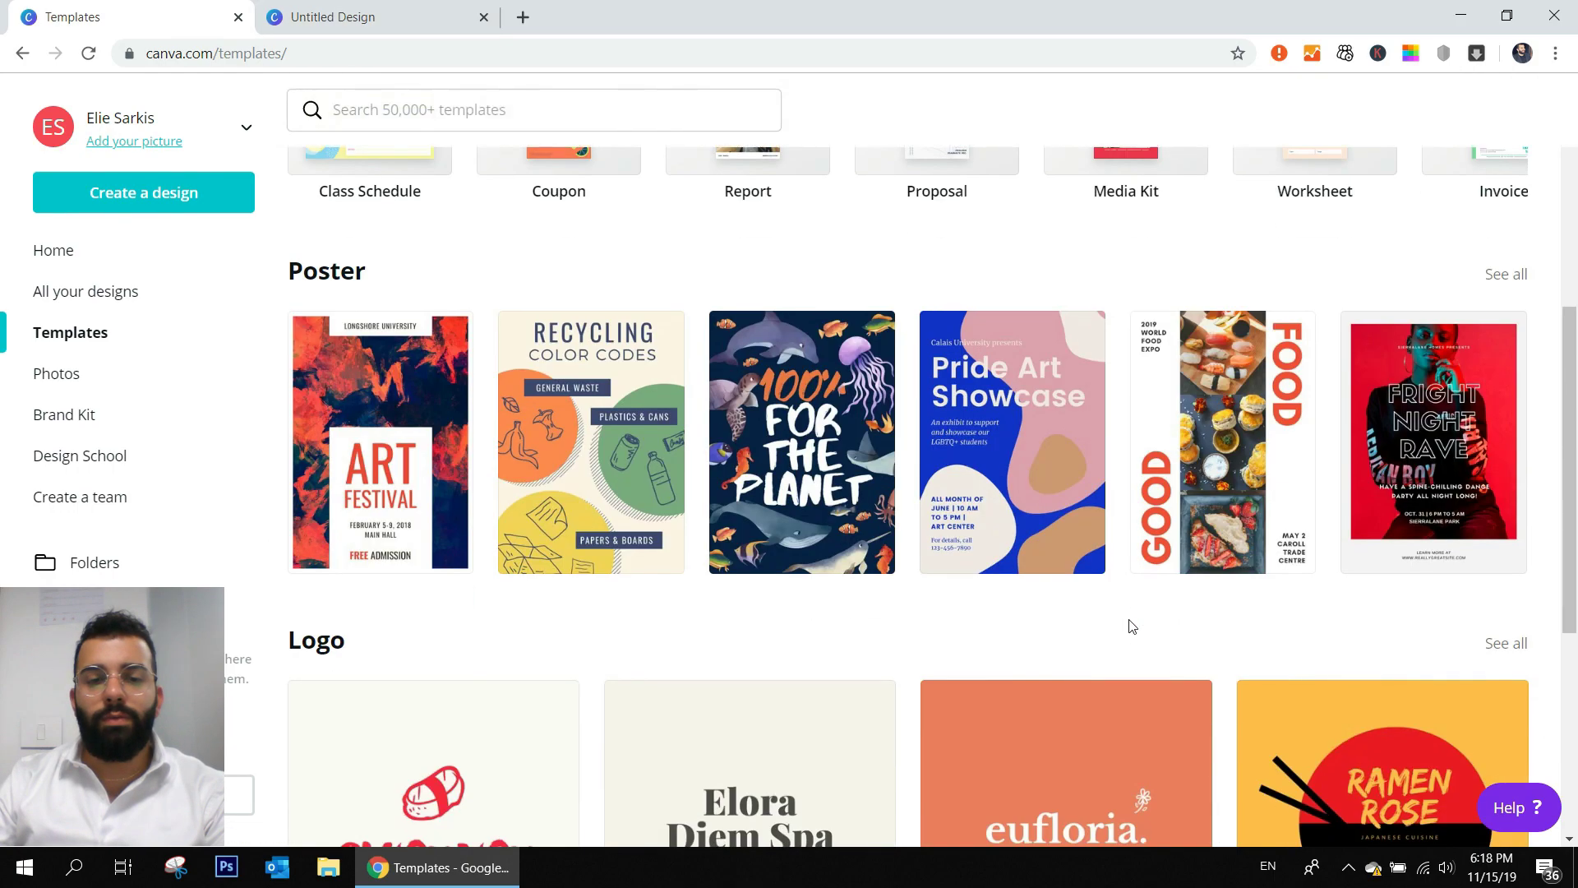
scroll(down, 3)
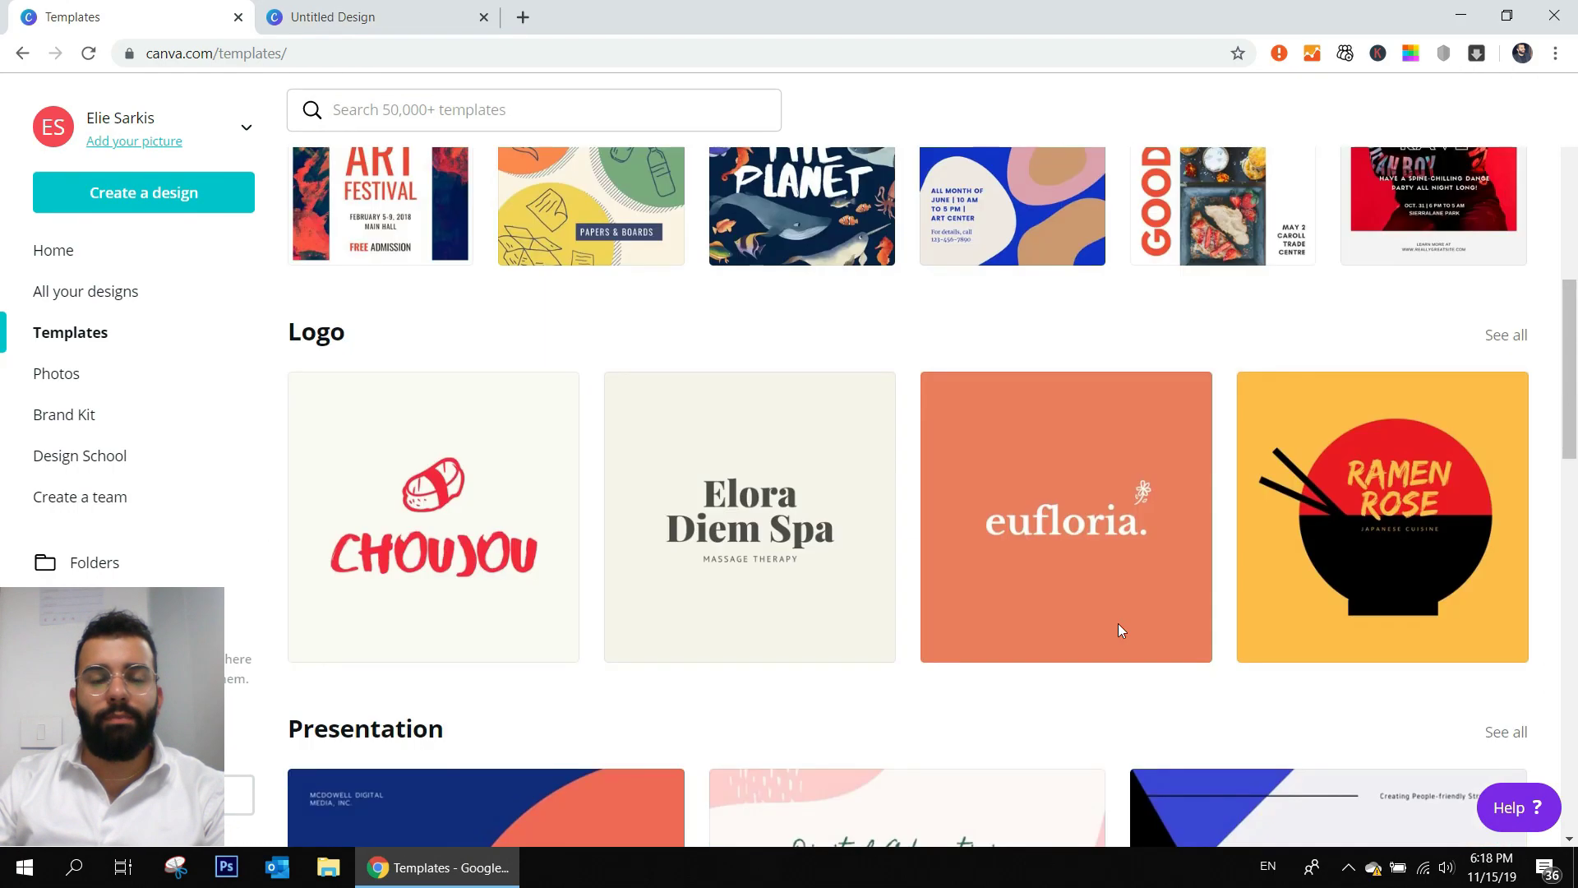
click(356, 16)
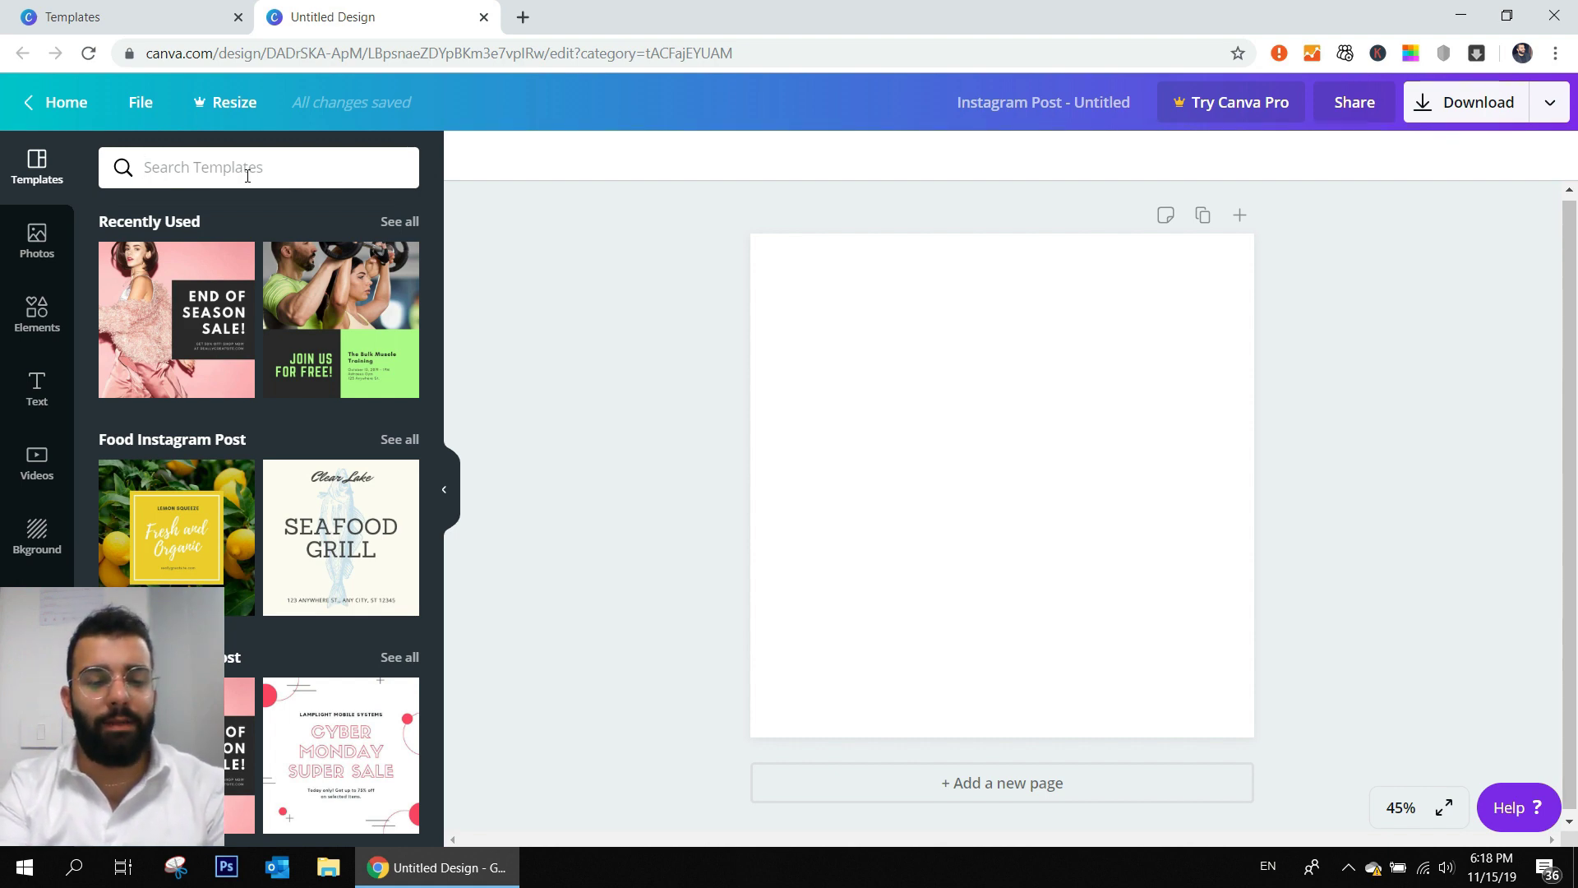
- Search templates for 'SALE' and apply the An Easter Special Sale template to the post
text(SALE)
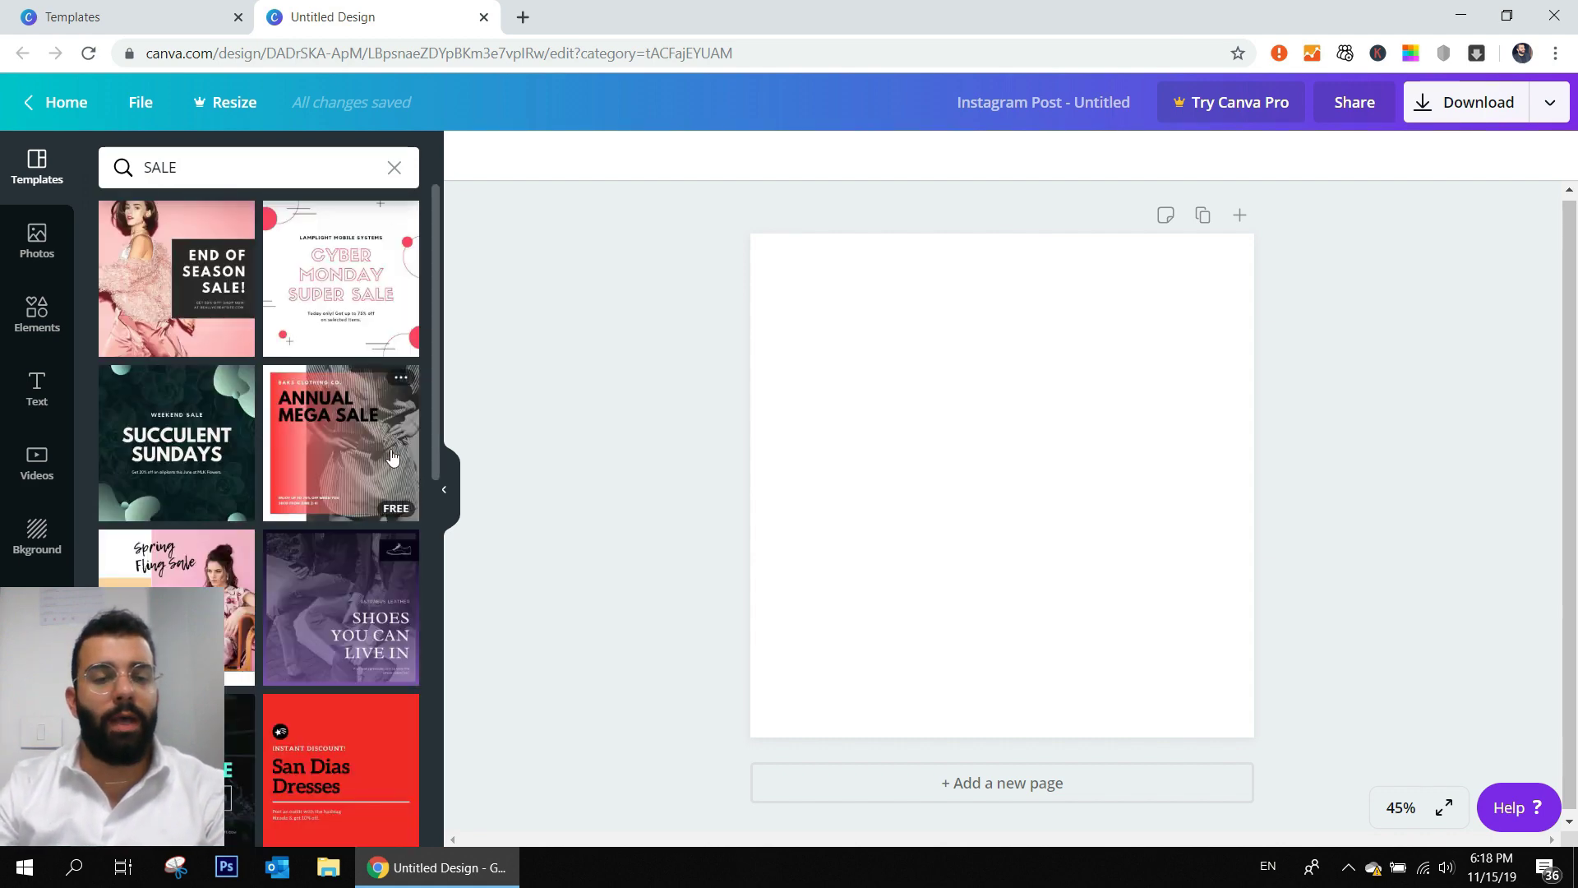
mouse_move(358, 584)
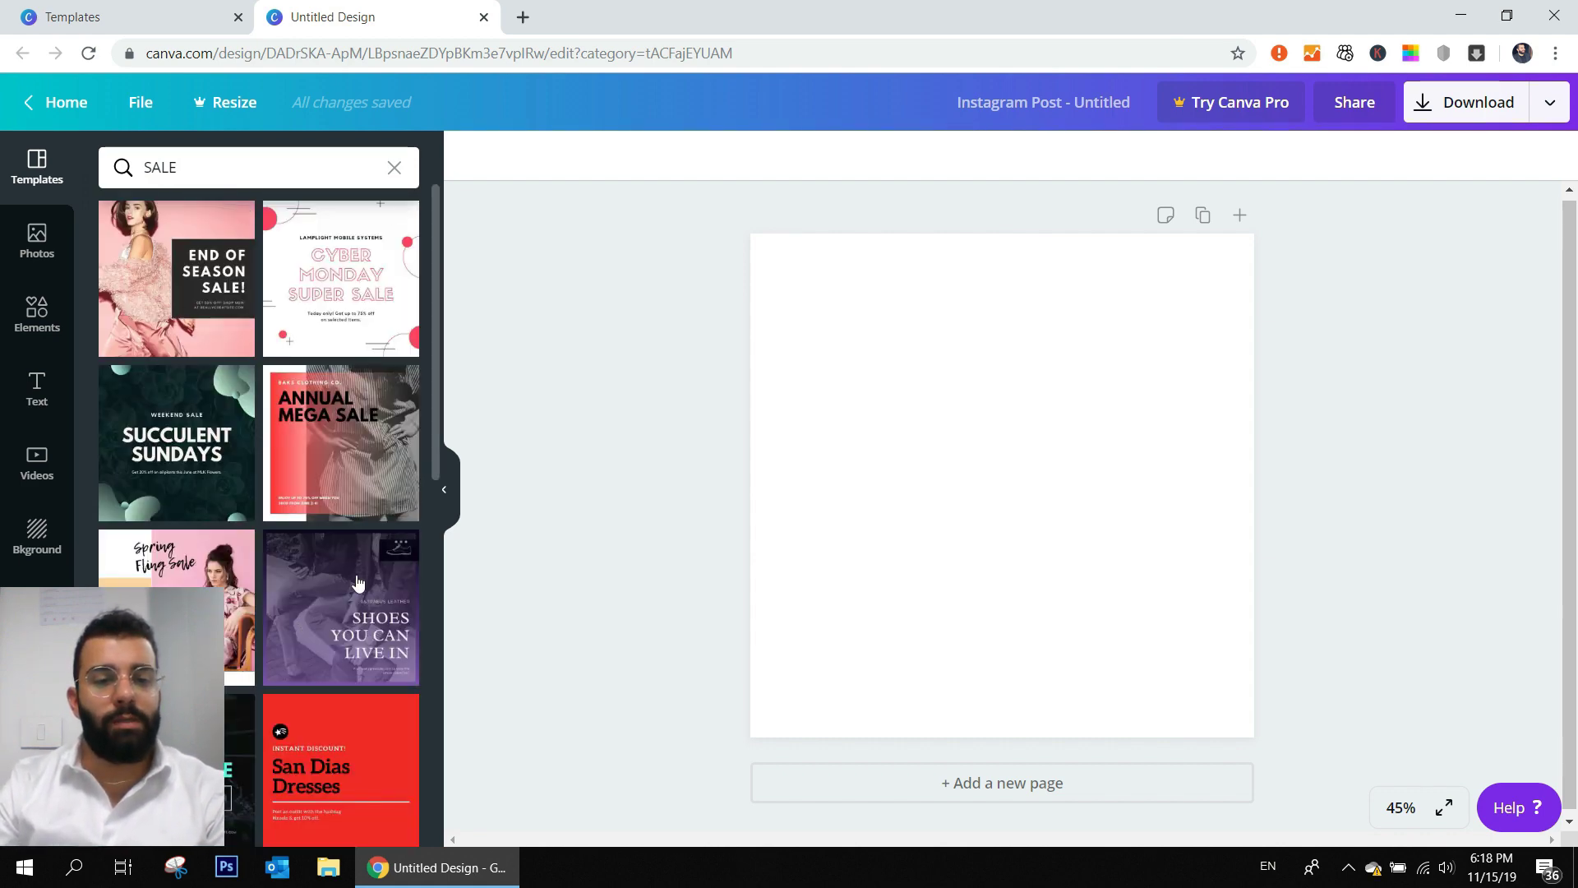
scroll(down, 3)
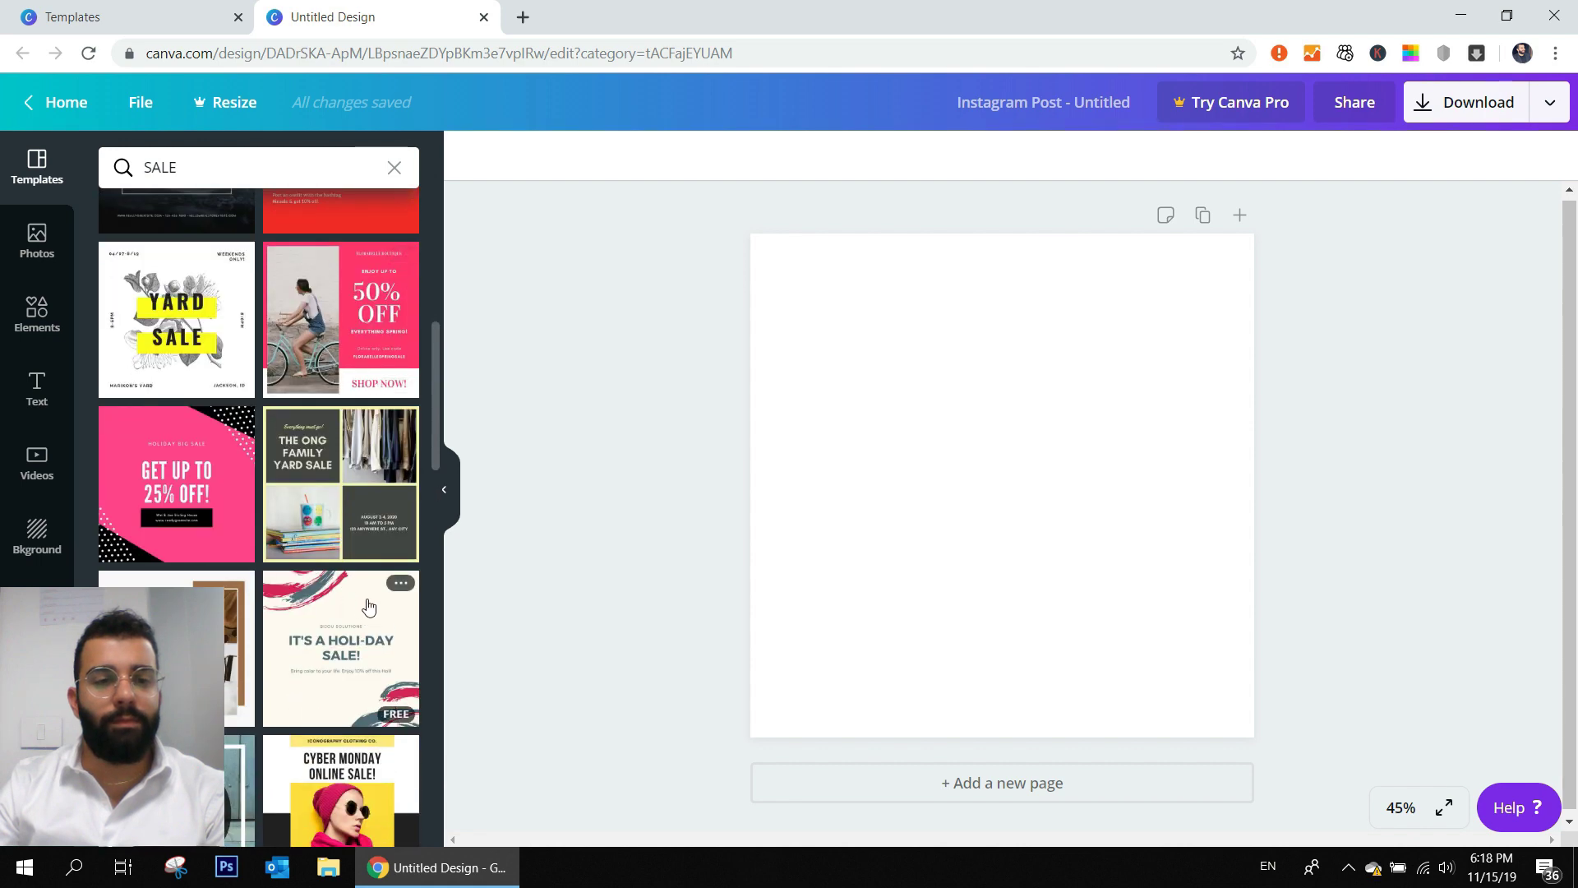
scroll(down, 3)
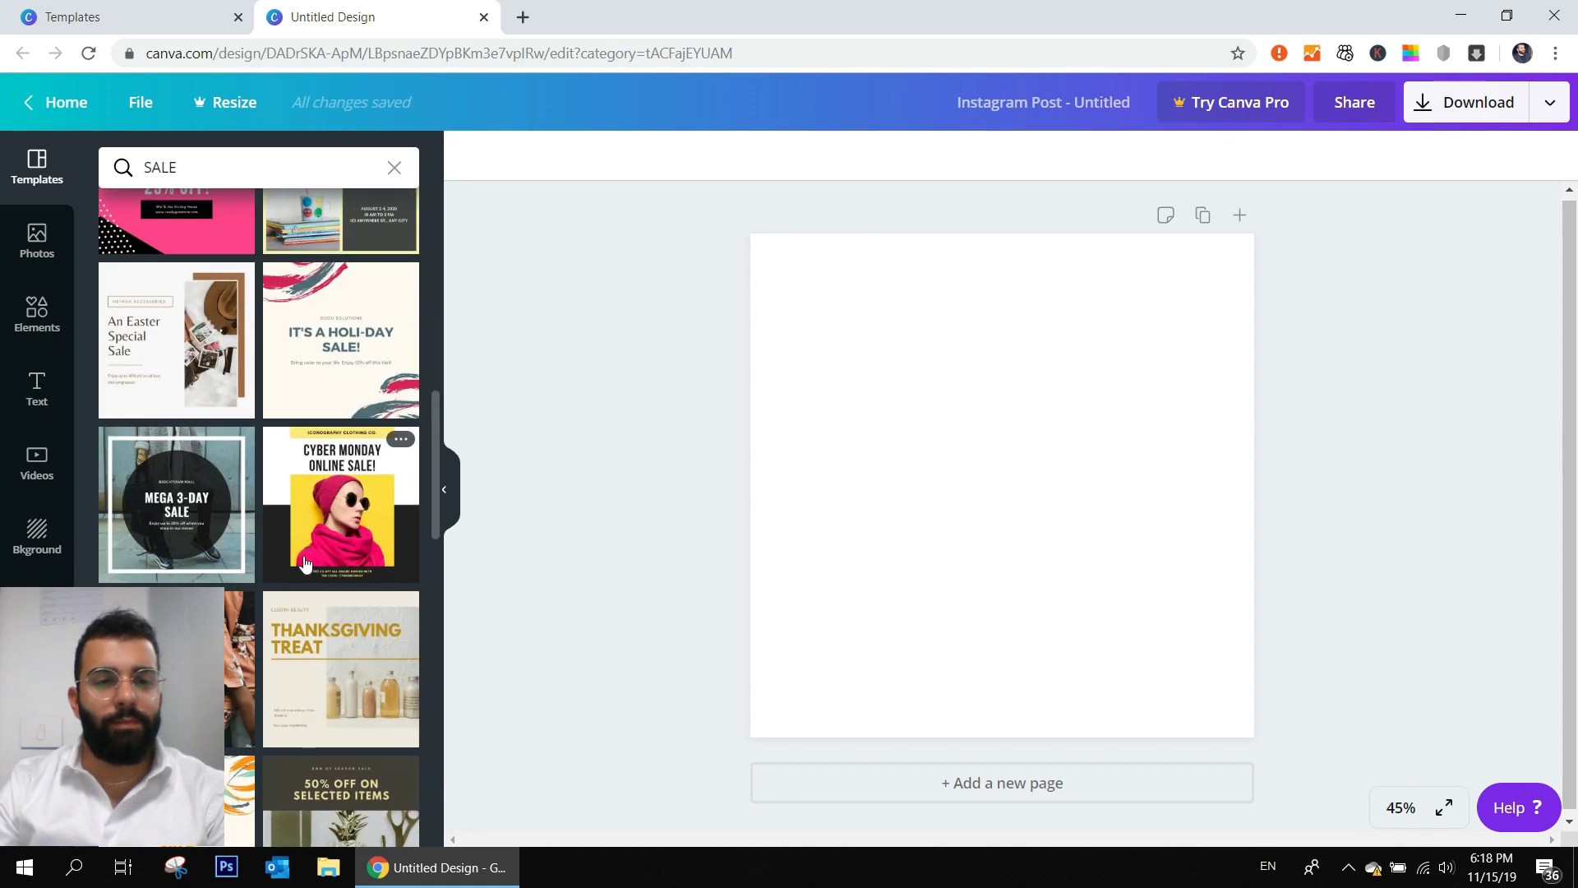
click(176, 339)
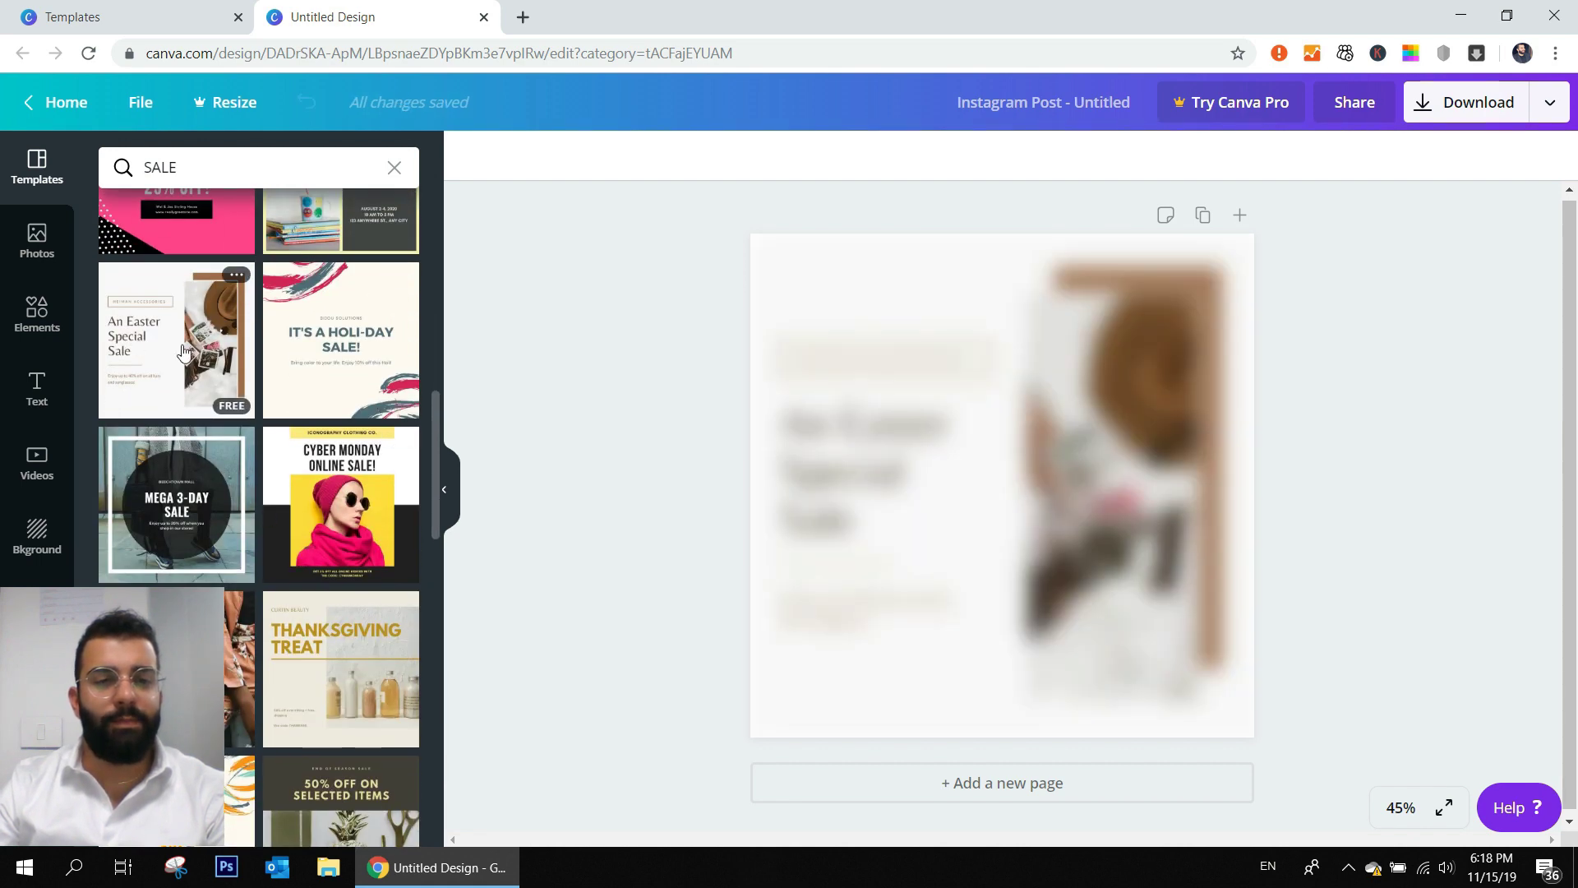
click(176, 338)
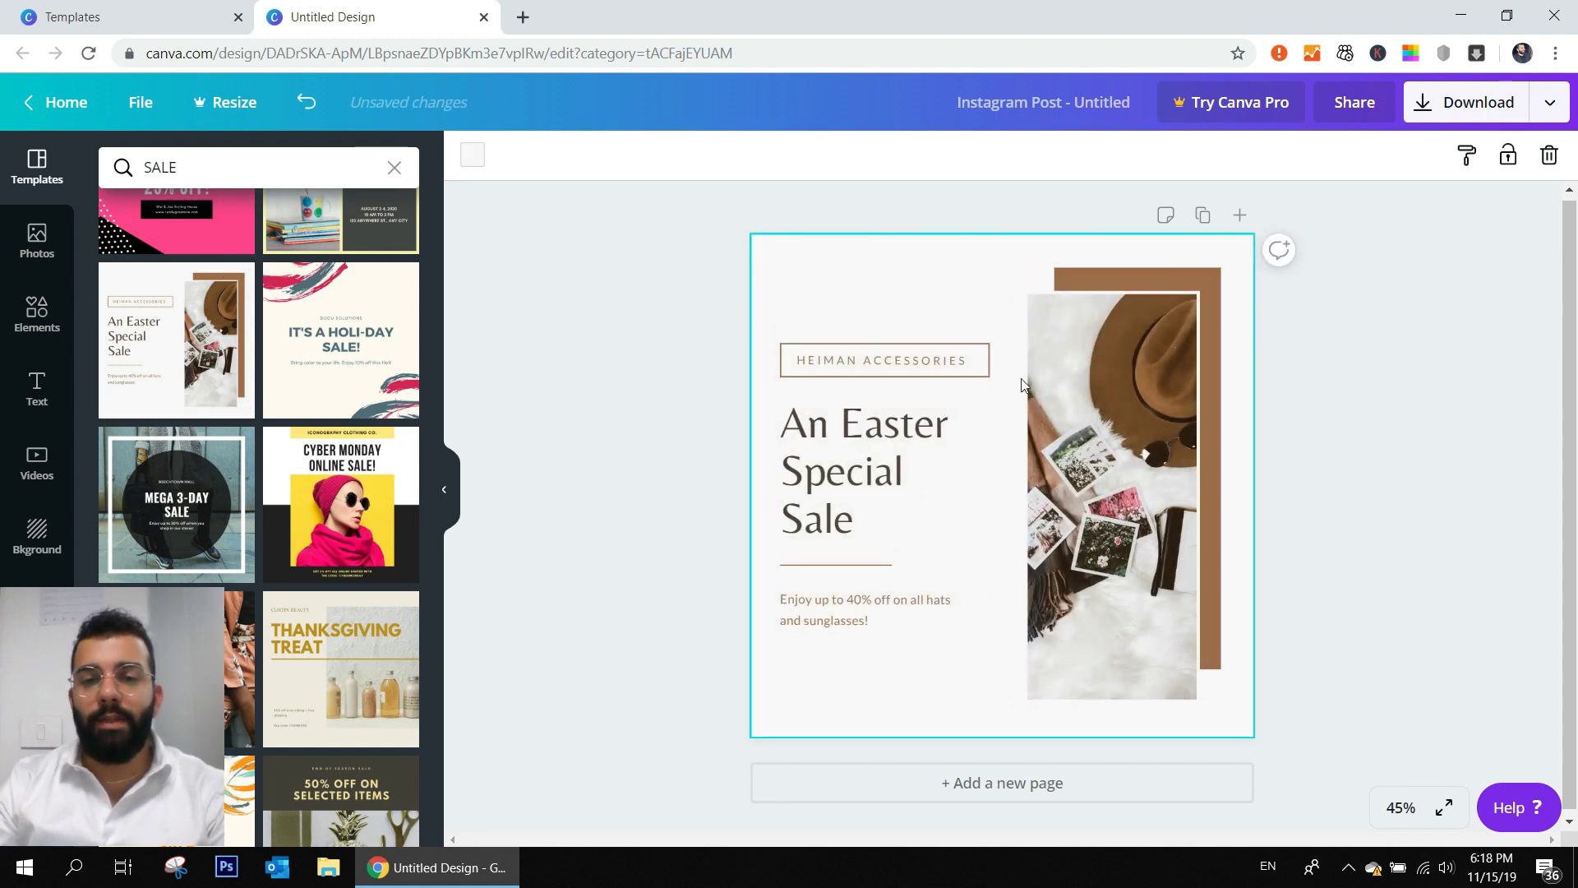
click(1119, 488)
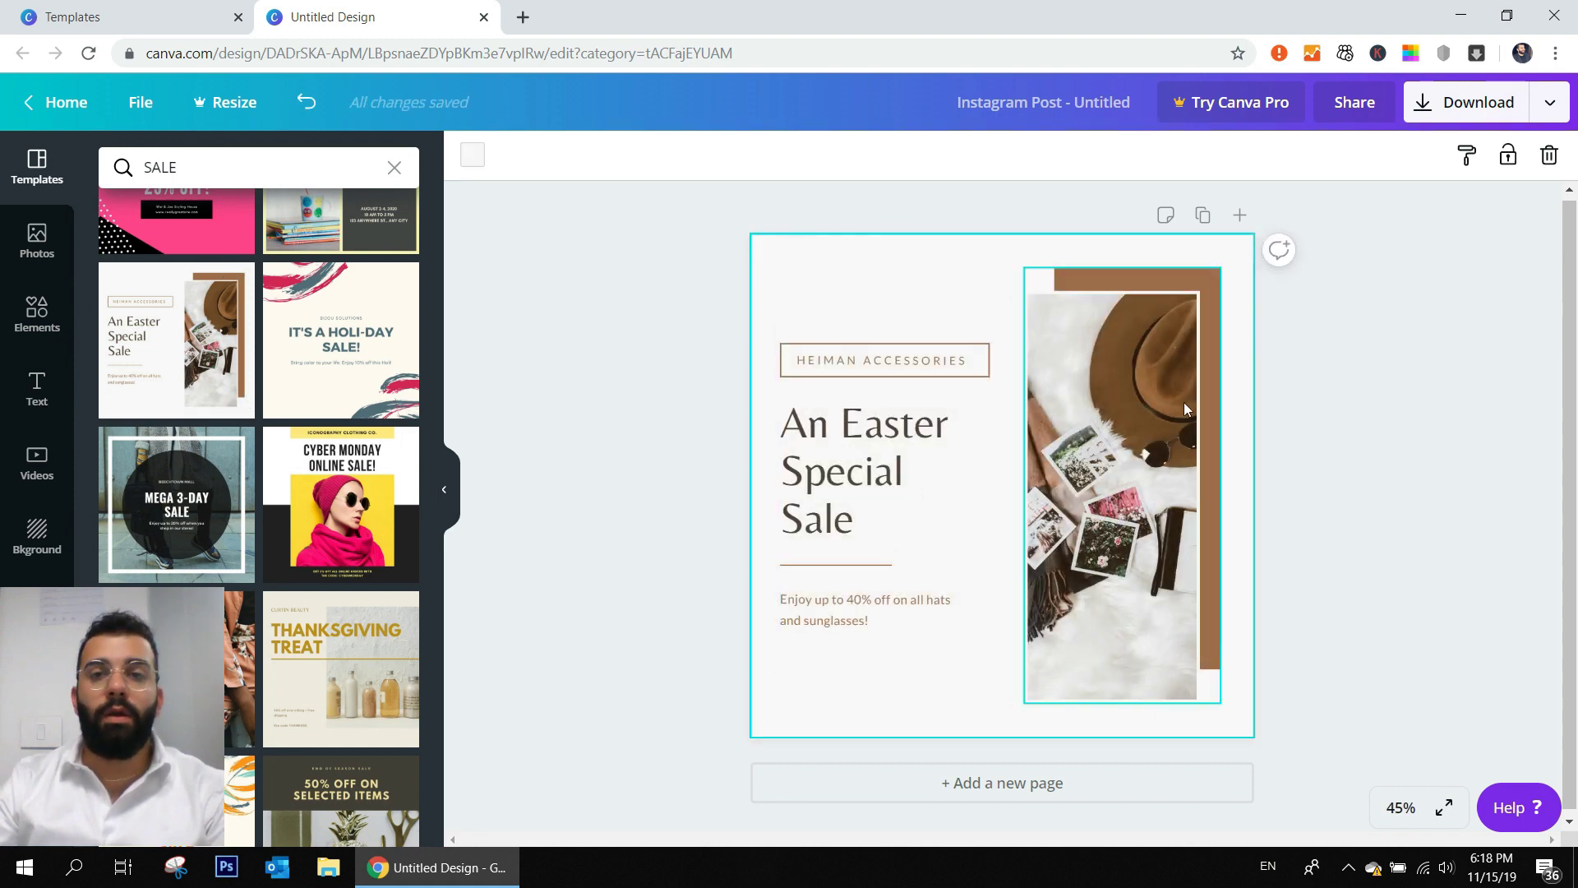
click(863, 472)
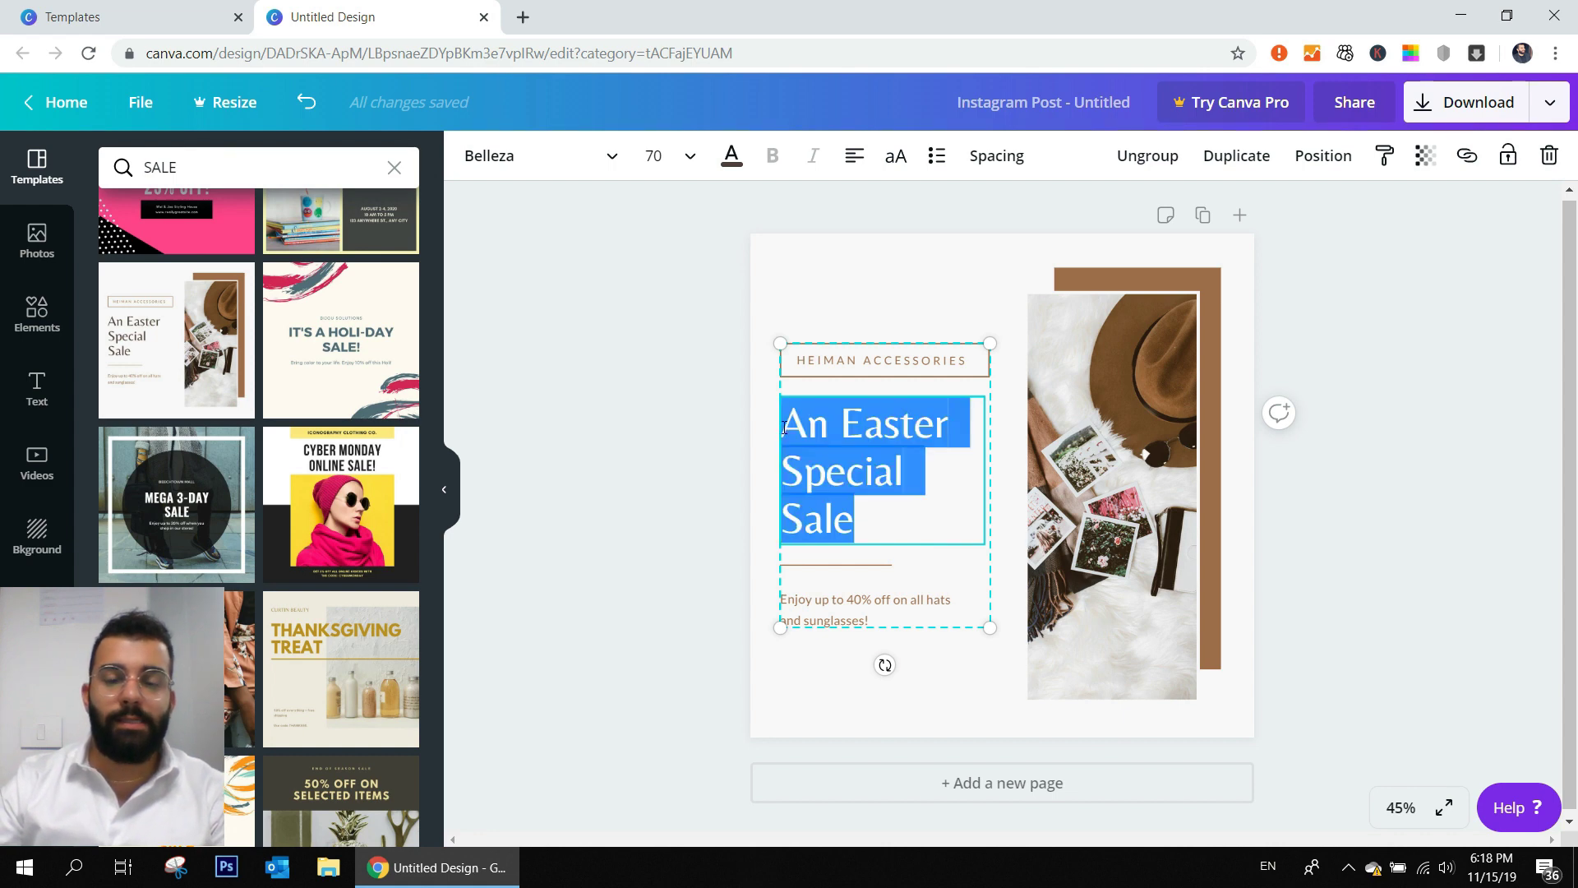
- Retype the headline as 'Christmas Offers', then select the hat photo in the frame
text(Chro)
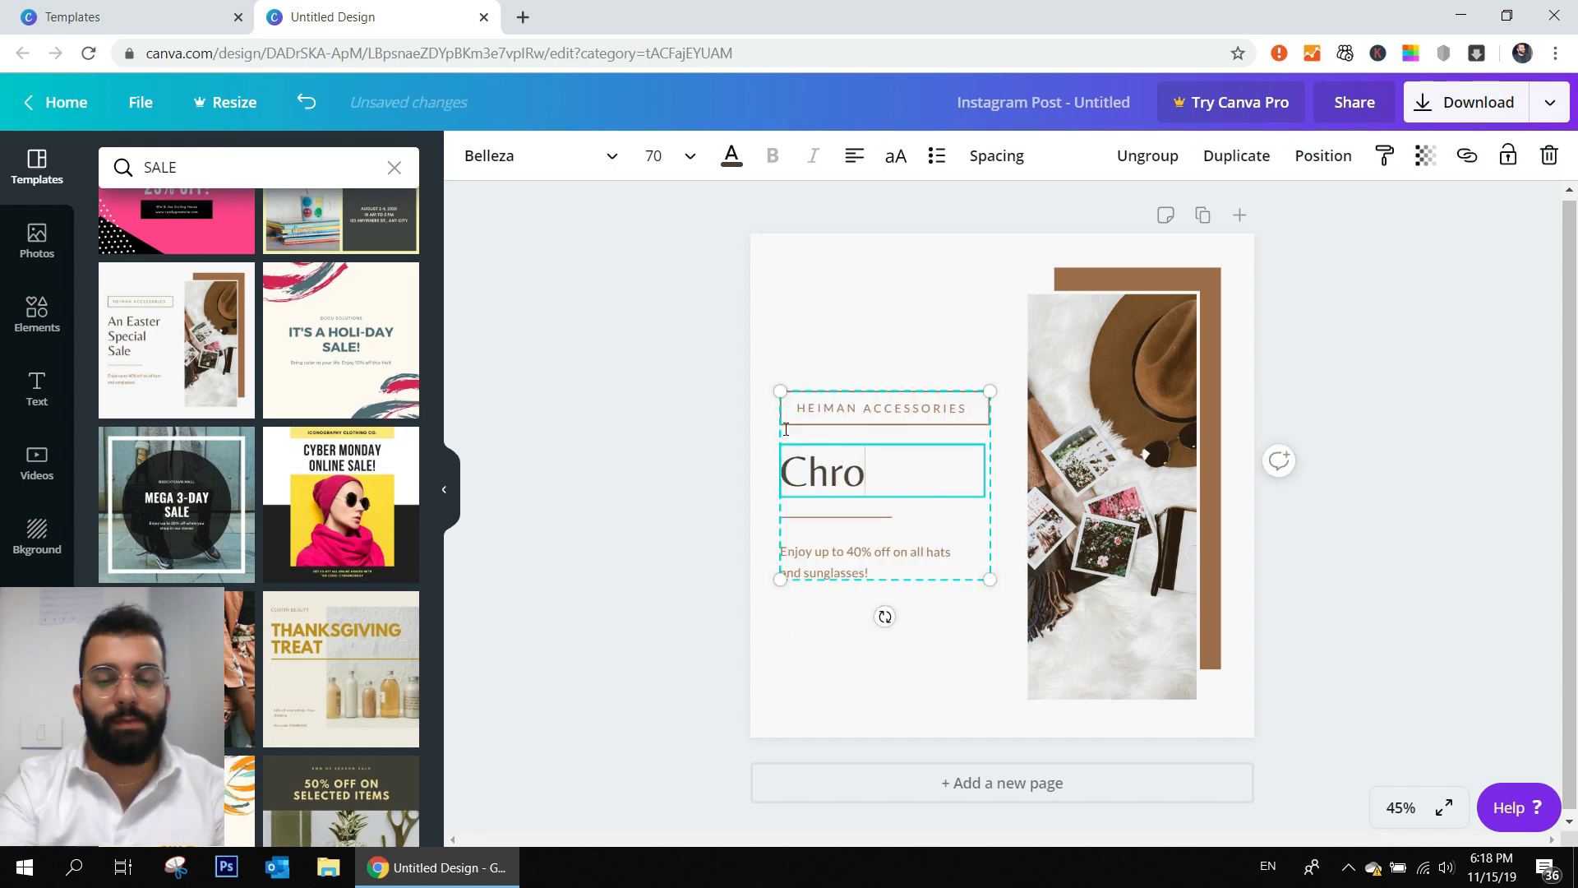
key(Backspace)
text(istmas O)
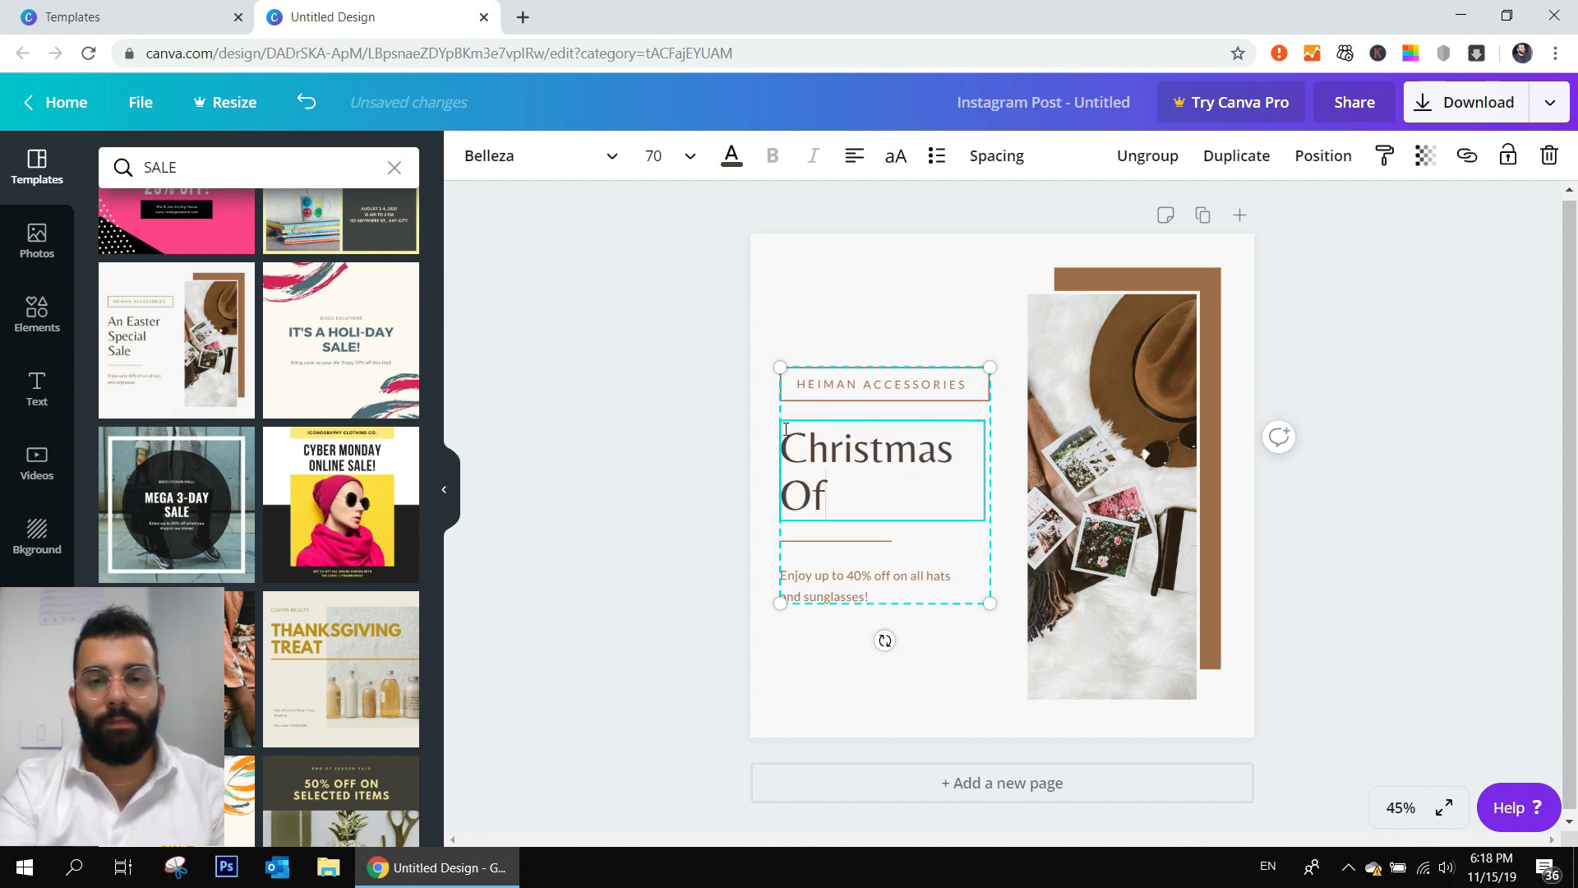
text(fers)
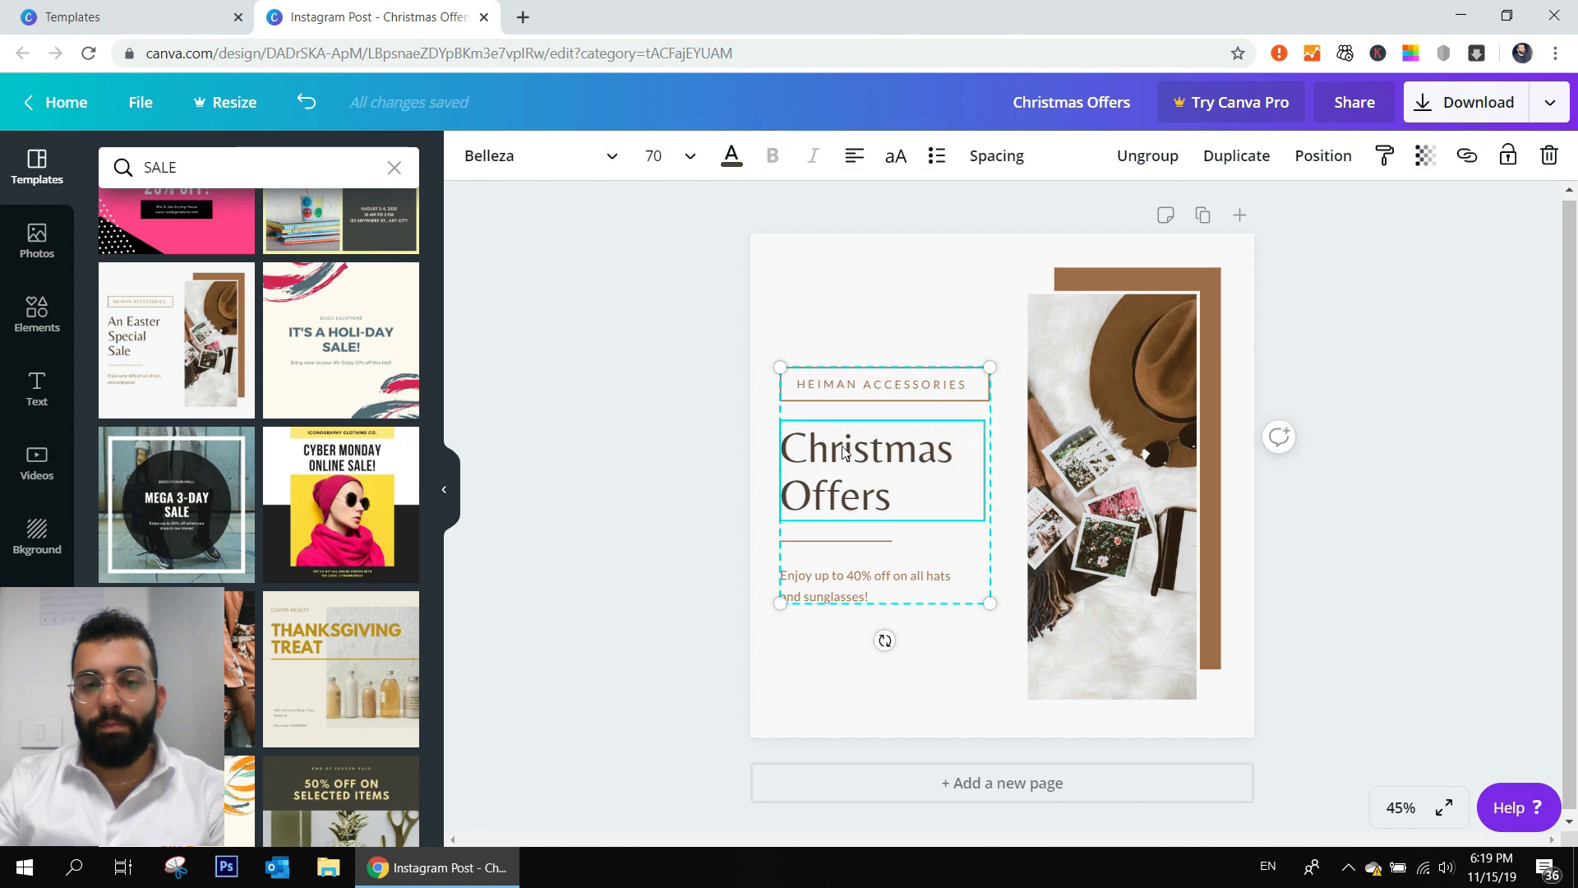
mouse_move(879, 504)
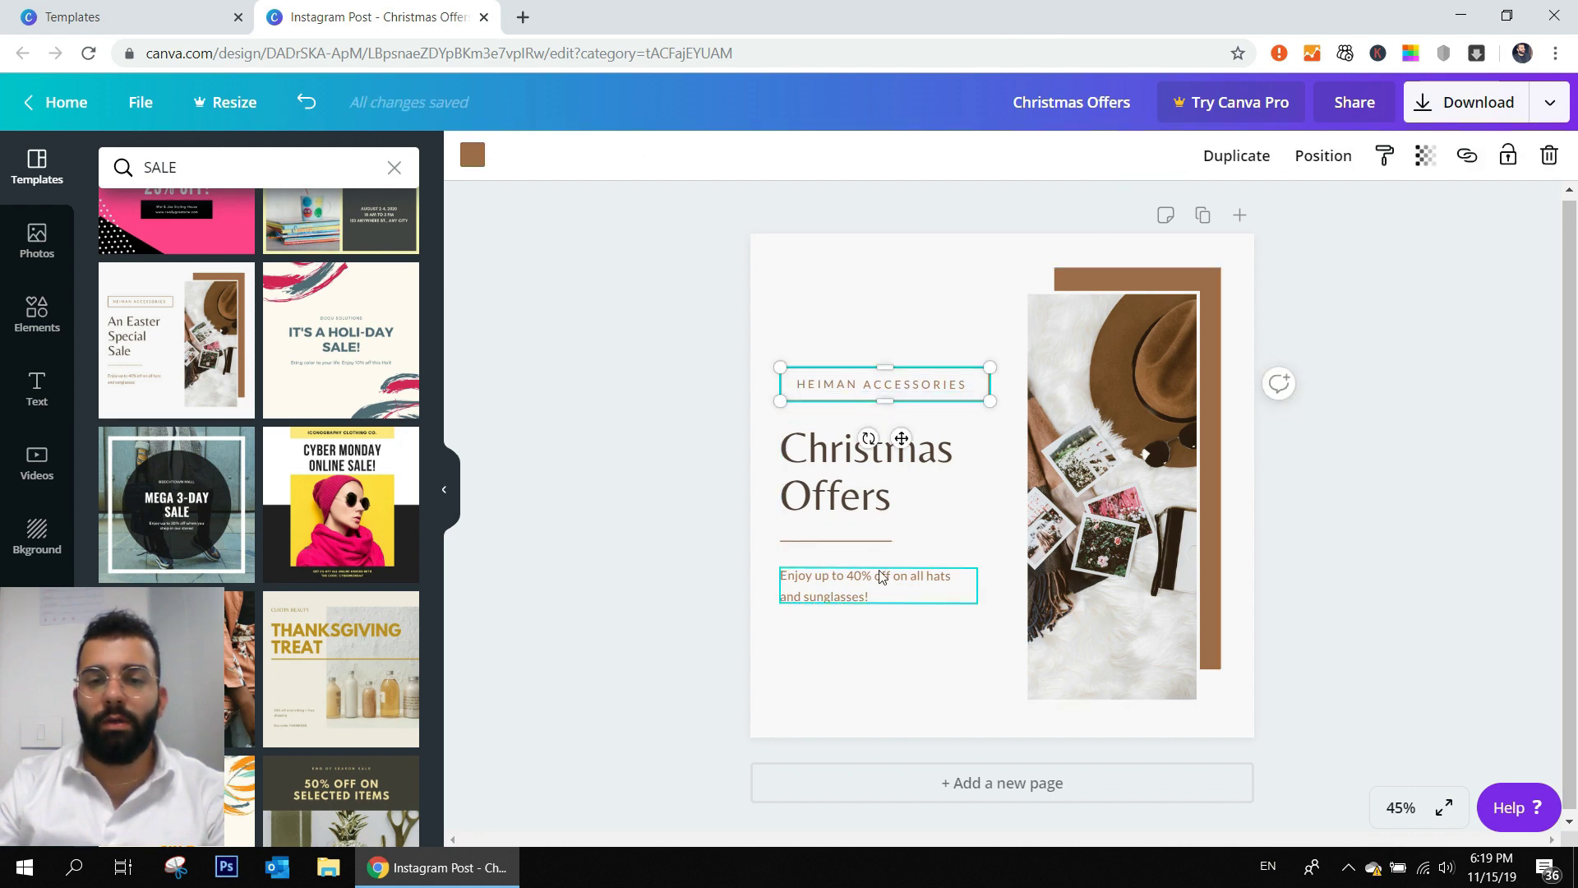
click(863, 472)
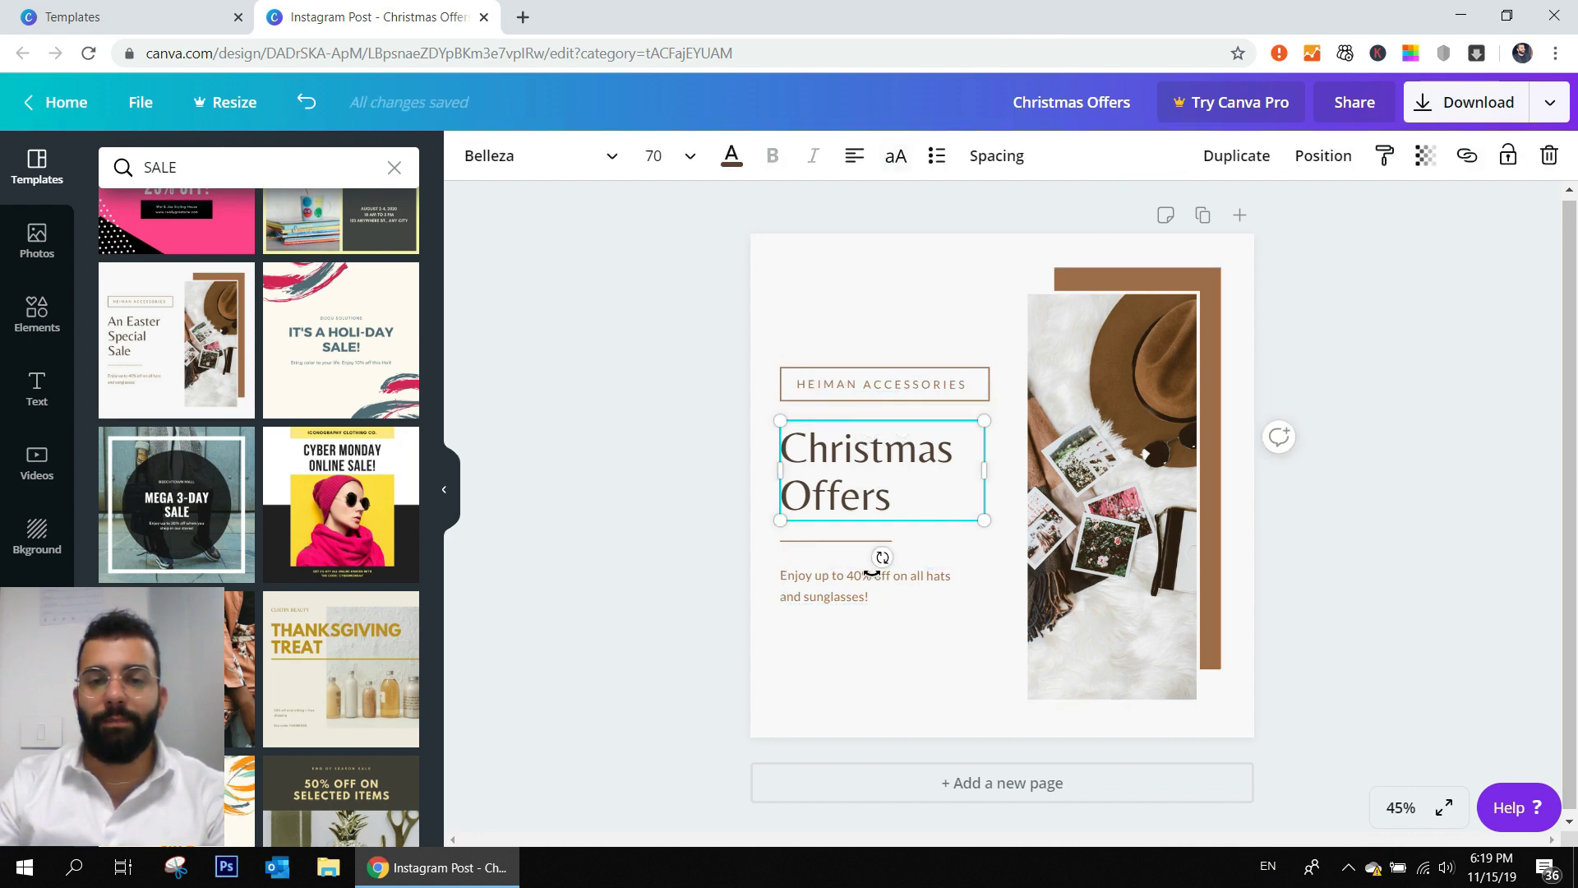
click(1120, 493)
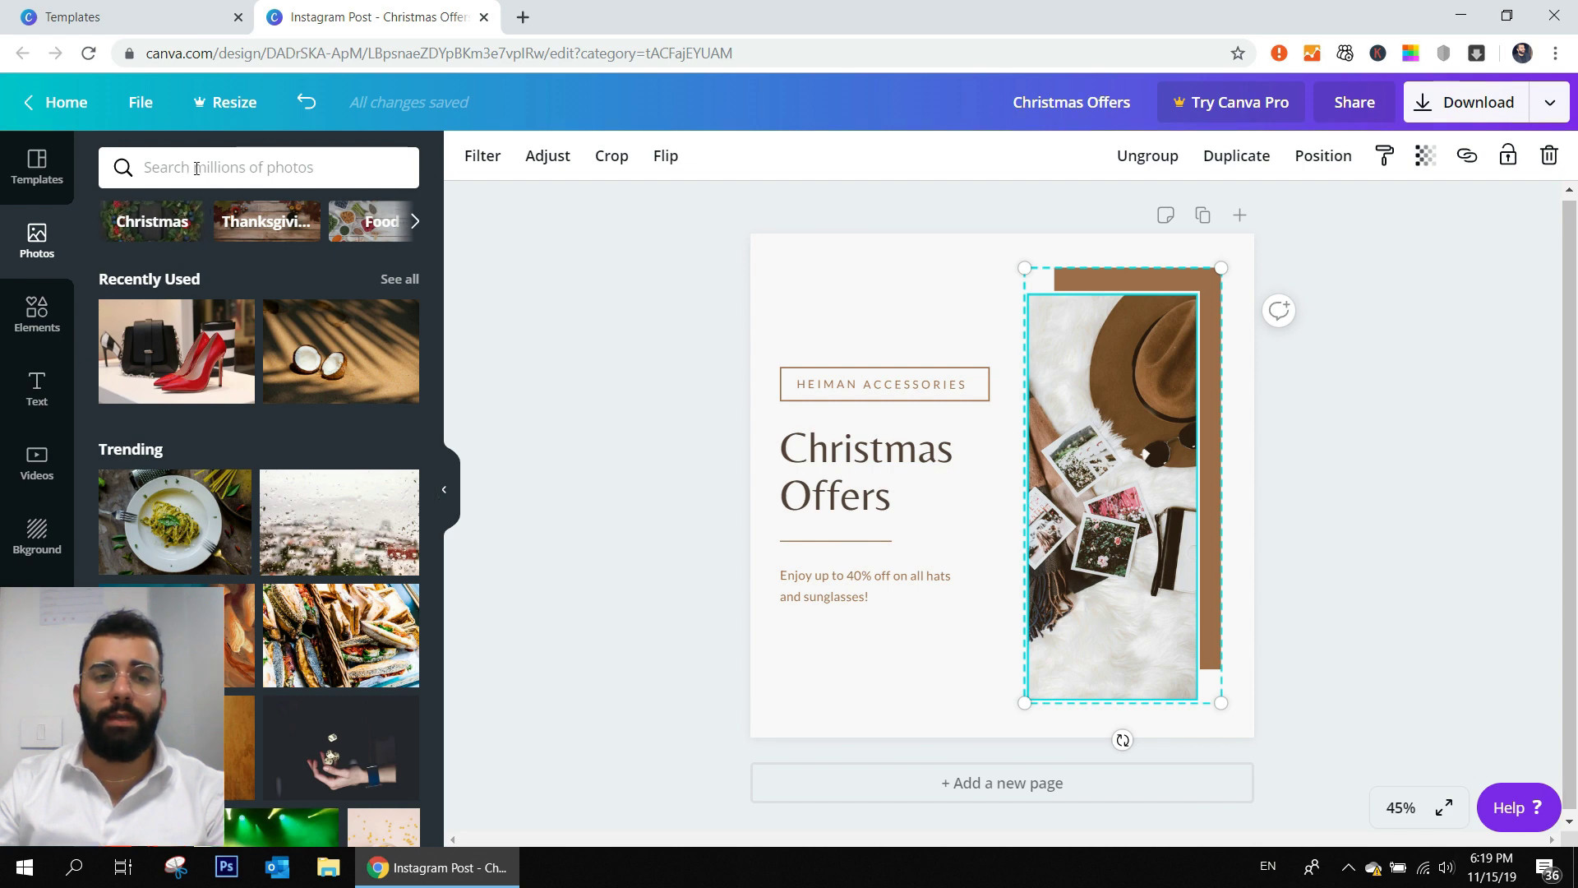
- Search the photo library for 'christmas offers' and look through the results
click(256, 168)
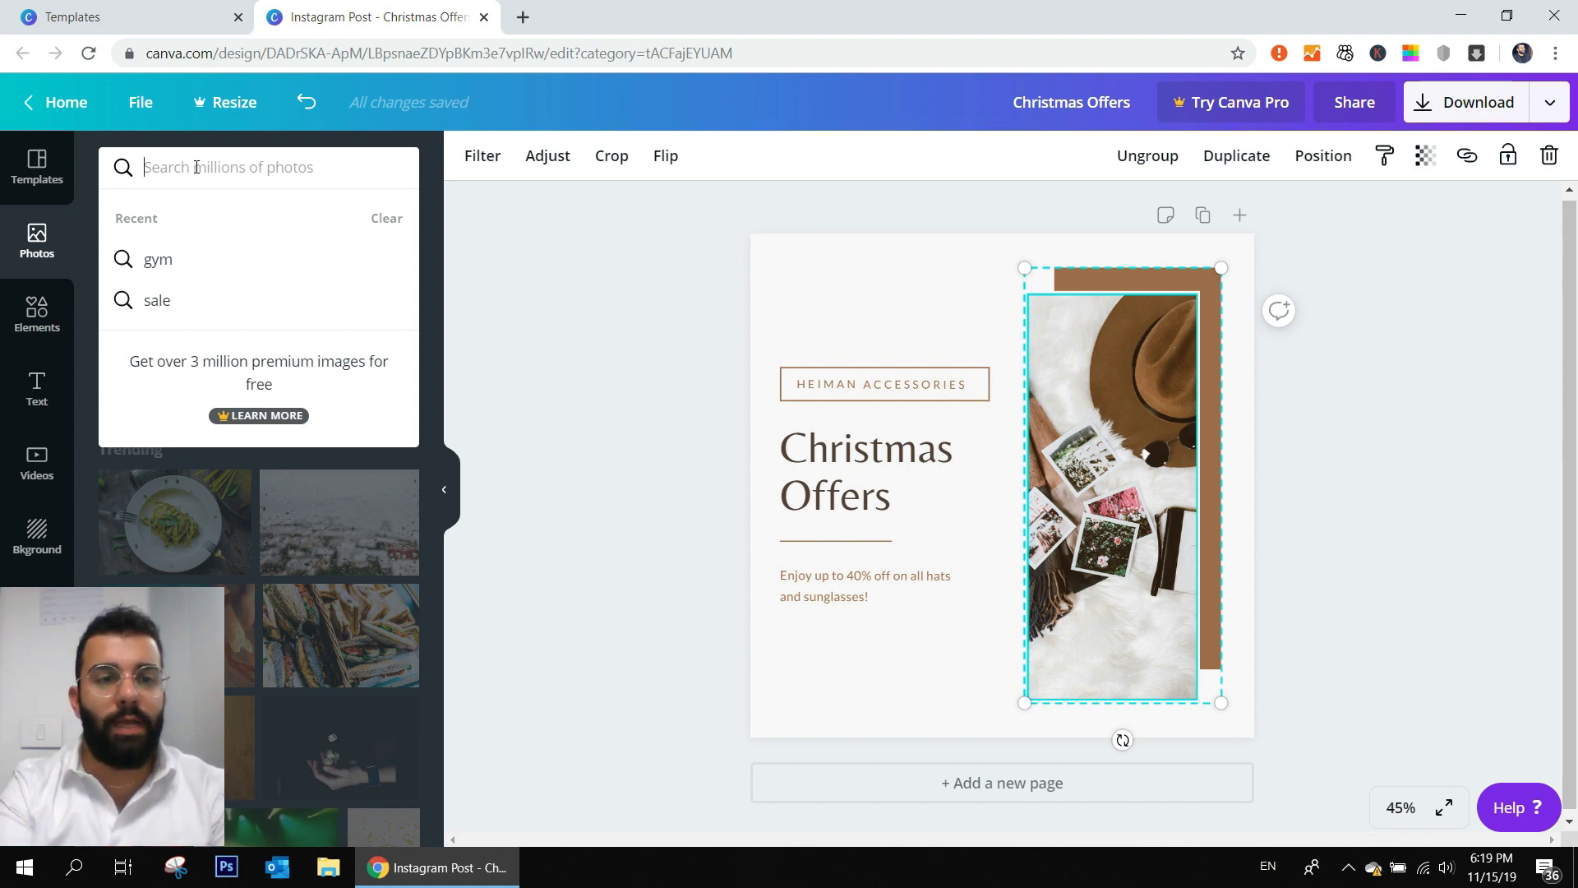
text(chri)
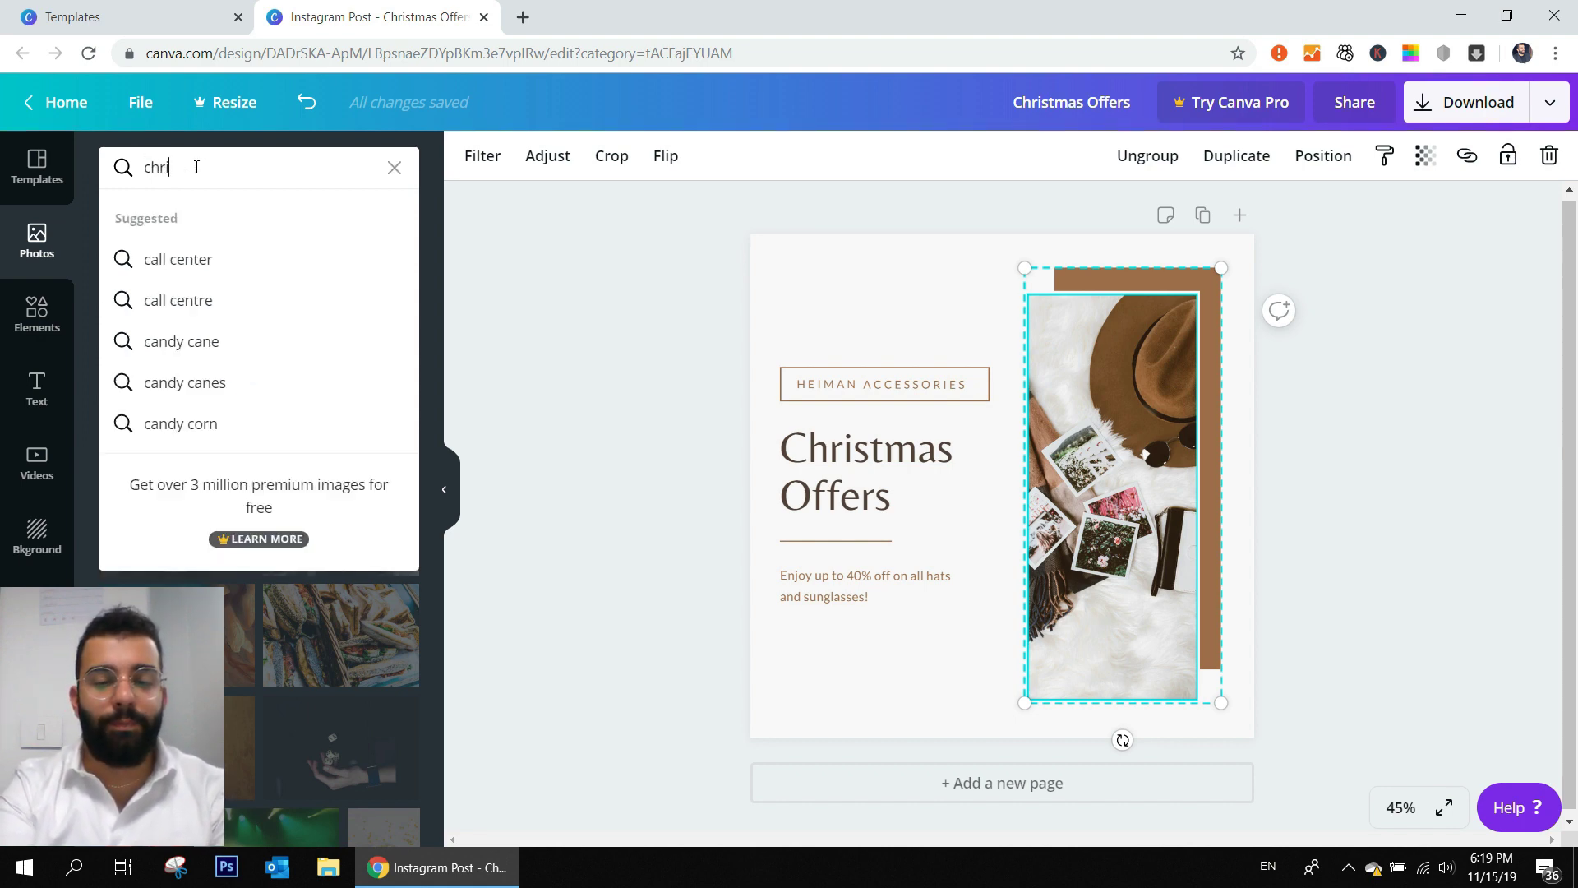
text(christmas offers)
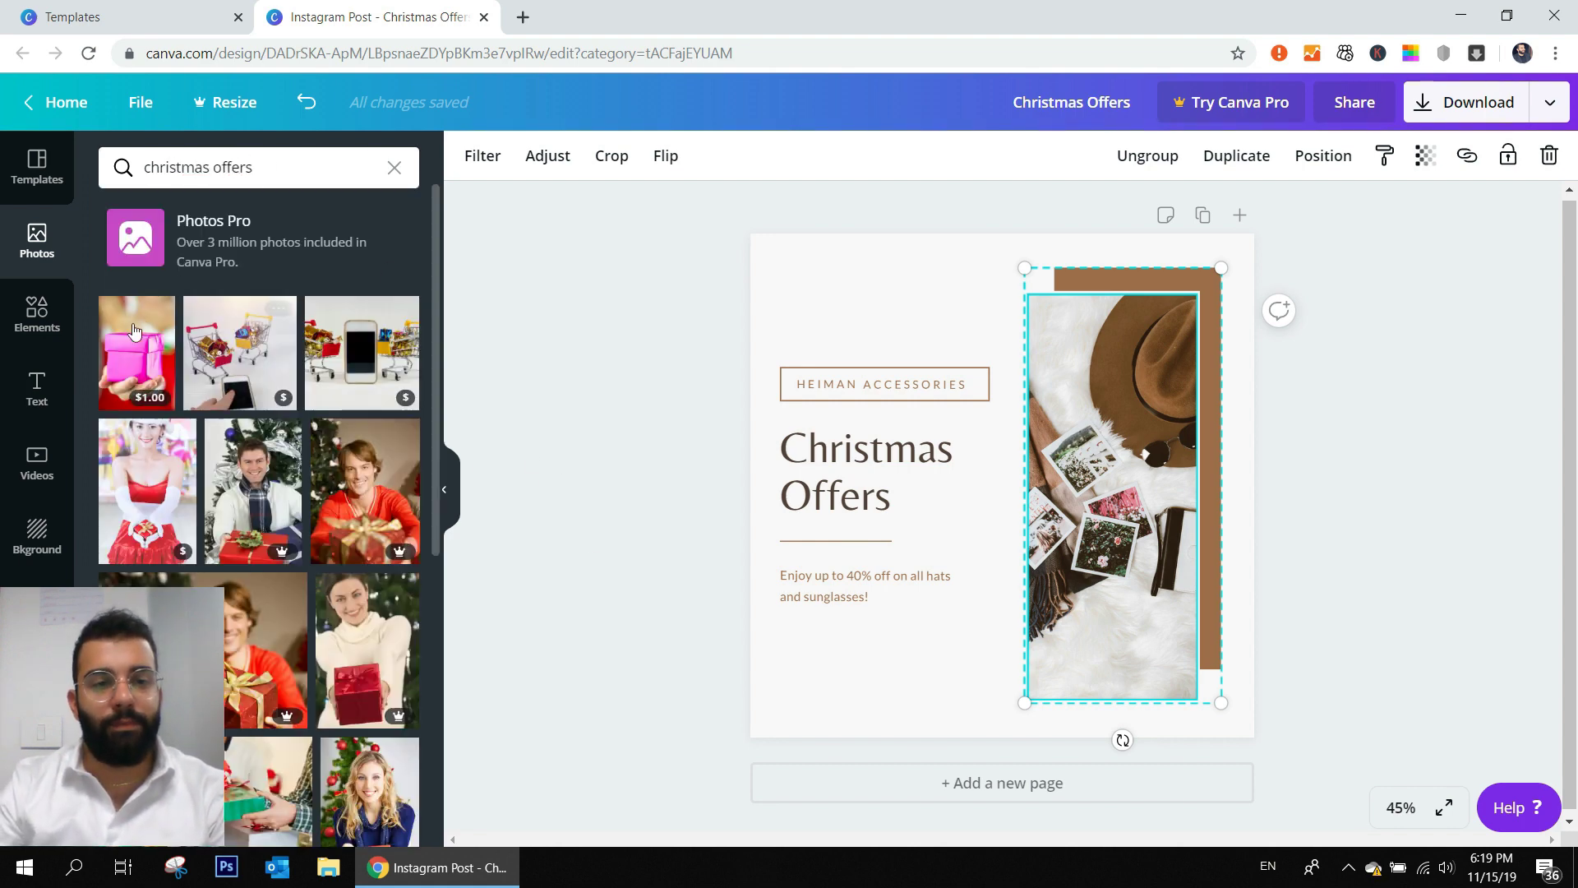
scroll(down, 3)
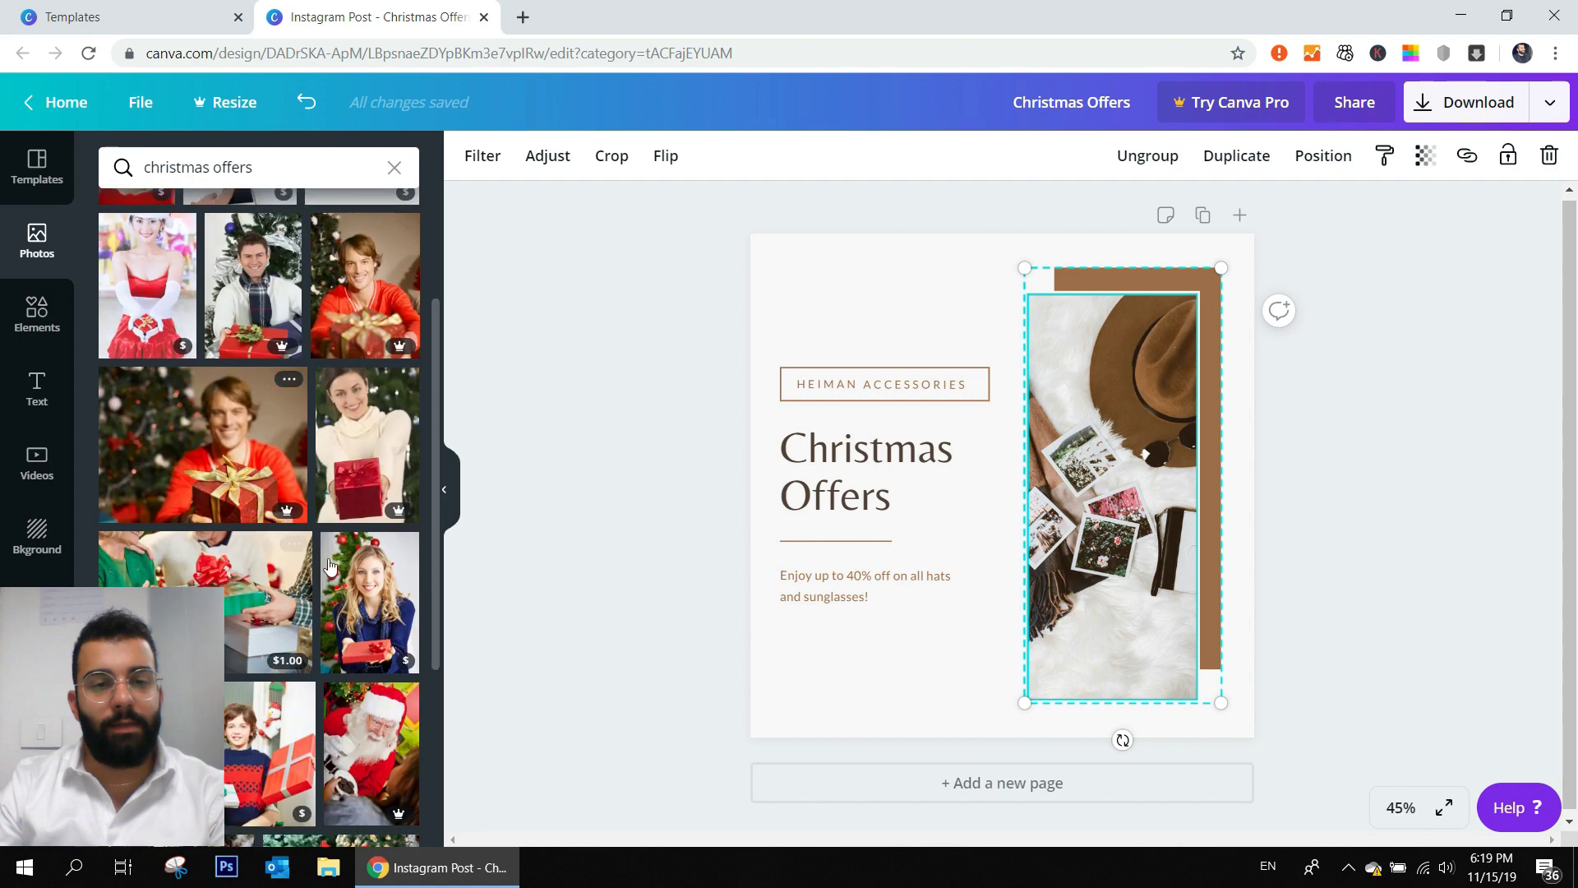
scroll(down, 3)
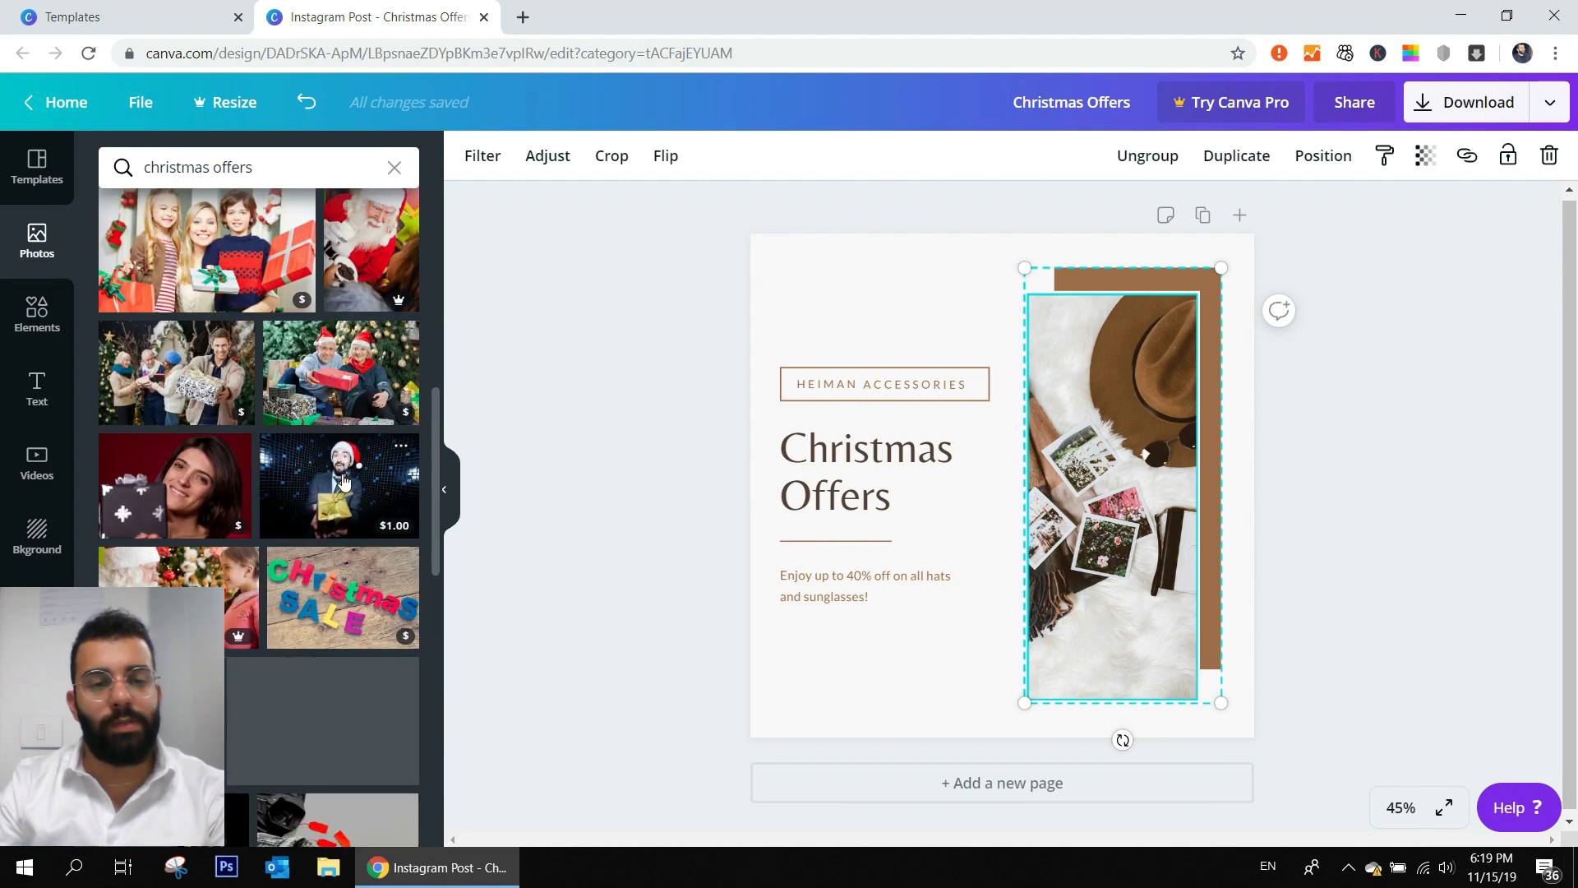
scroll(down, 3)
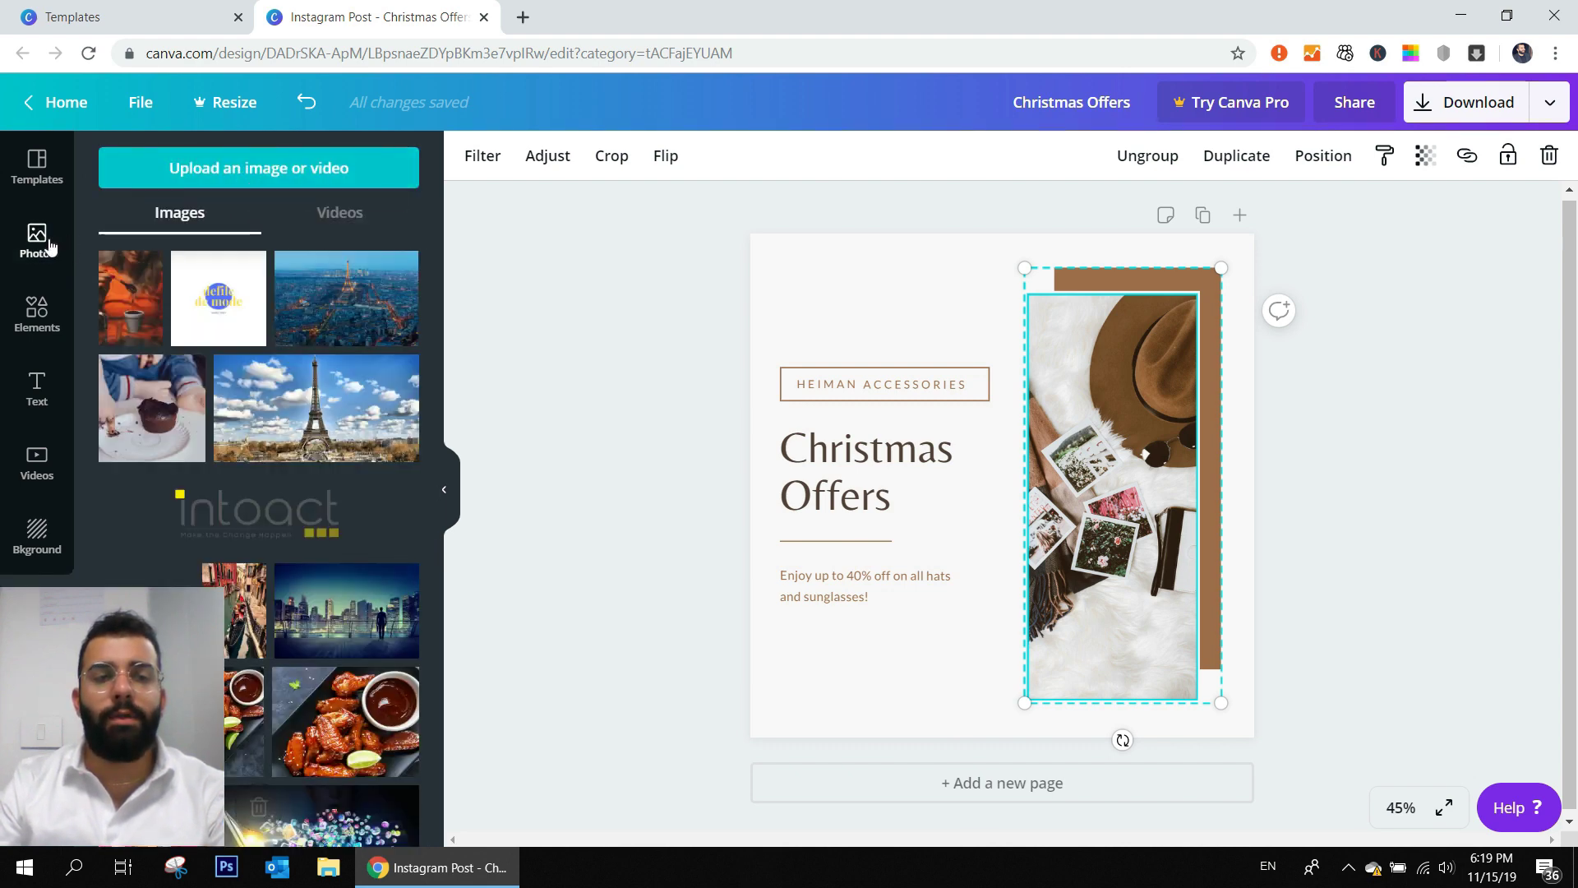
text(christmas offers)
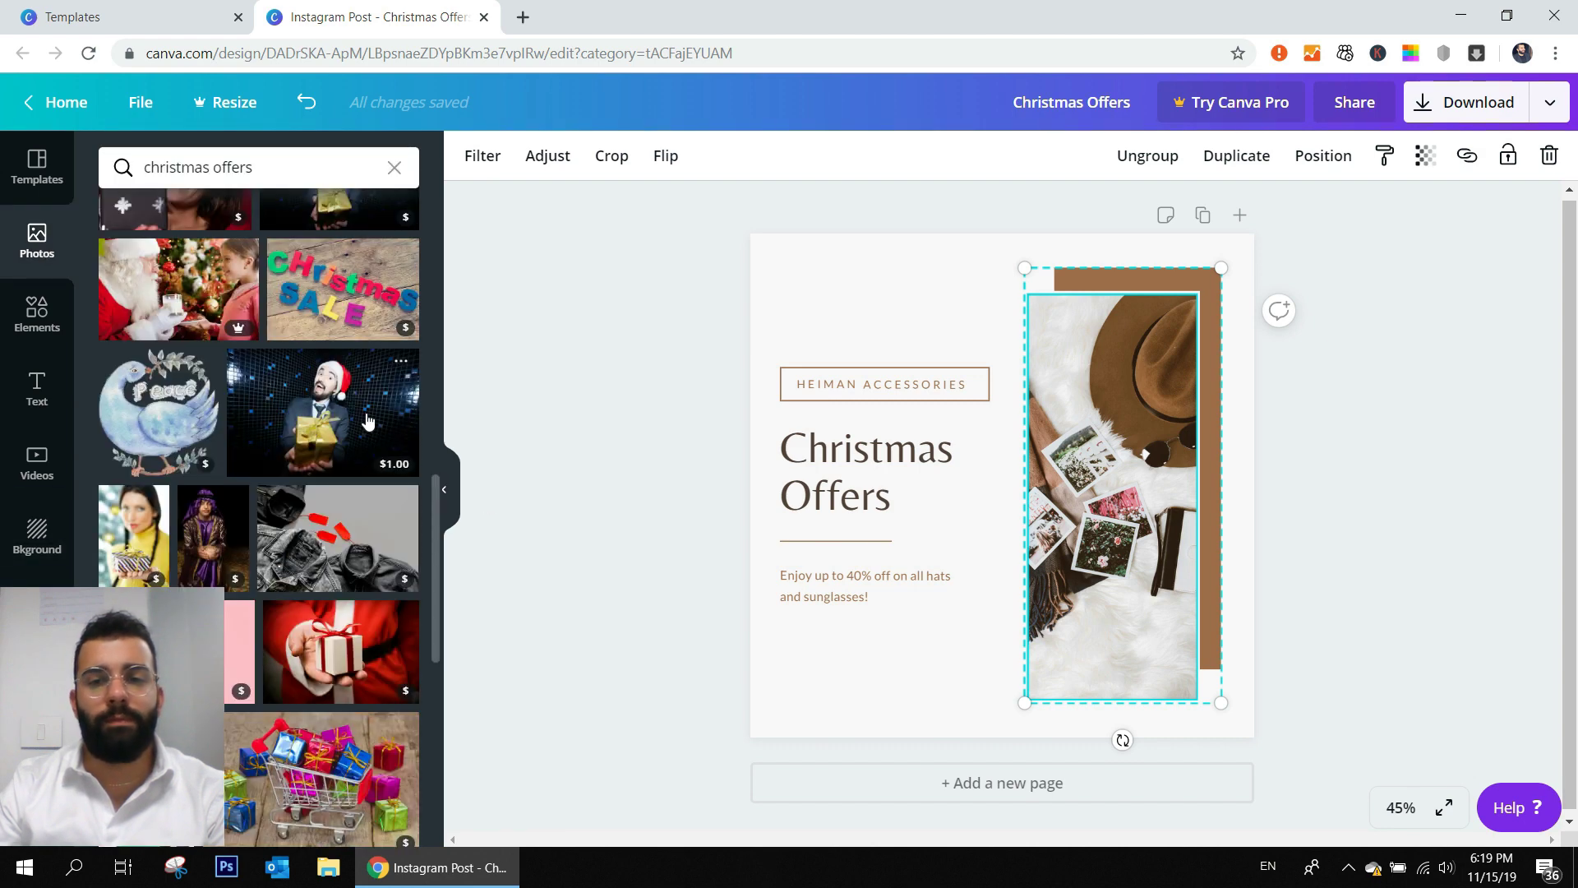
- Drag the Santa hat man photo onto the design and fit it into the tall frame
drag(322, 413, 679, 491)
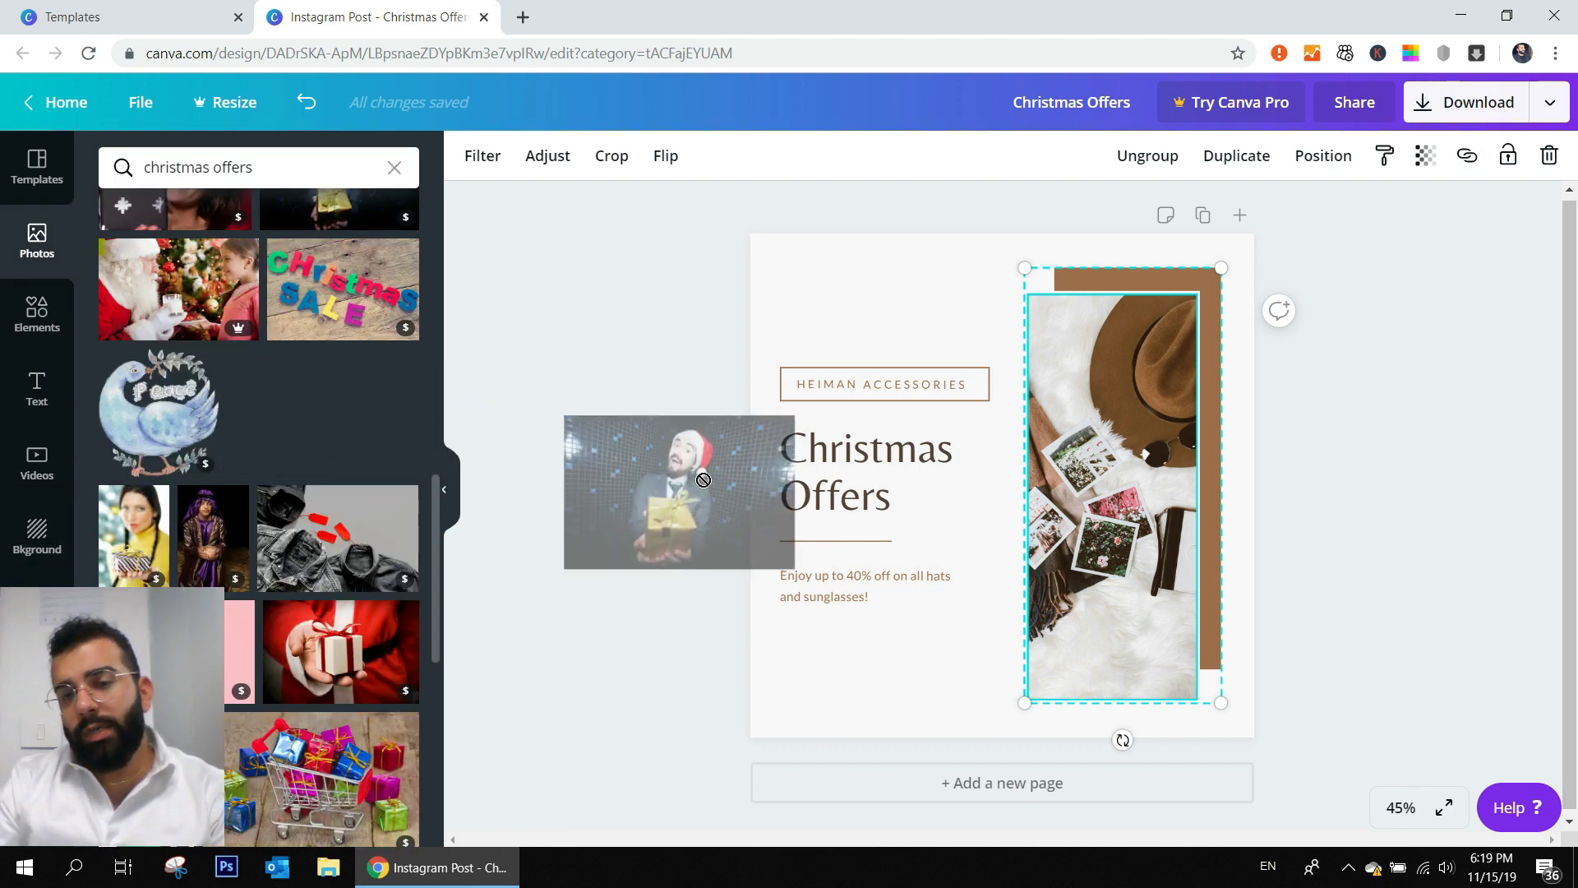
drag(679, 492, 1119, 483)
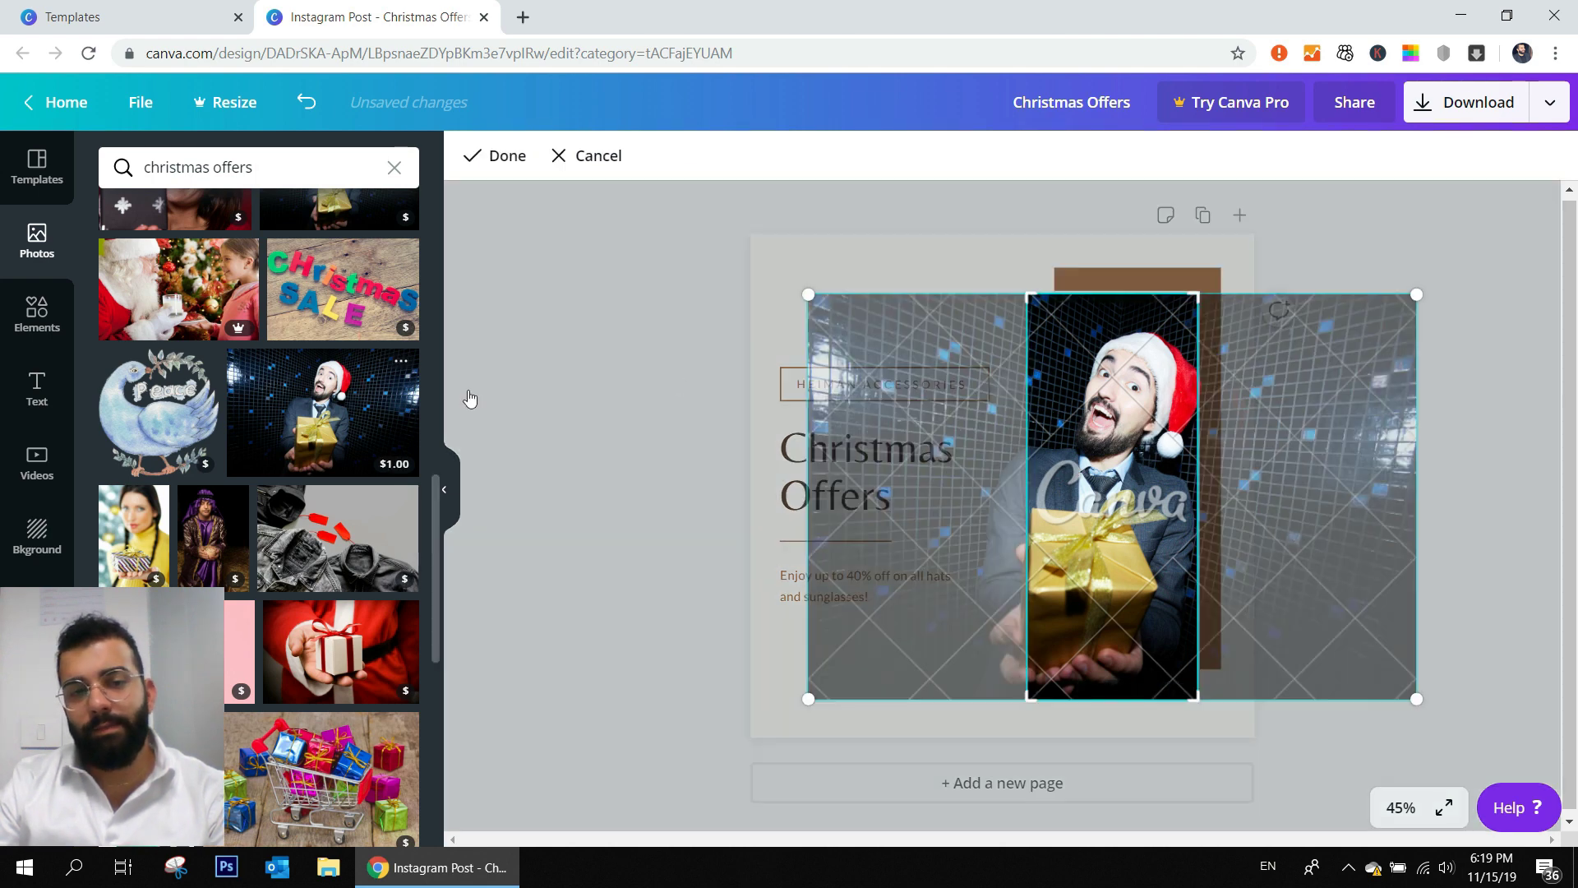
mouse_move(531, 404)
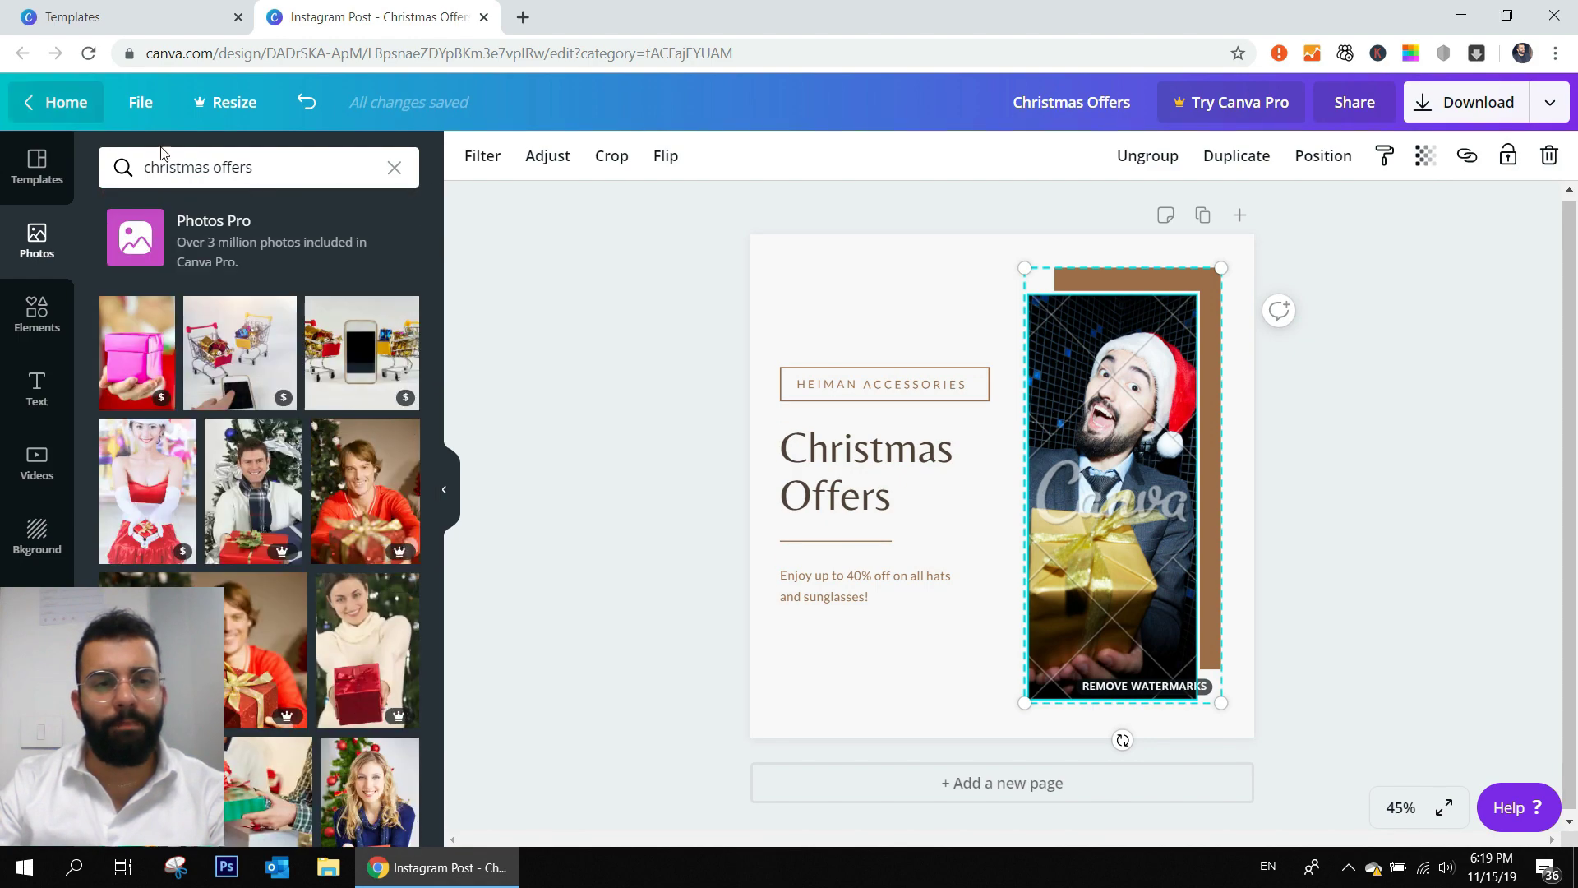
- Change the photo search to 'christmas' to find a red bokeh image for the frame
click(881, 470)
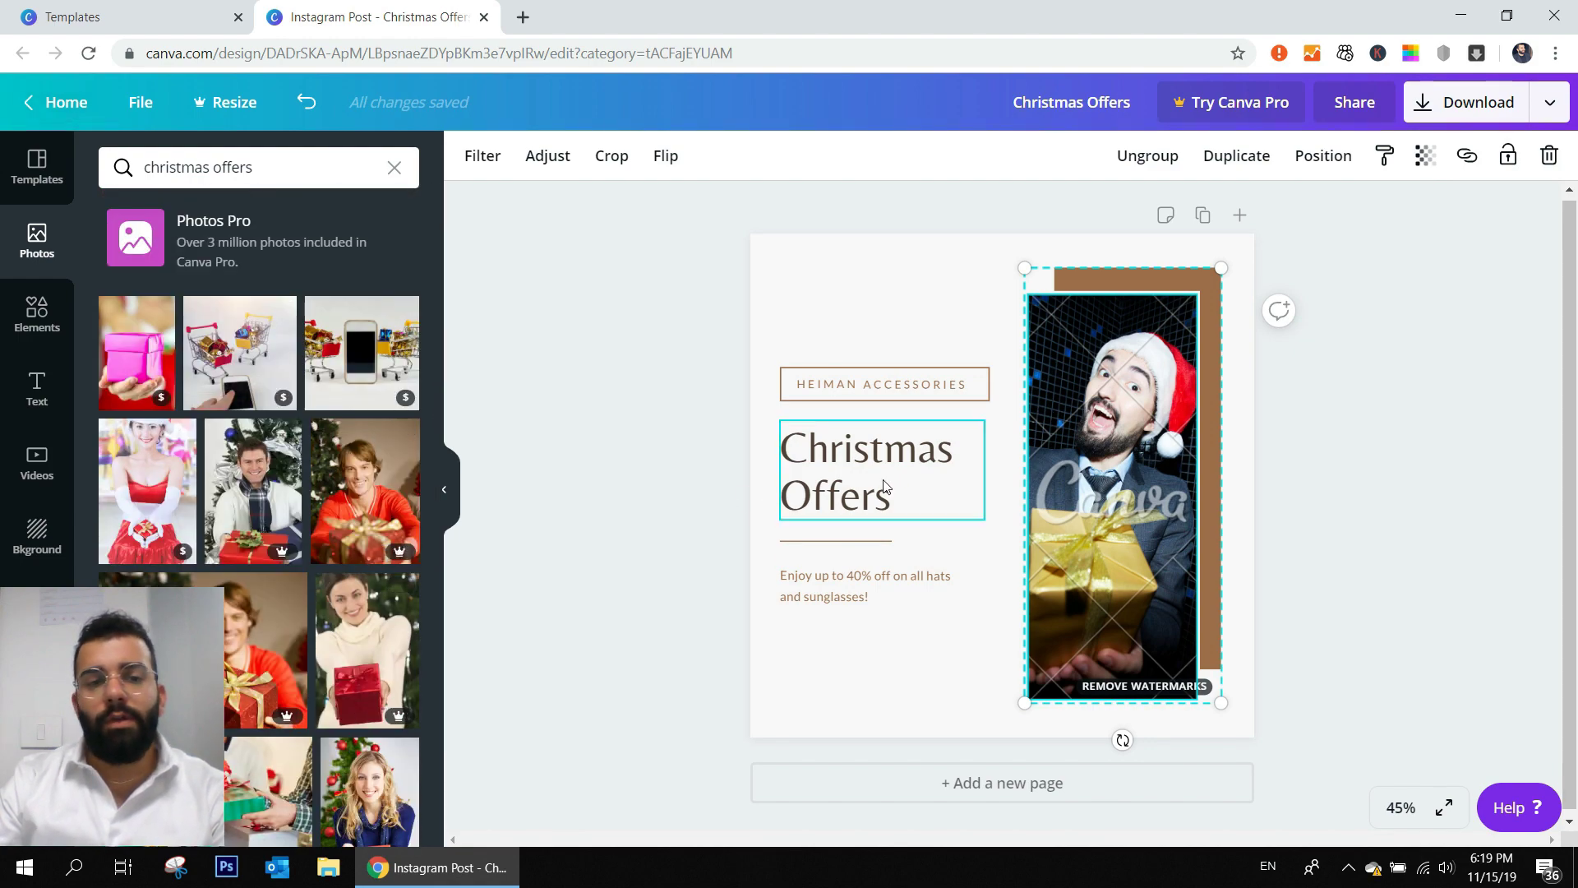
click(252, 168)
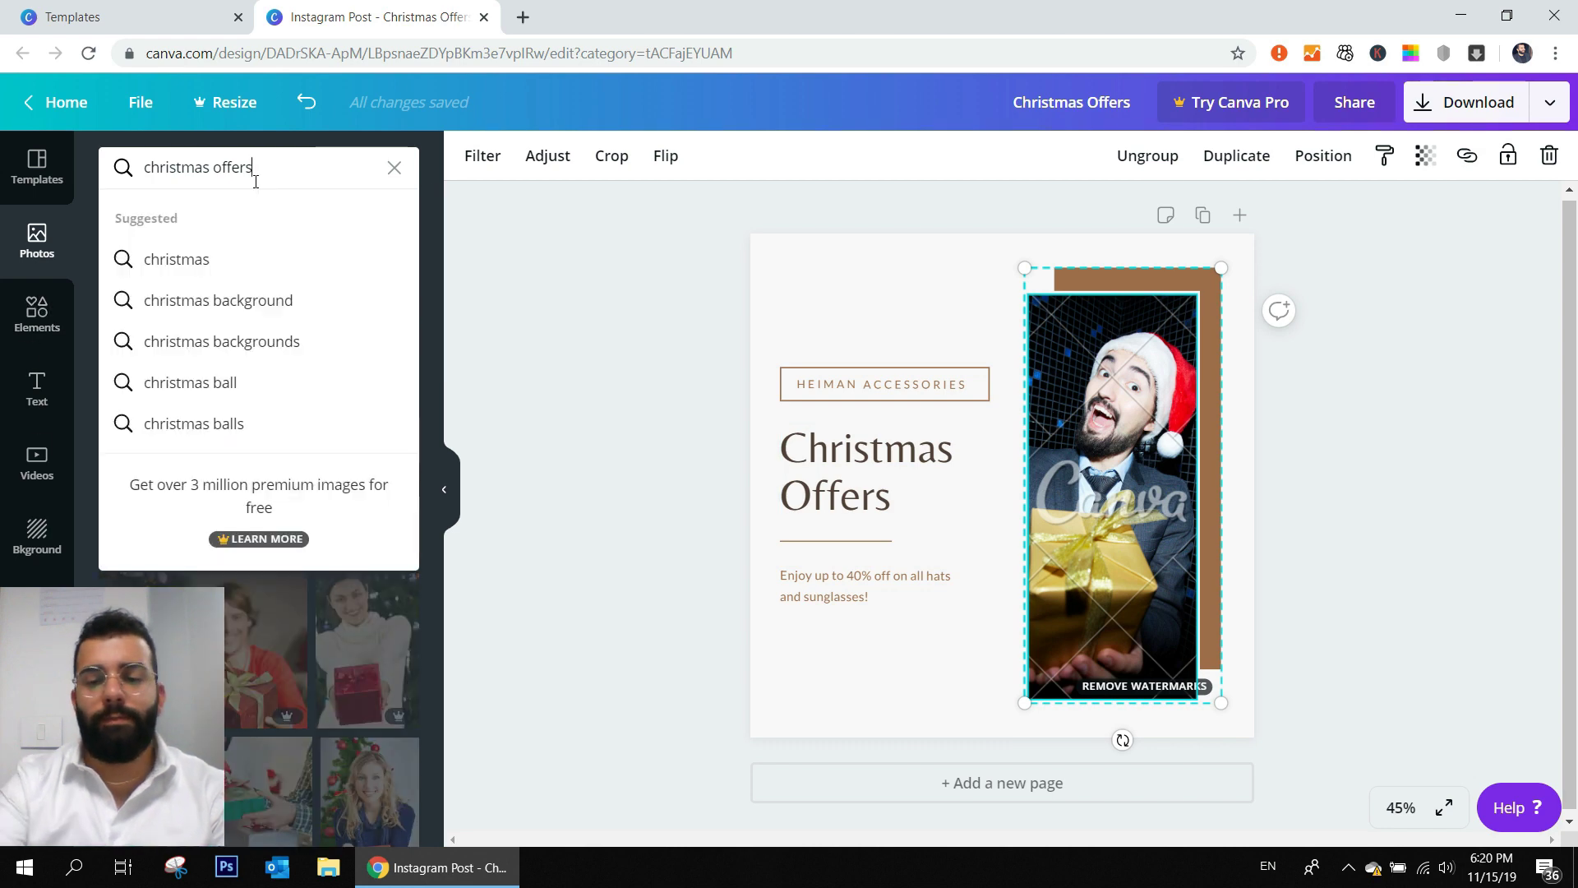
text(christmas)
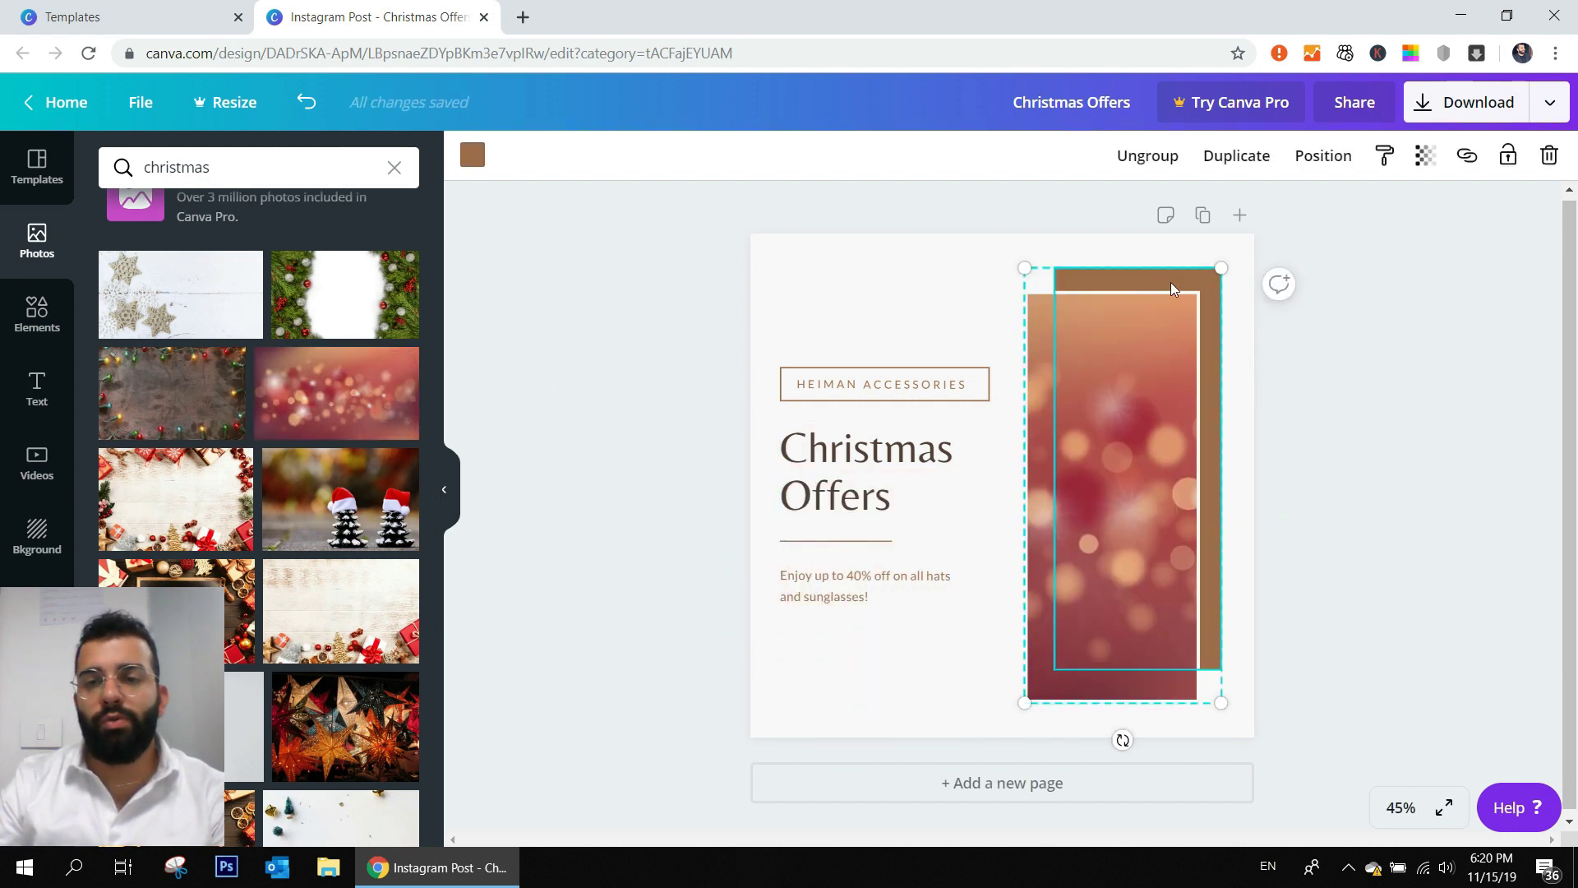
- Recolour the backing rectangle dark grey, enlarge it slightly, and search photos for 'christmas'
click(471, 155)
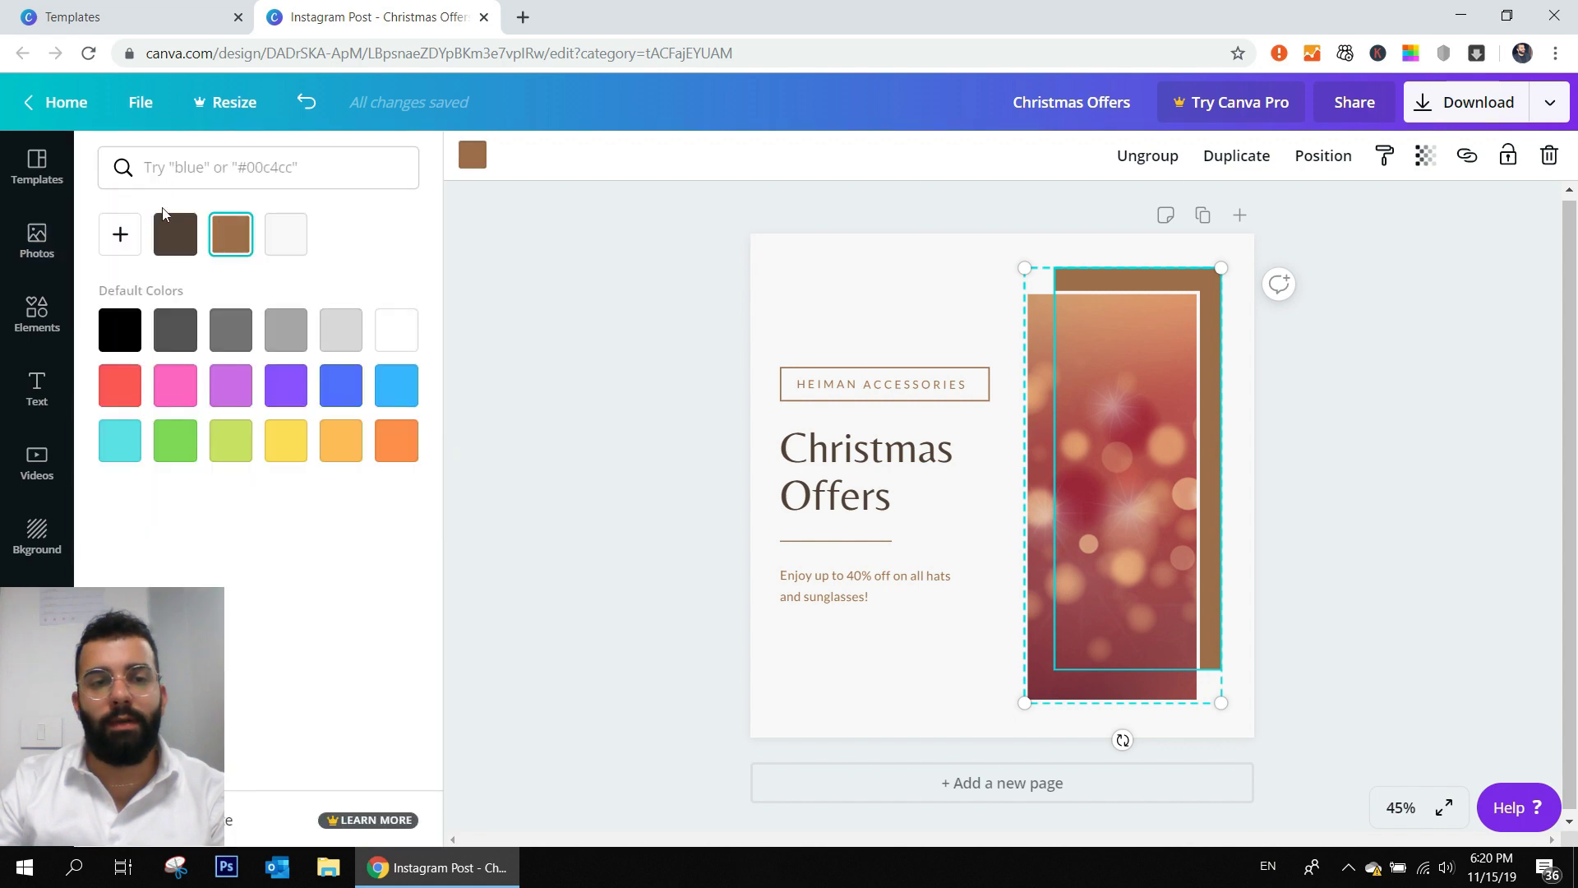
click(175, 329)
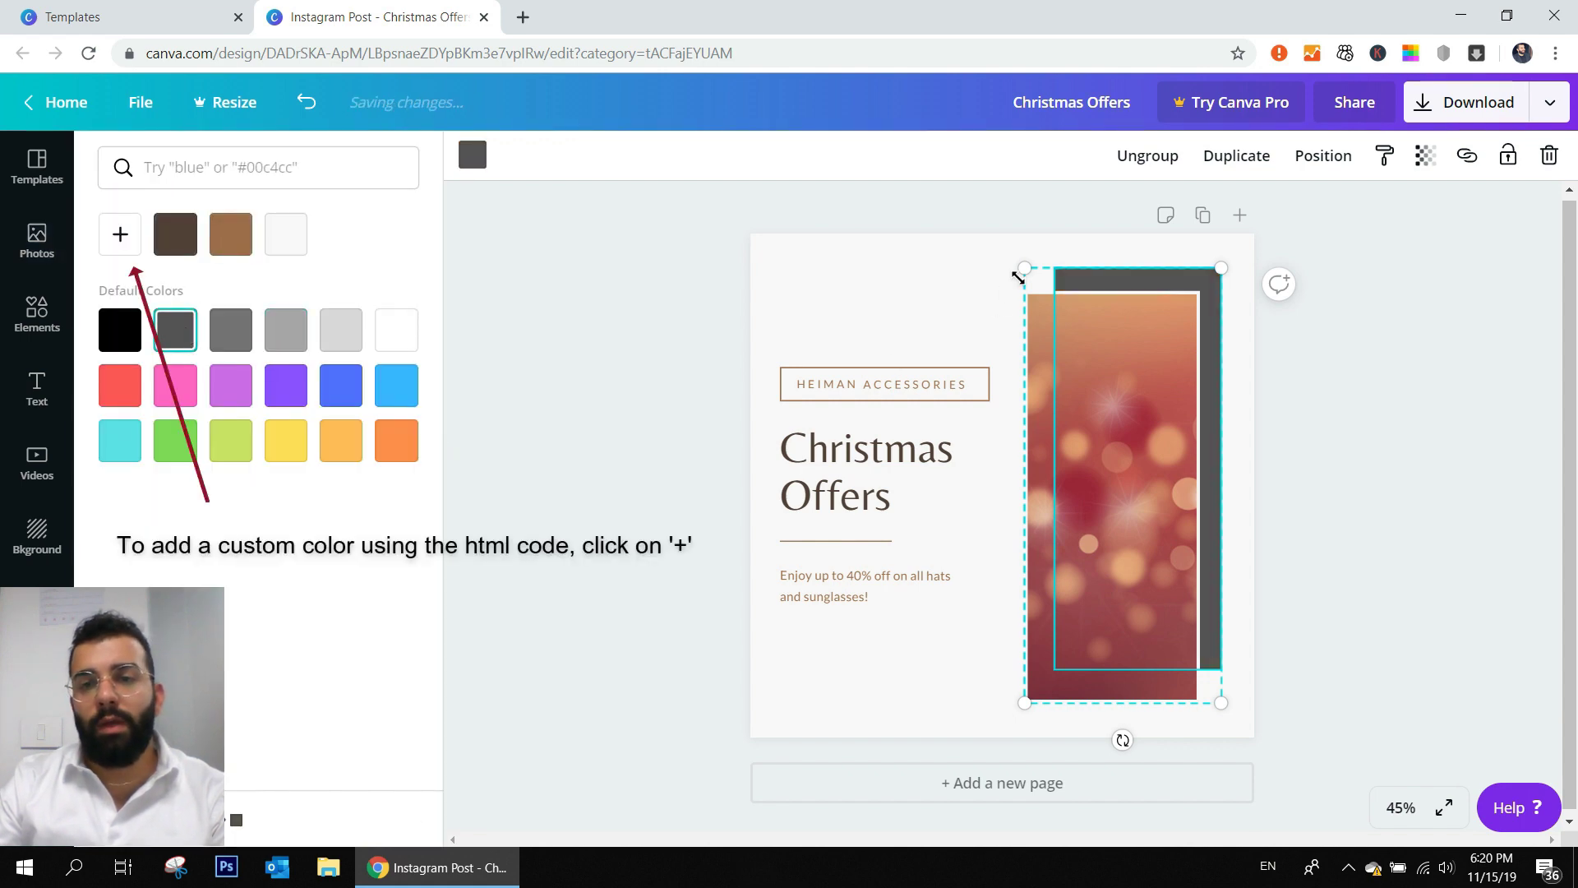
drag(1024, 268, 1019, 260)
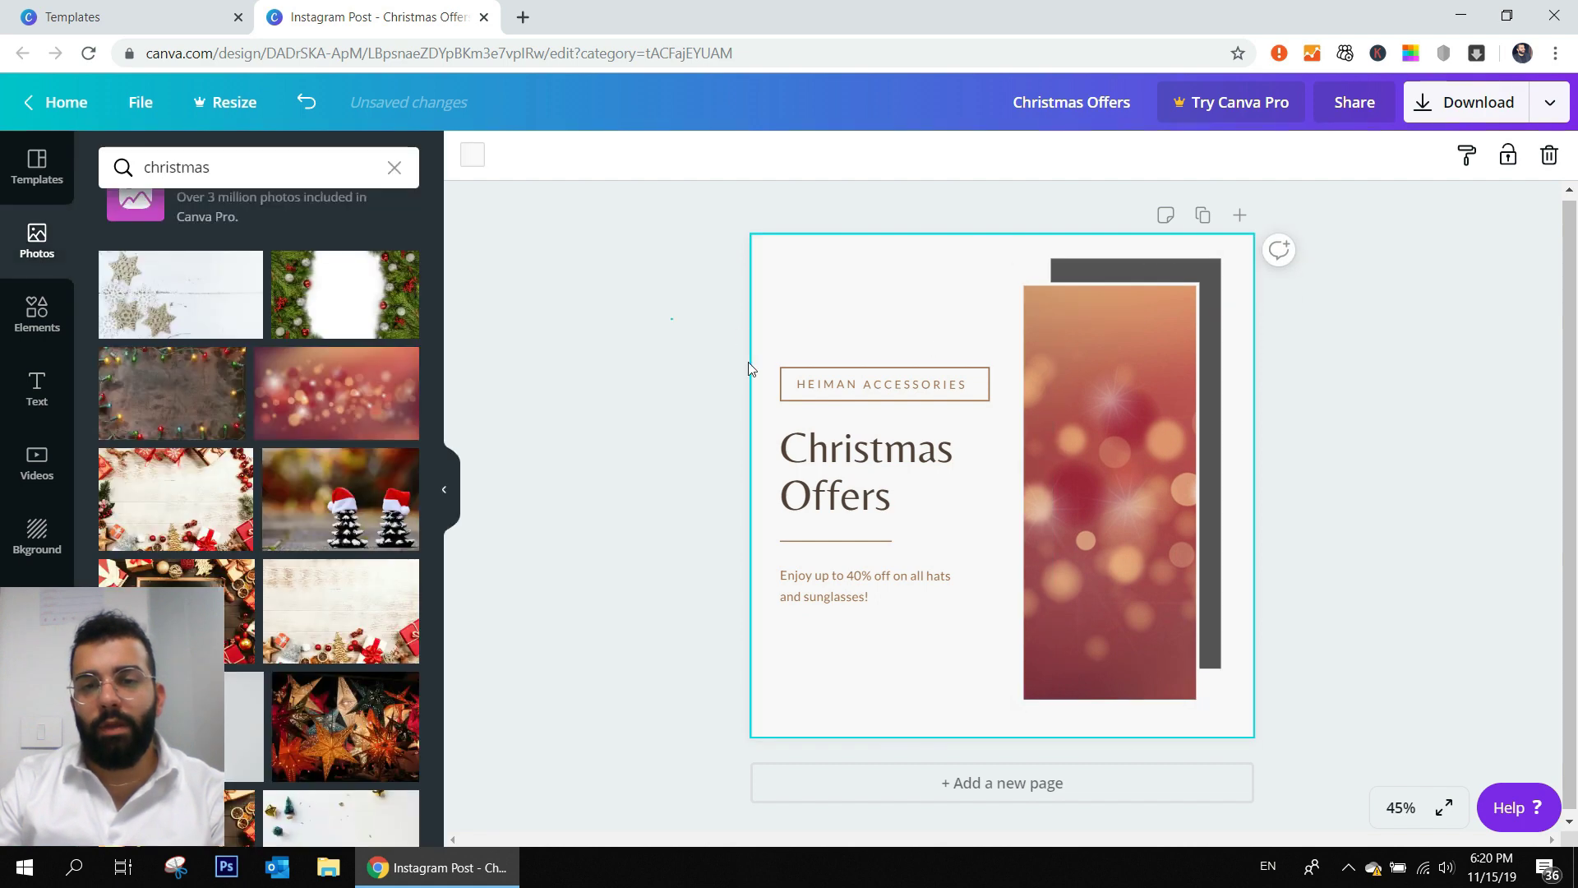
click(884, 383)
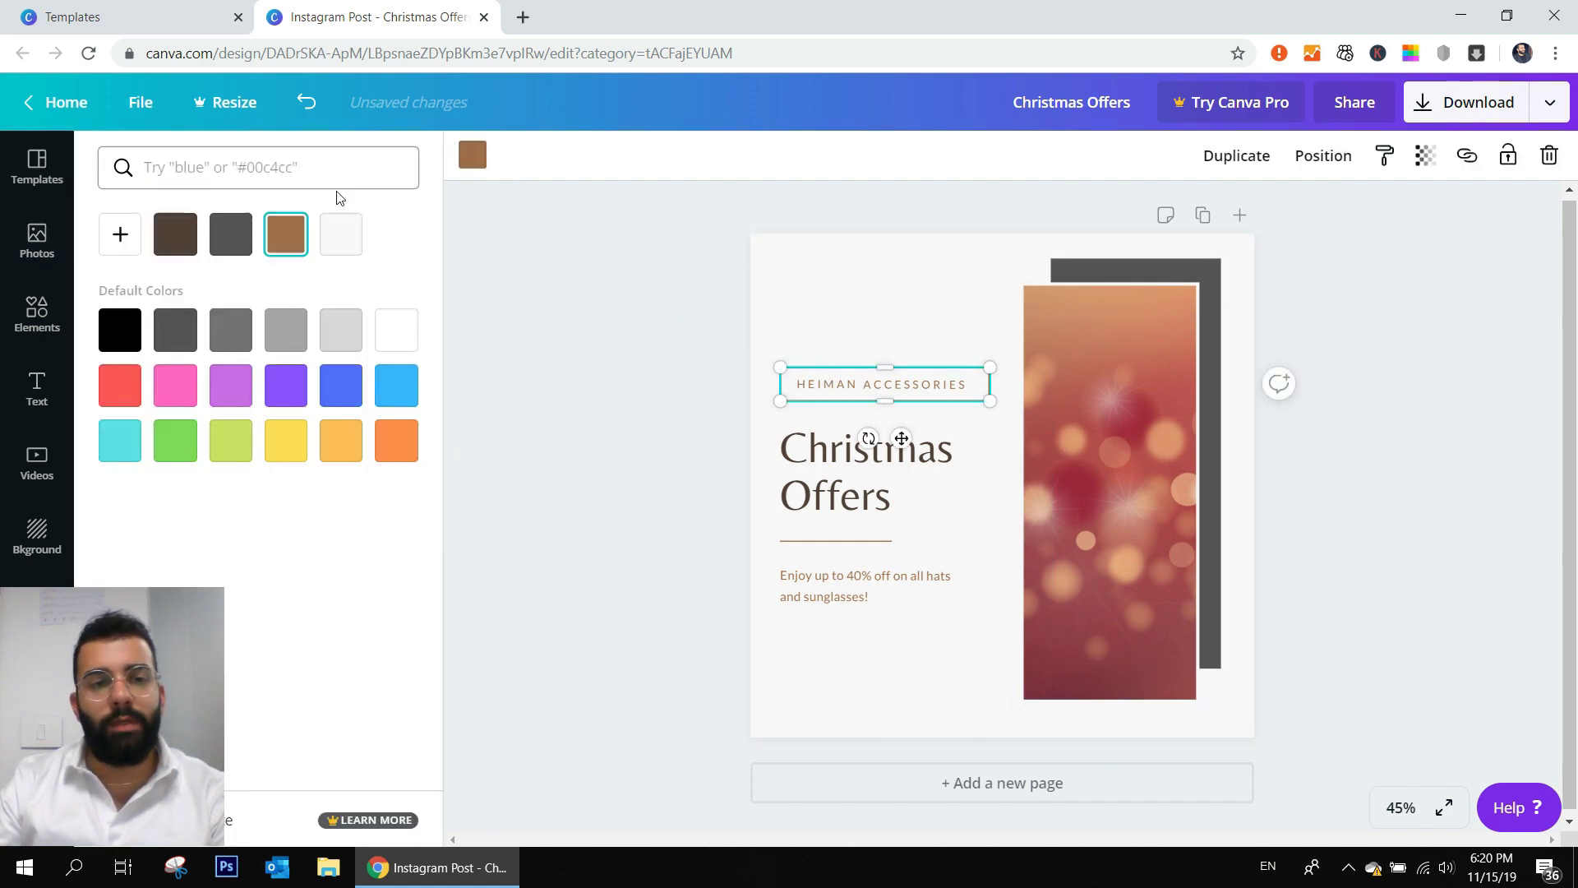
text(christmas)
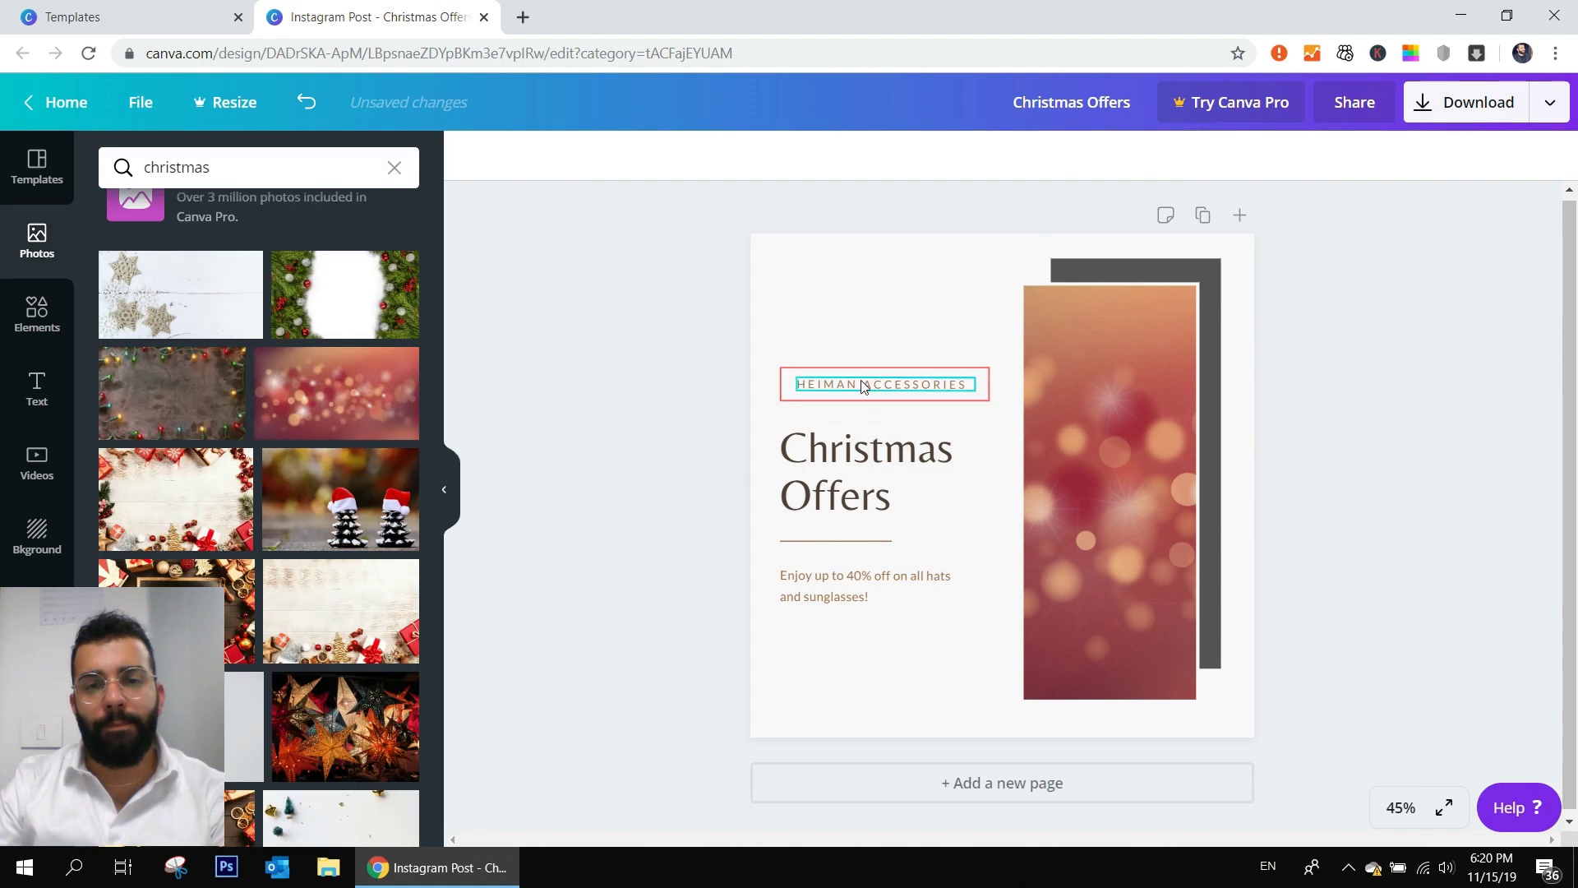
- Set the HEIMAN ACCESSORIES text in the Andika font
click(884, 382)
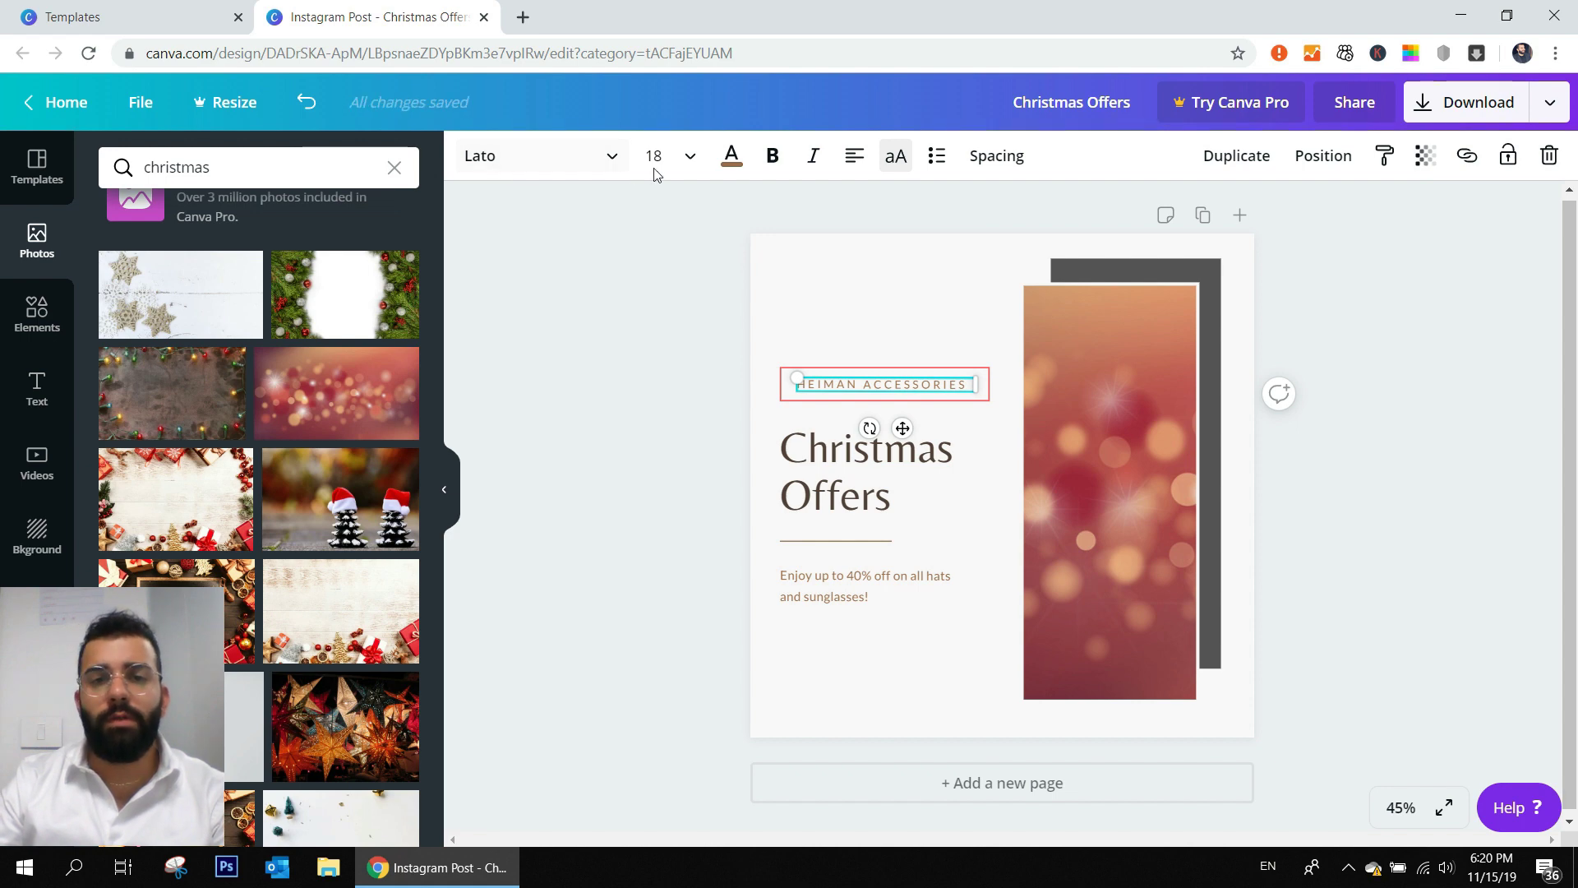
mouse_move(719, 229)
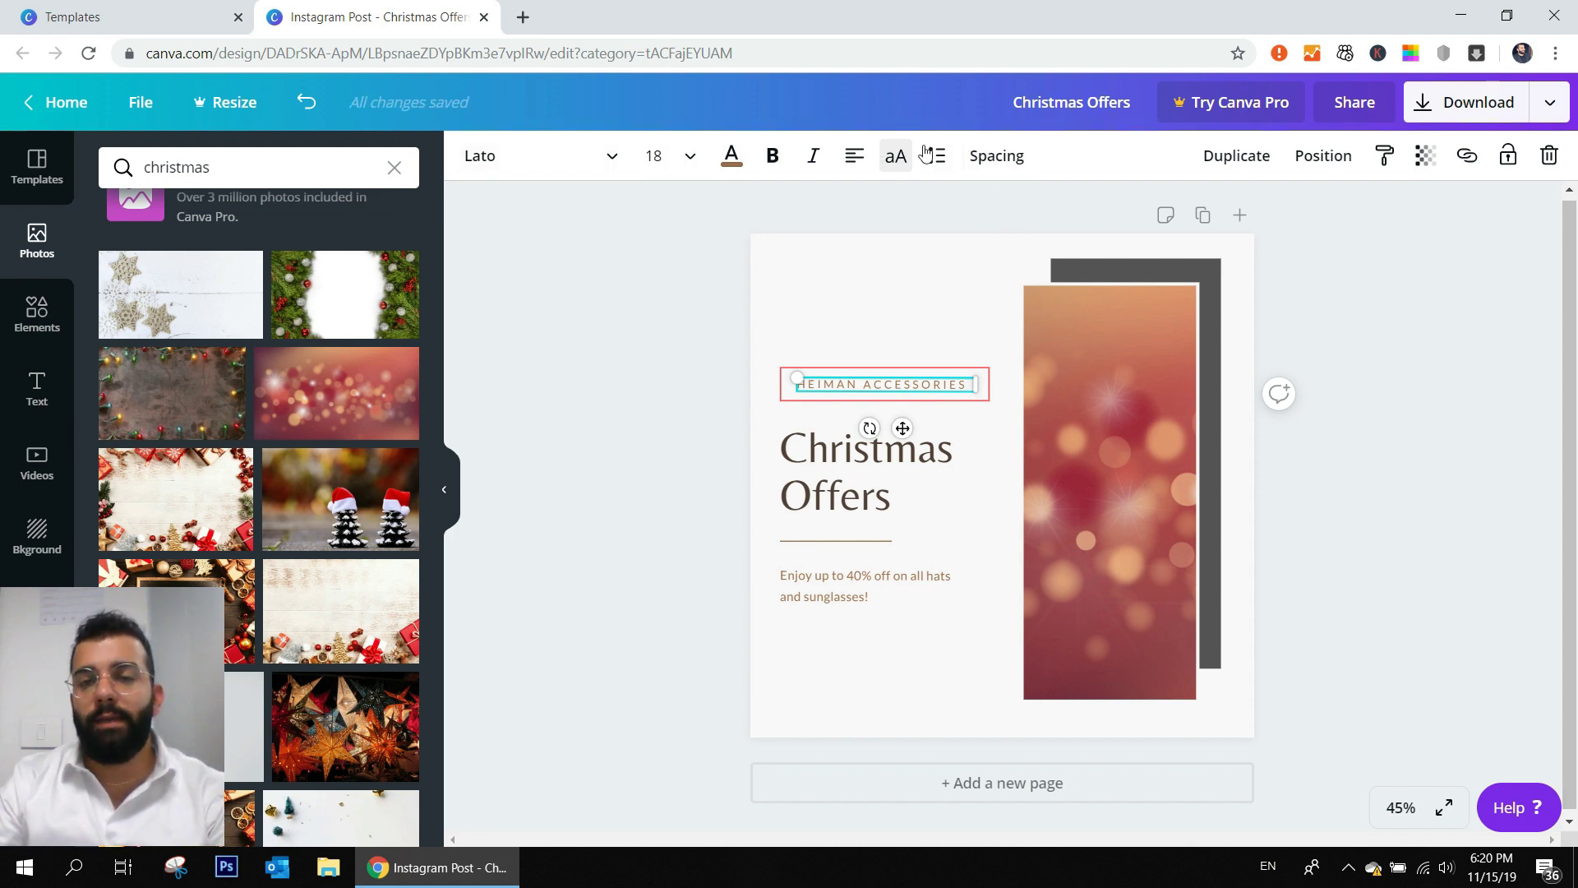
click(540, 155)
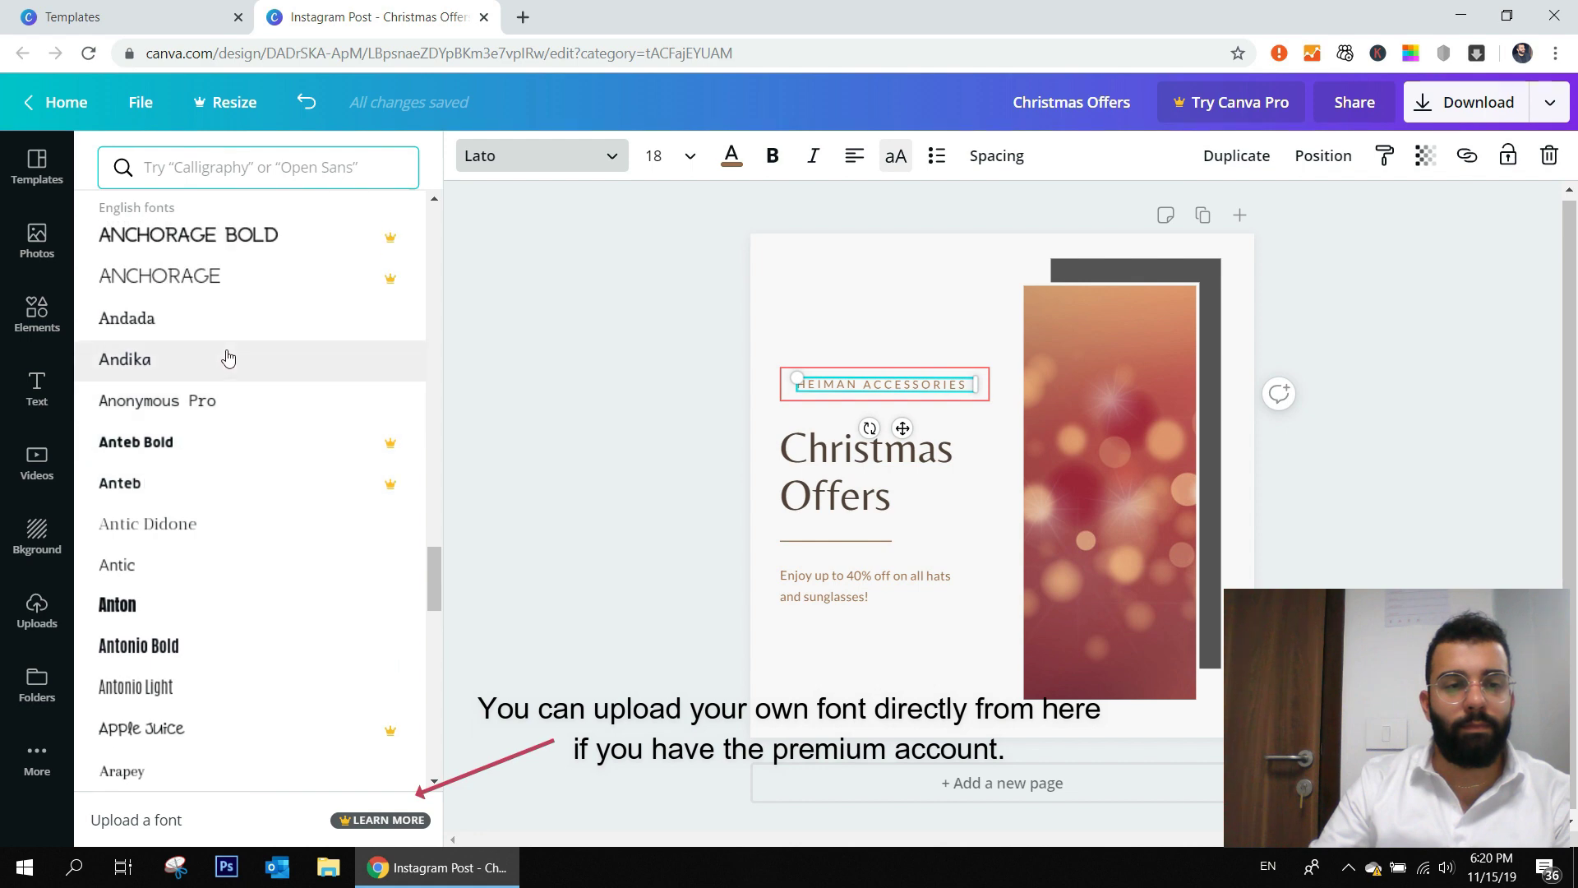
click(36, 241)
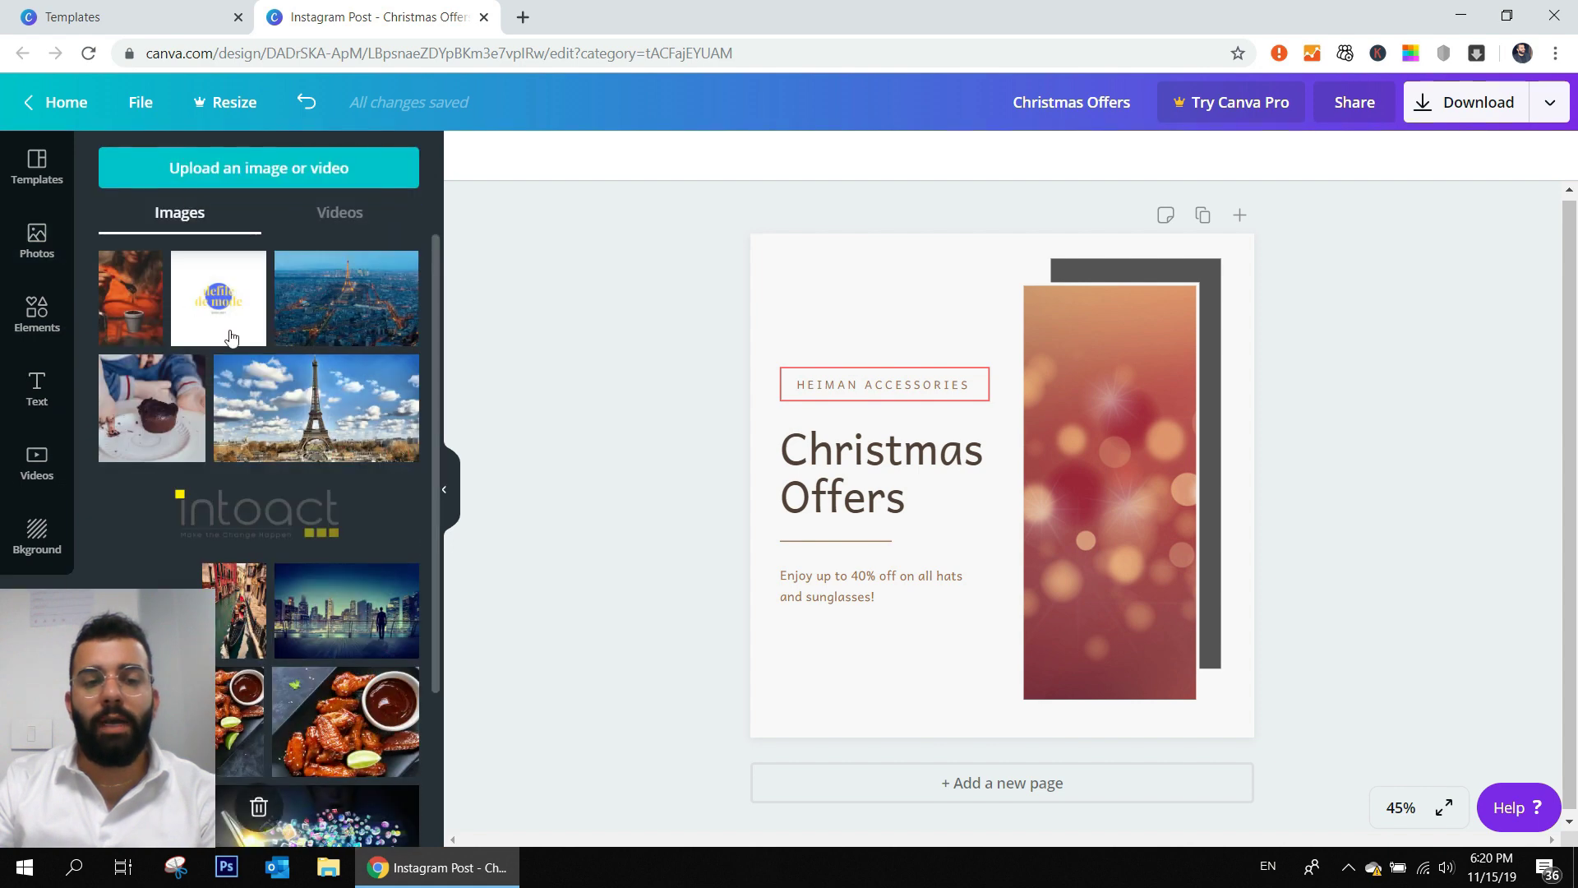
- Add the uploaded logo text and move it to the bottom of the bokeh photo
click(258, 168)
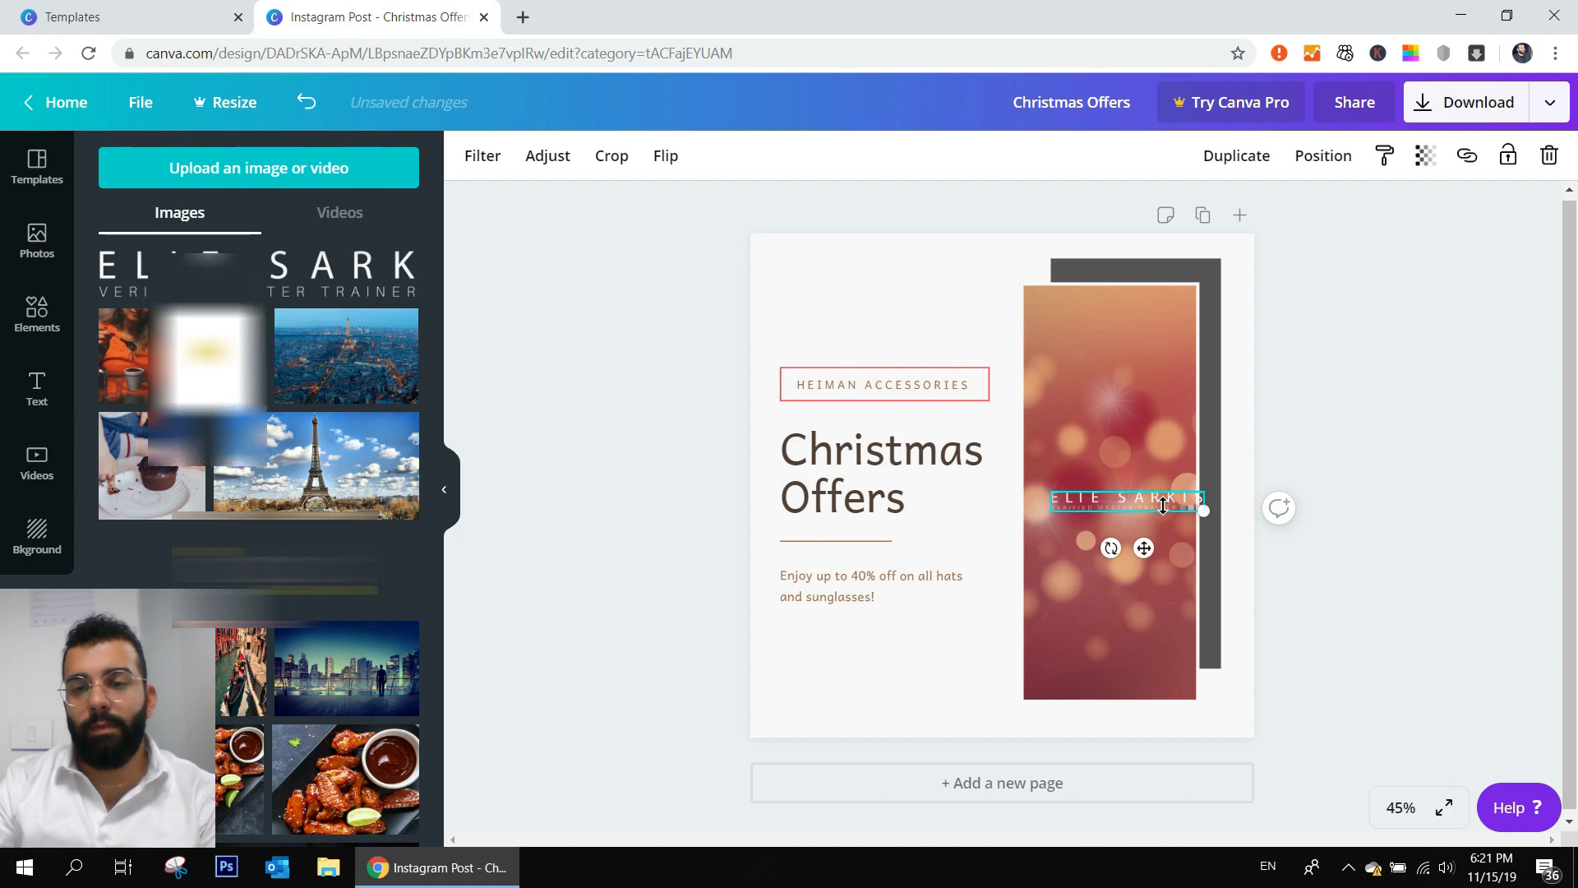
drag(1128, 501, 1106, 677)
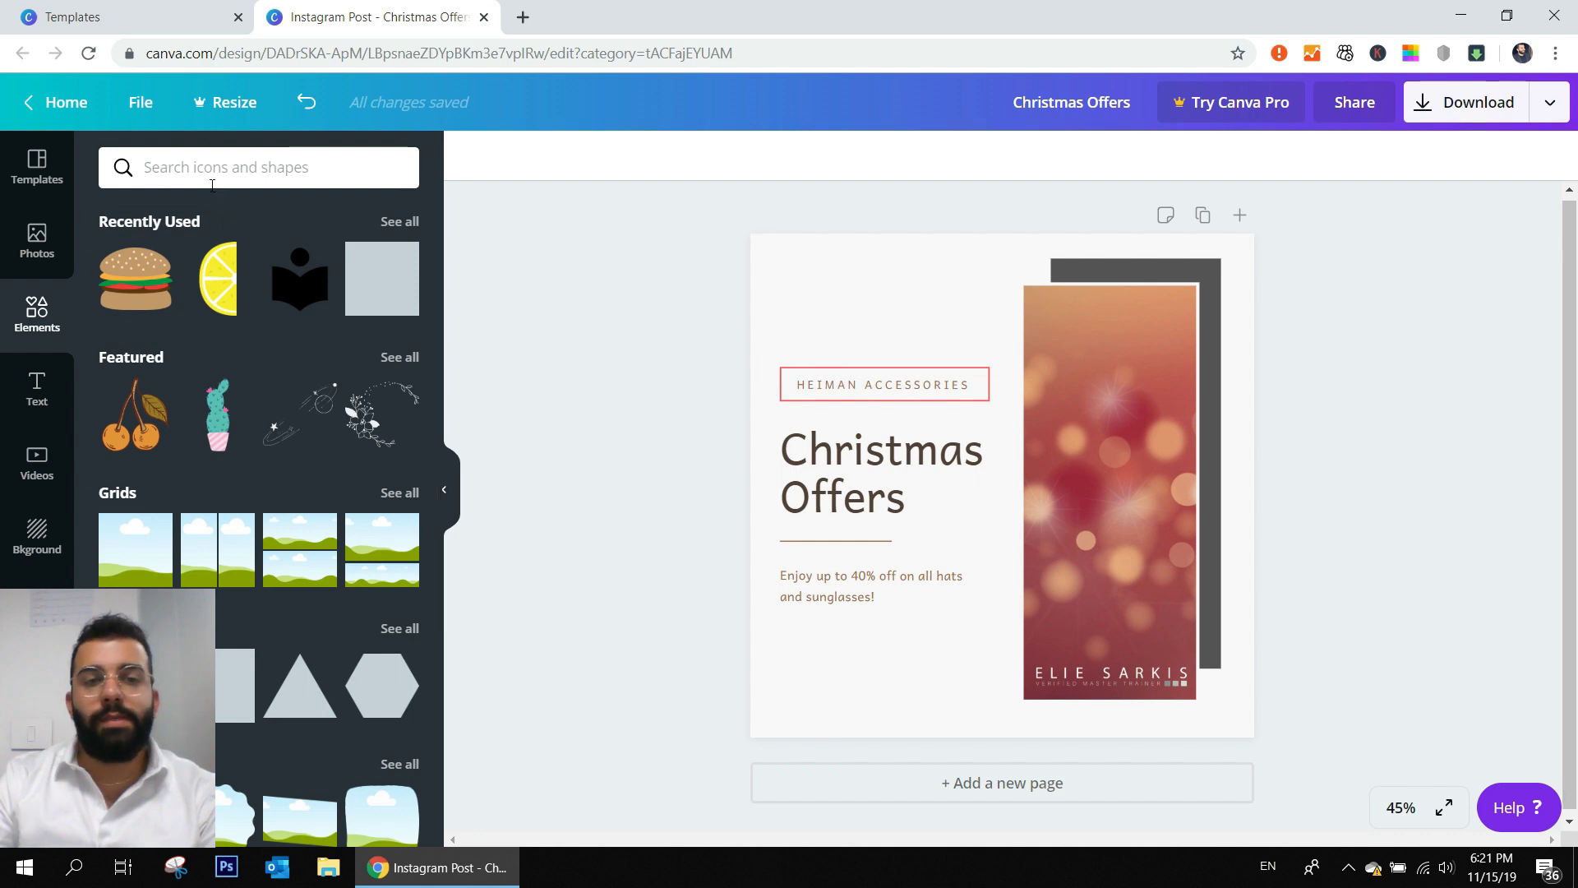
- Search Elements for 'christmas' and add the candy cane graphic to the design
text(christi)
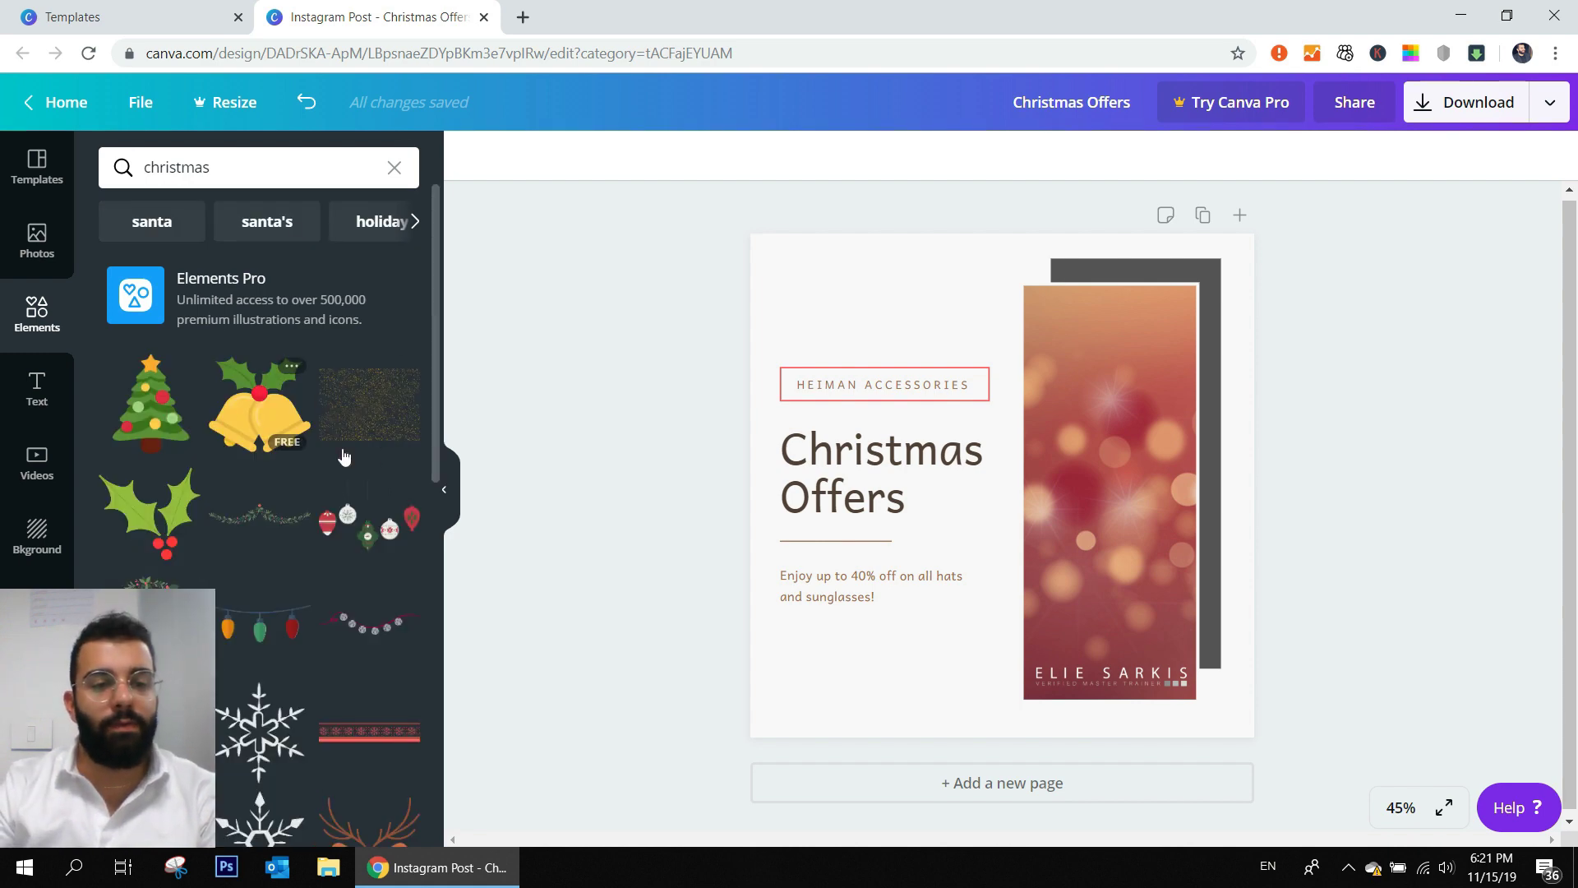
scroll(down, 3)
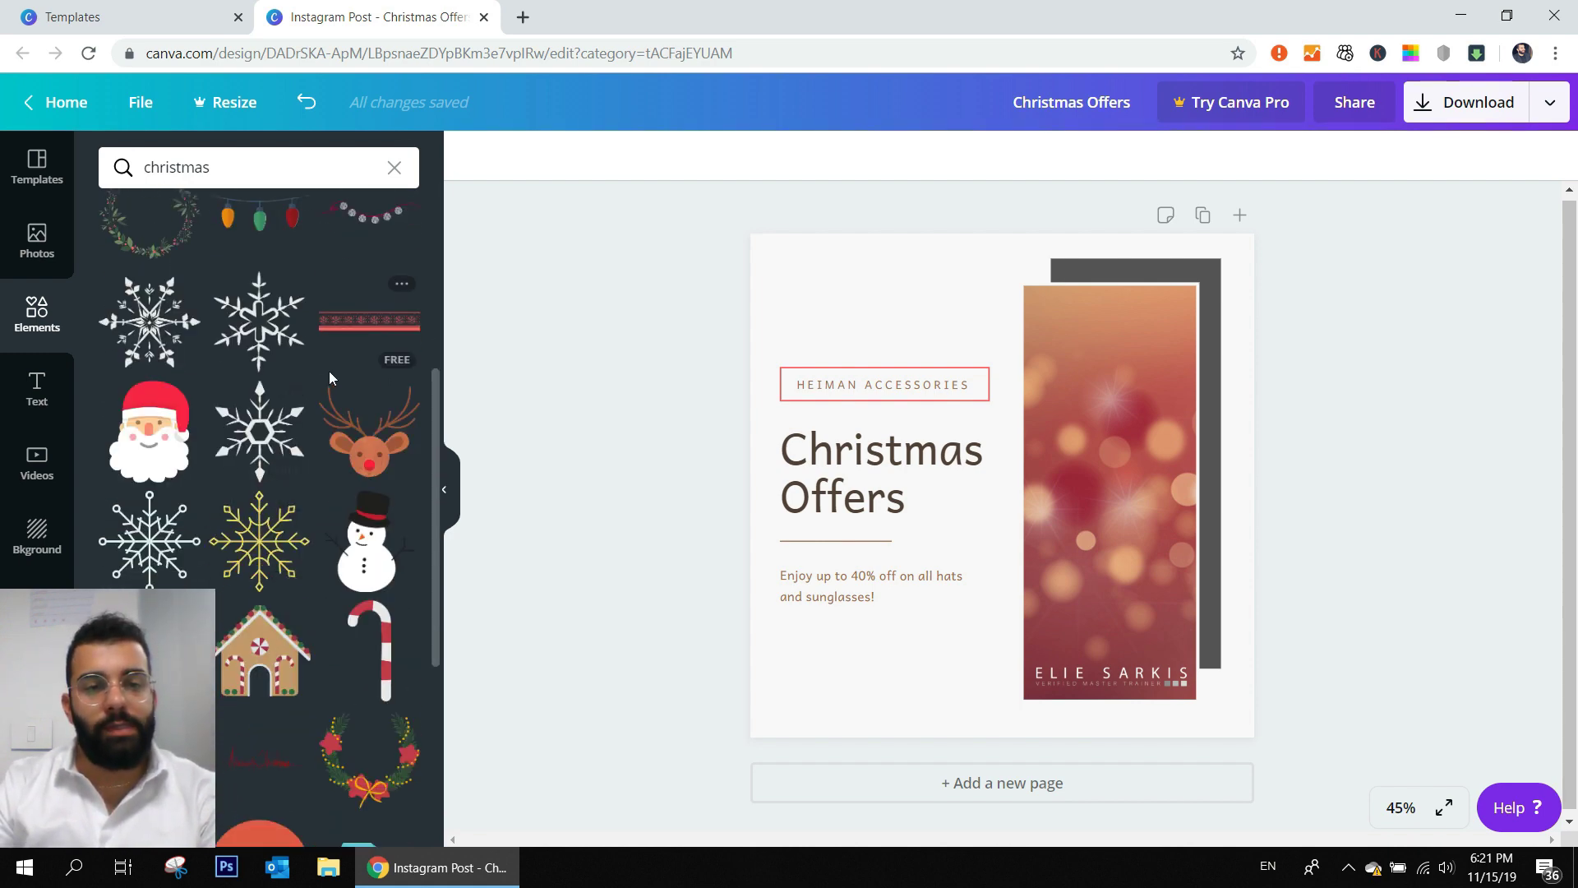
mouse_move(322, 431)
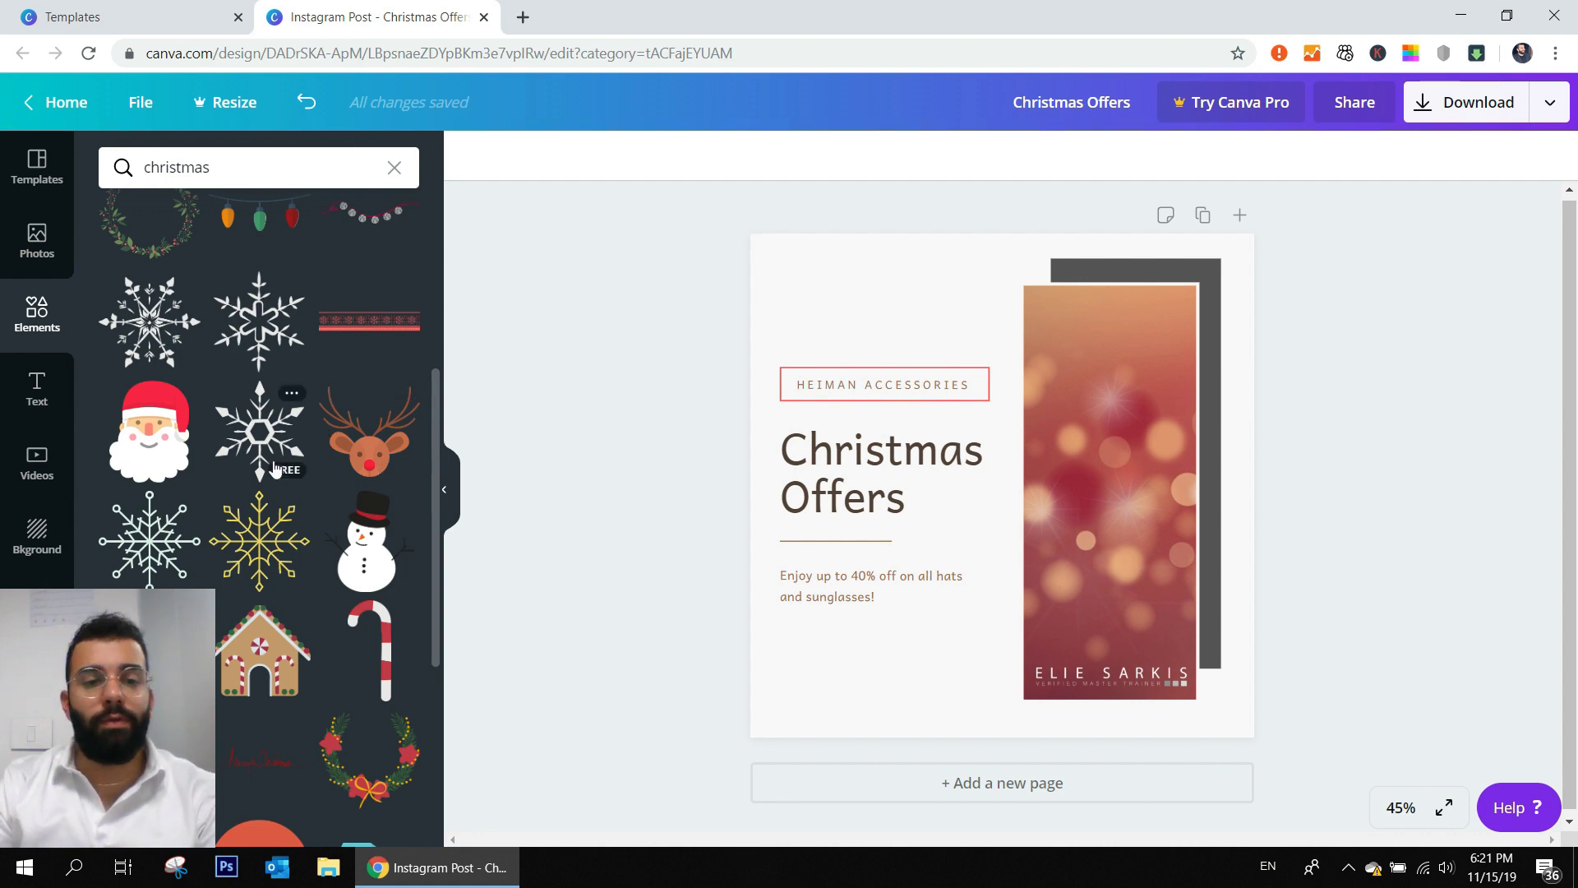
scroll(down, 3)
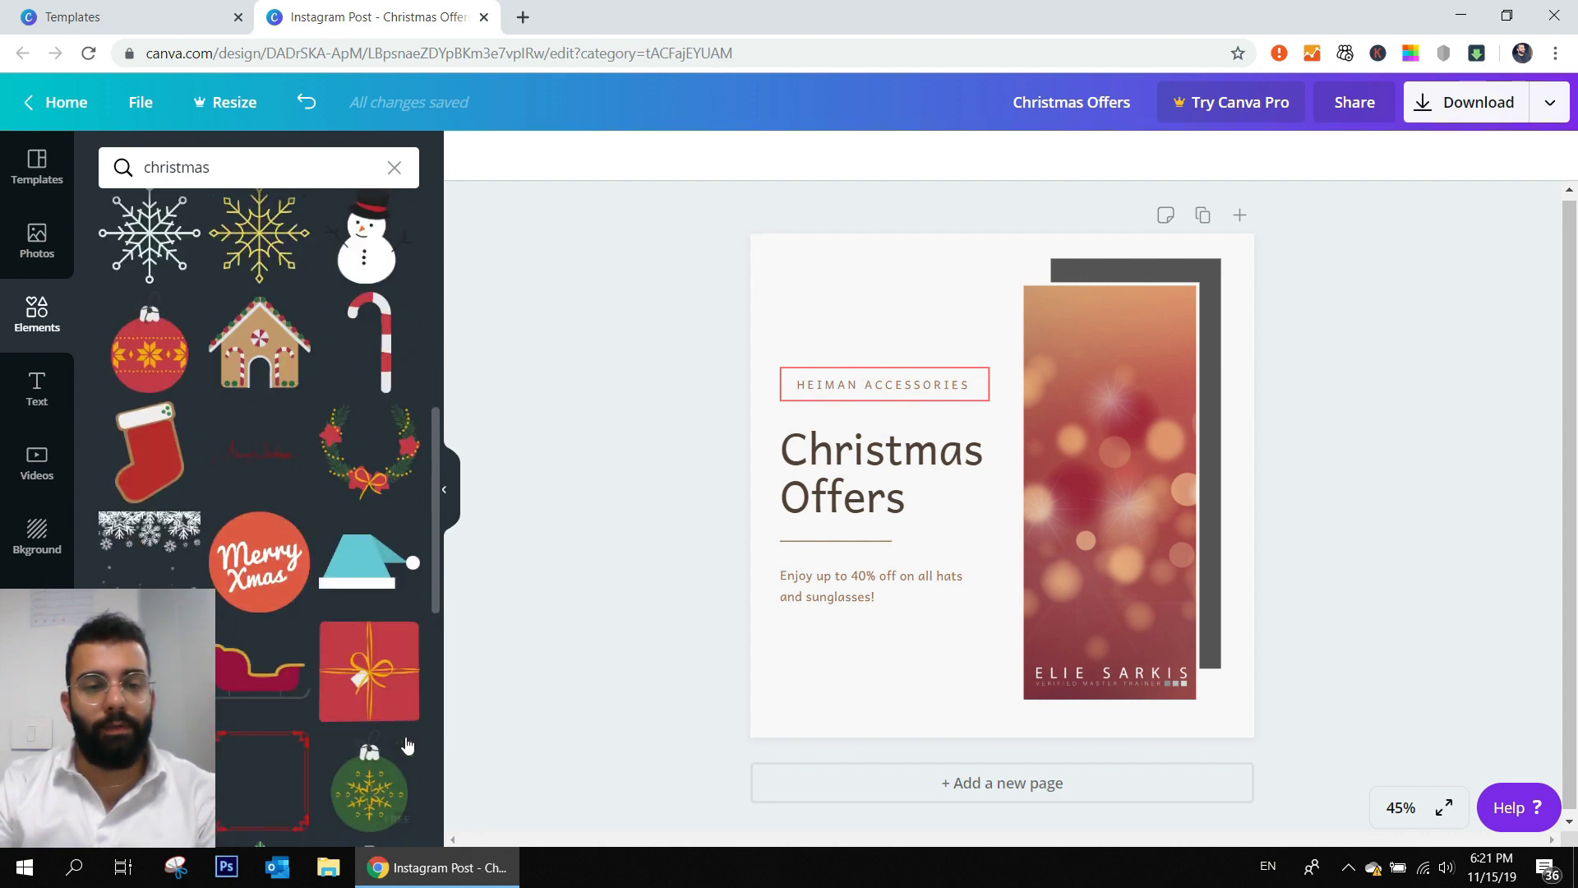
click(393, 345)
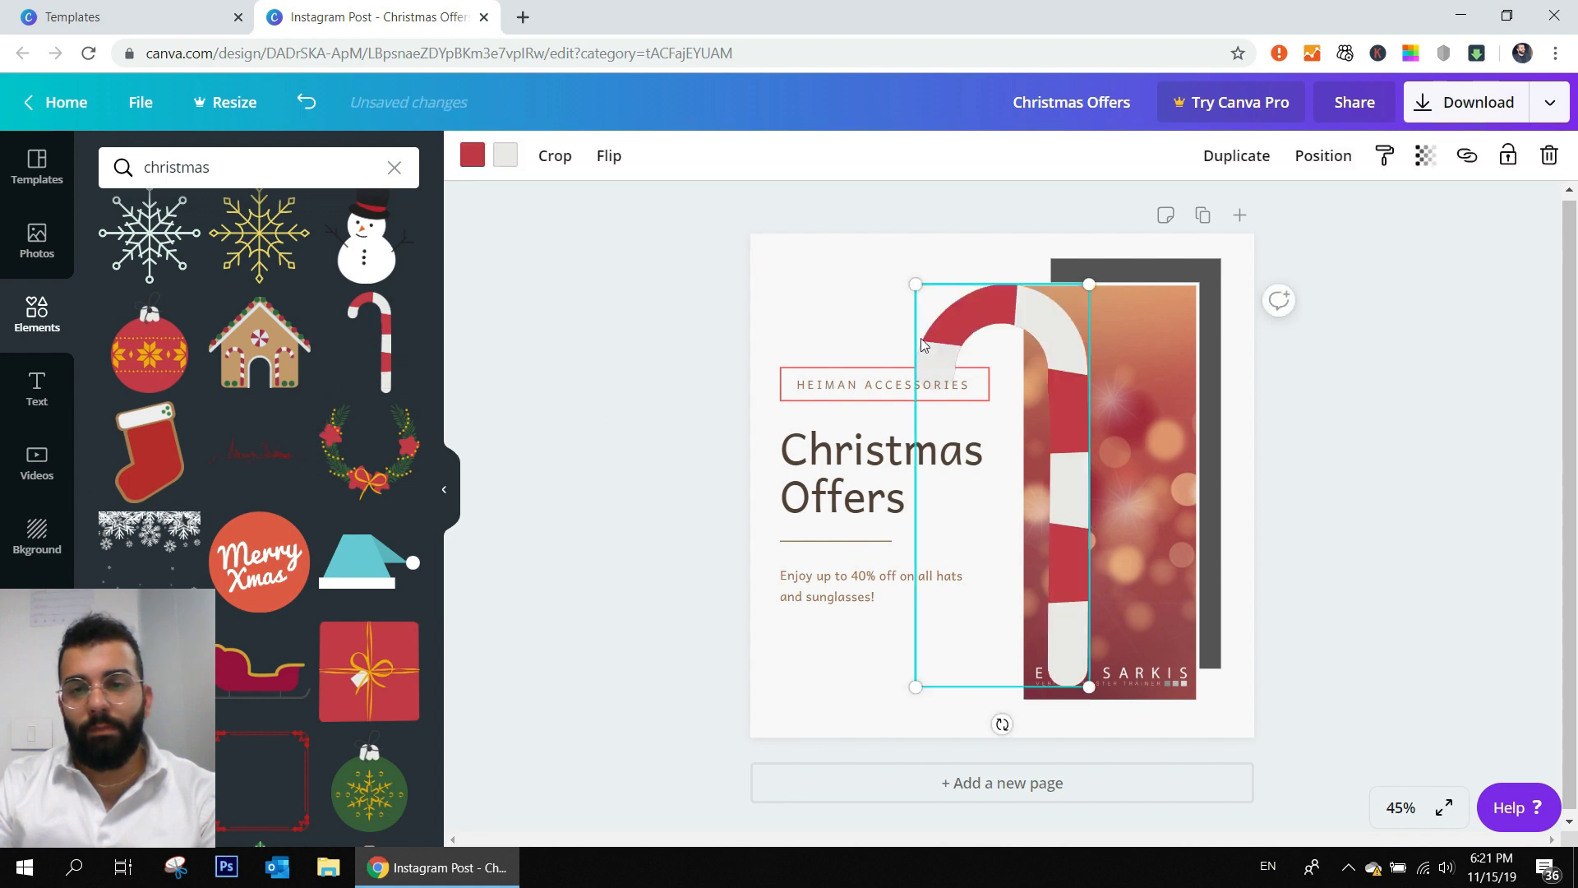
- Resize the candy cane small and place it right after the word Offers
key(delete)
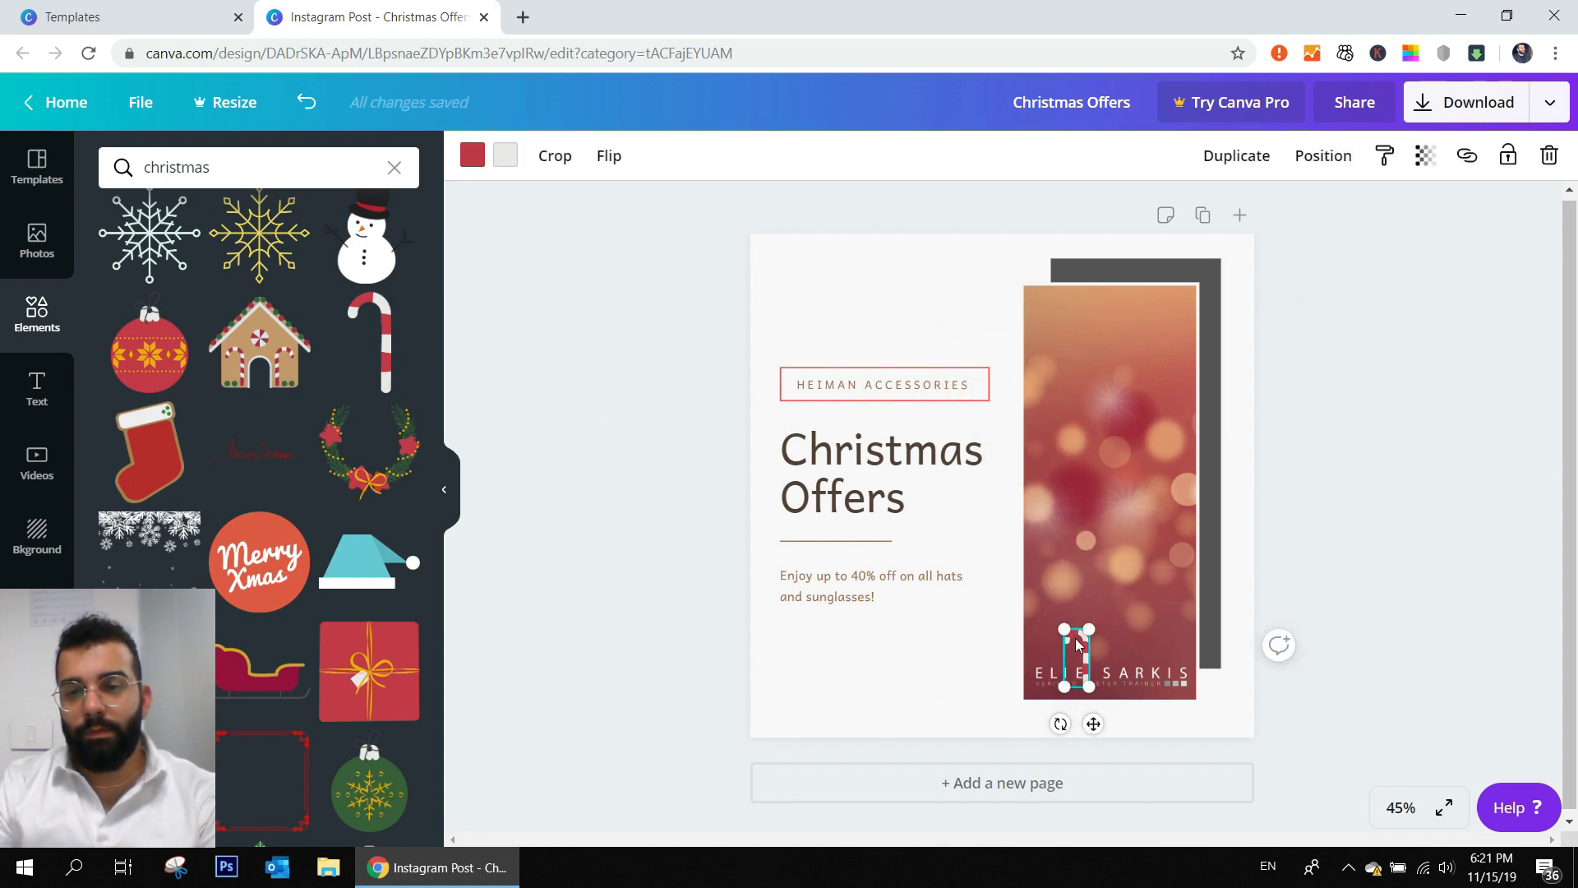
drag(1075, 659, 924, 493)
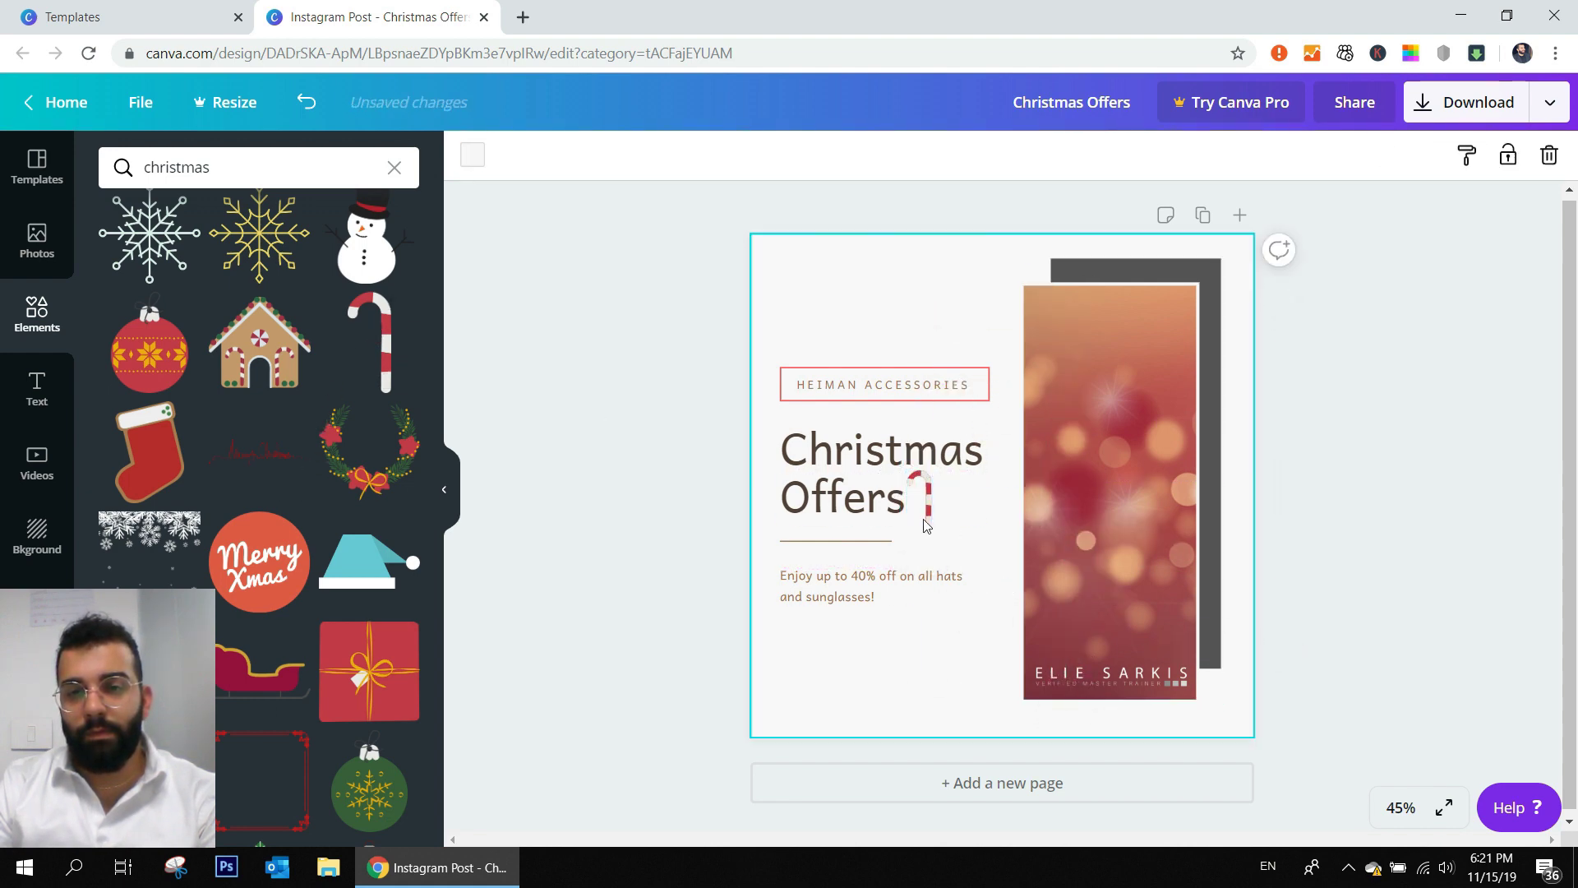
click(871, 585)
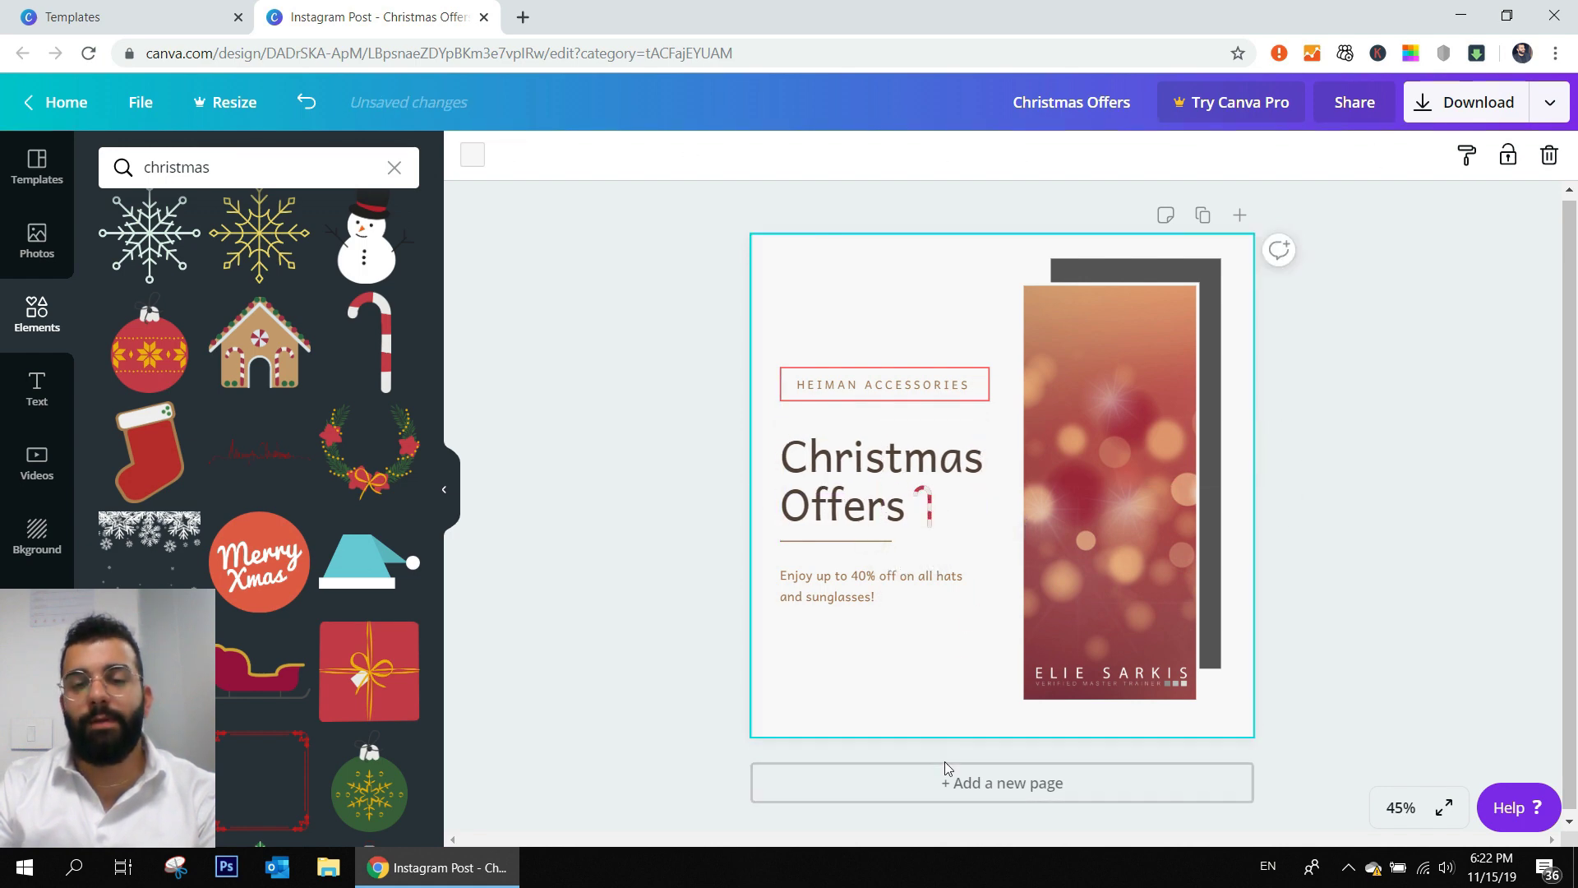
- Review the heading, Videos and Text panels, then bring up the download settings with PNG
click(878, 480)
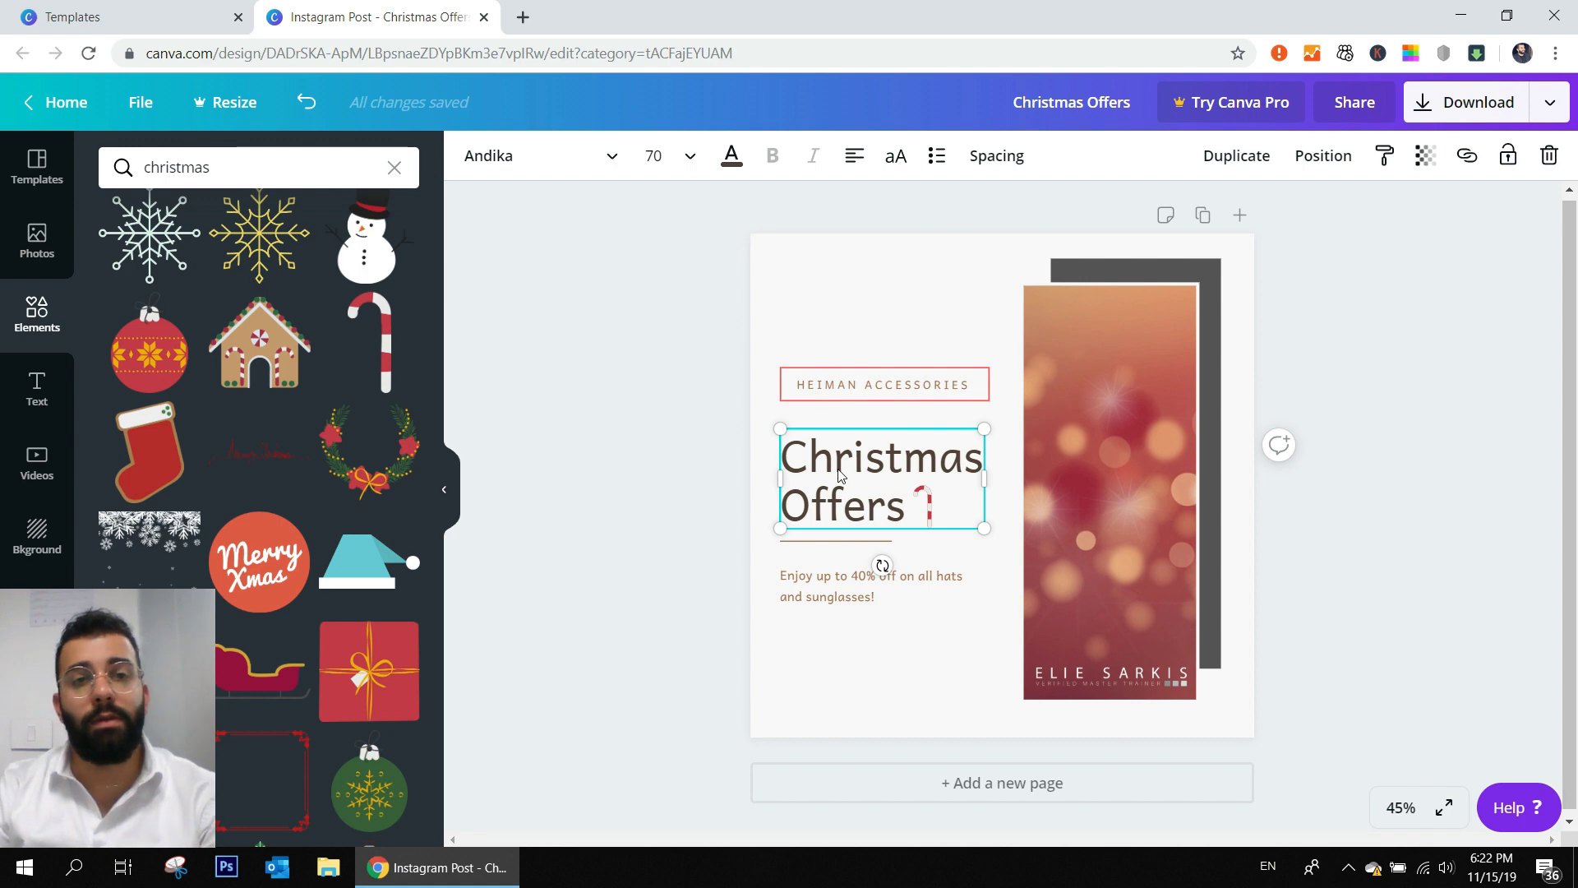
click(36, 463)
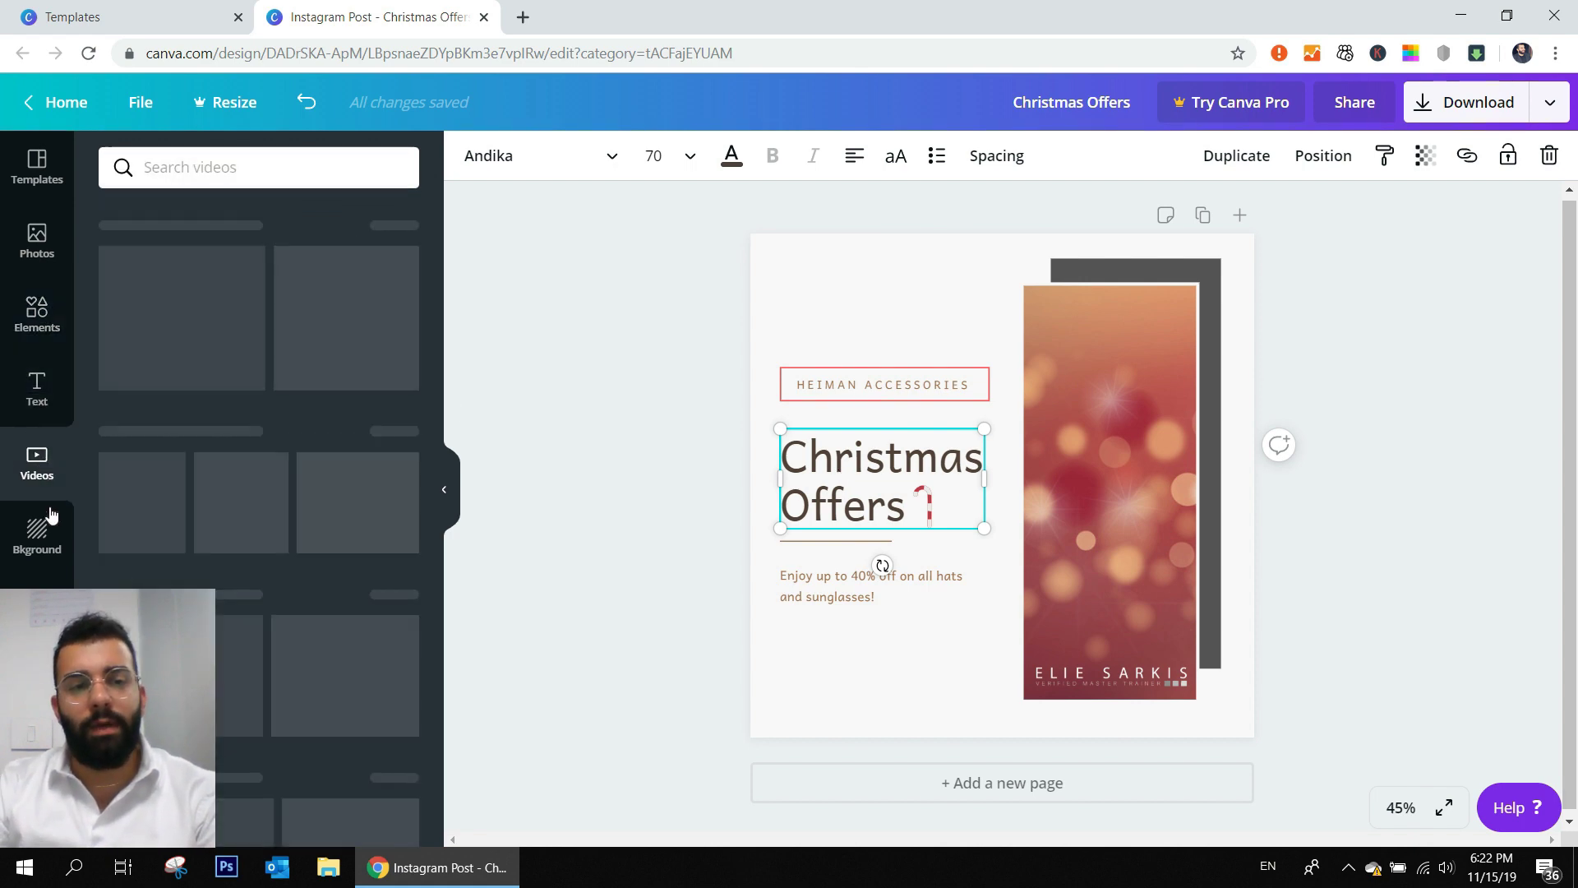
click(34, 391)
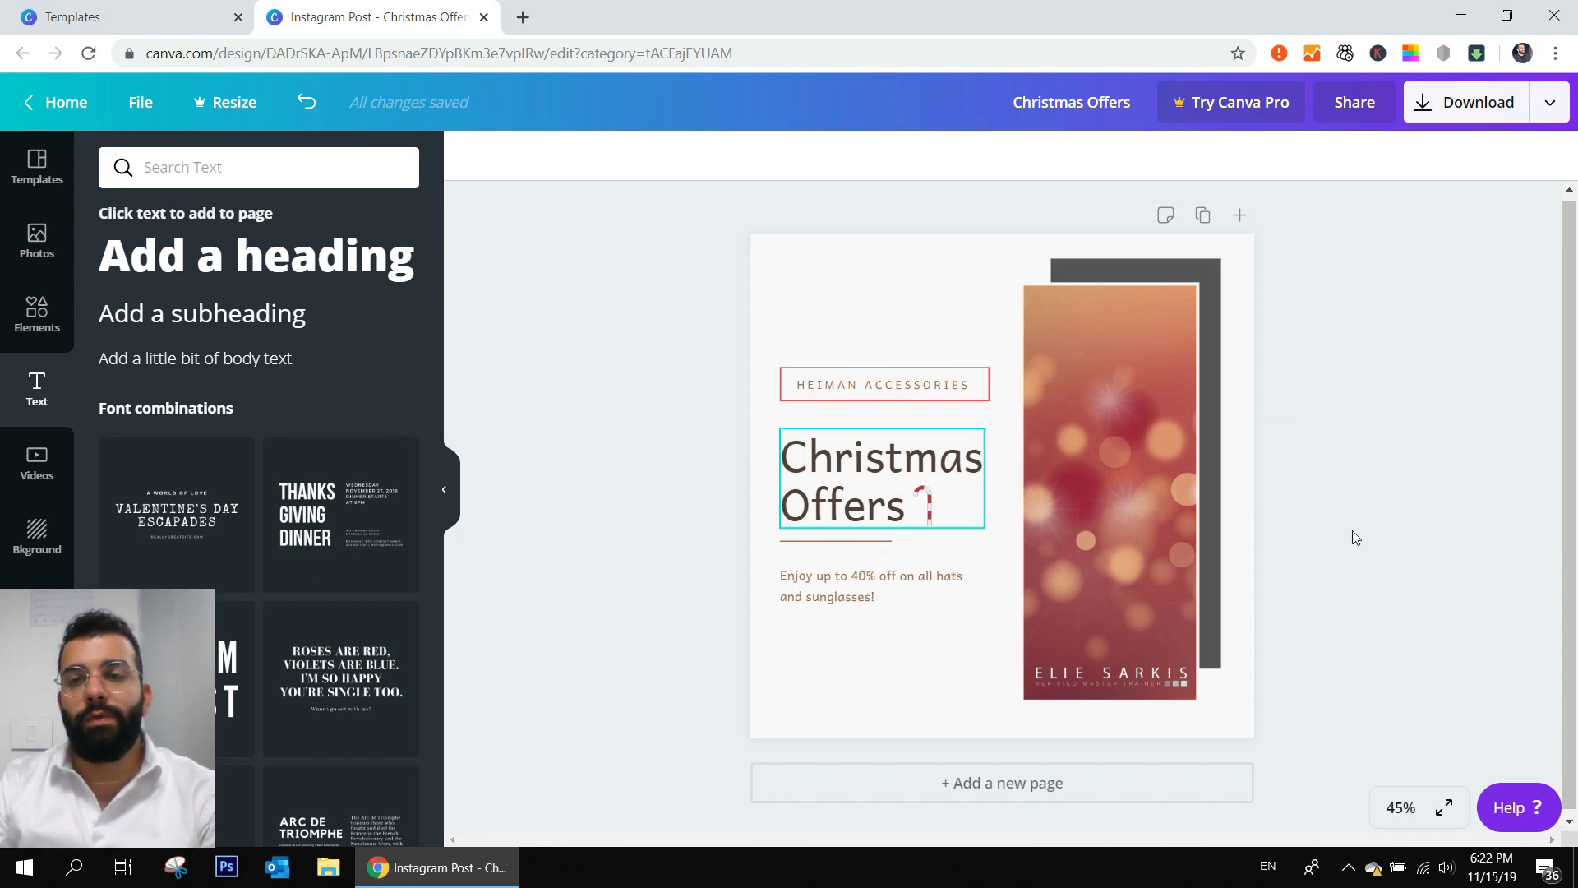
click(1464, 101)
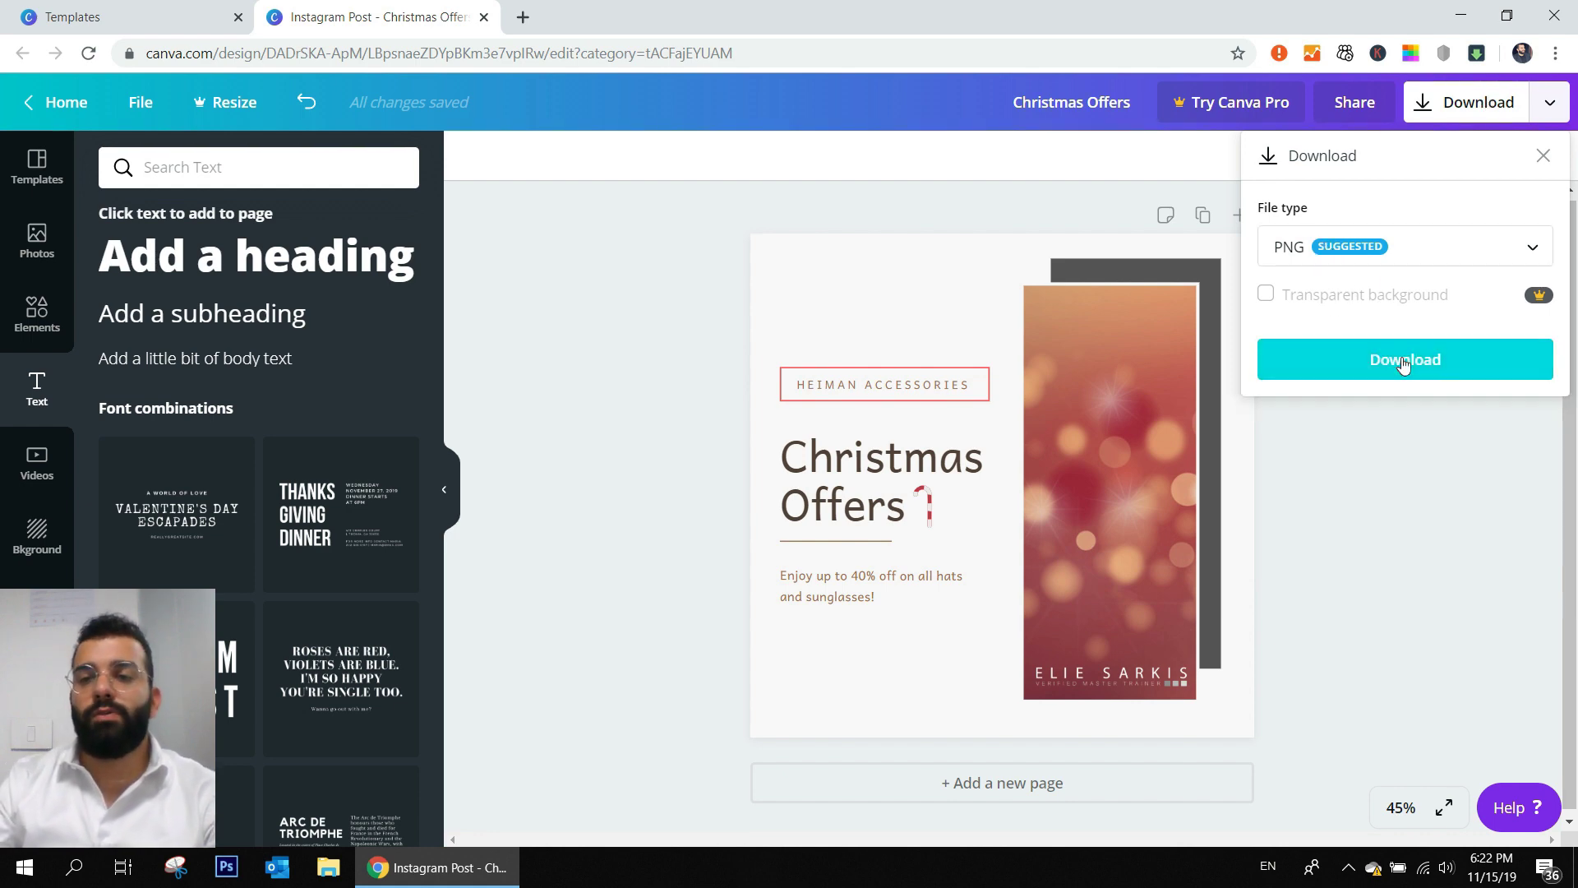
- Download Christmas Offers.png, view it in Photos, then search Photos for 'christmas' again
click(1402, 360)
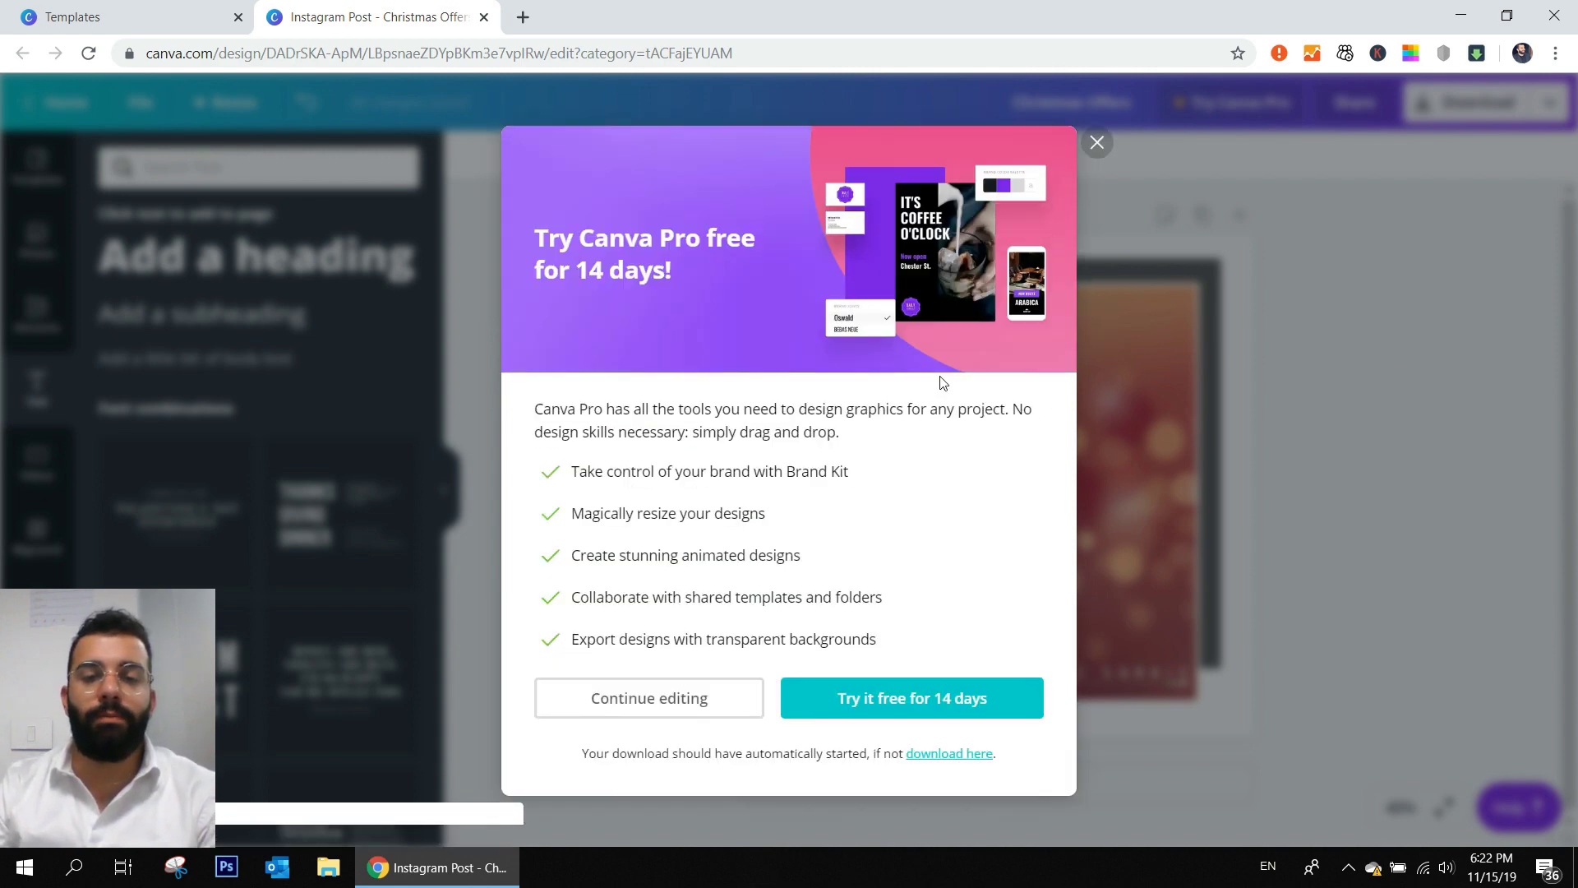
click(1096, 142)
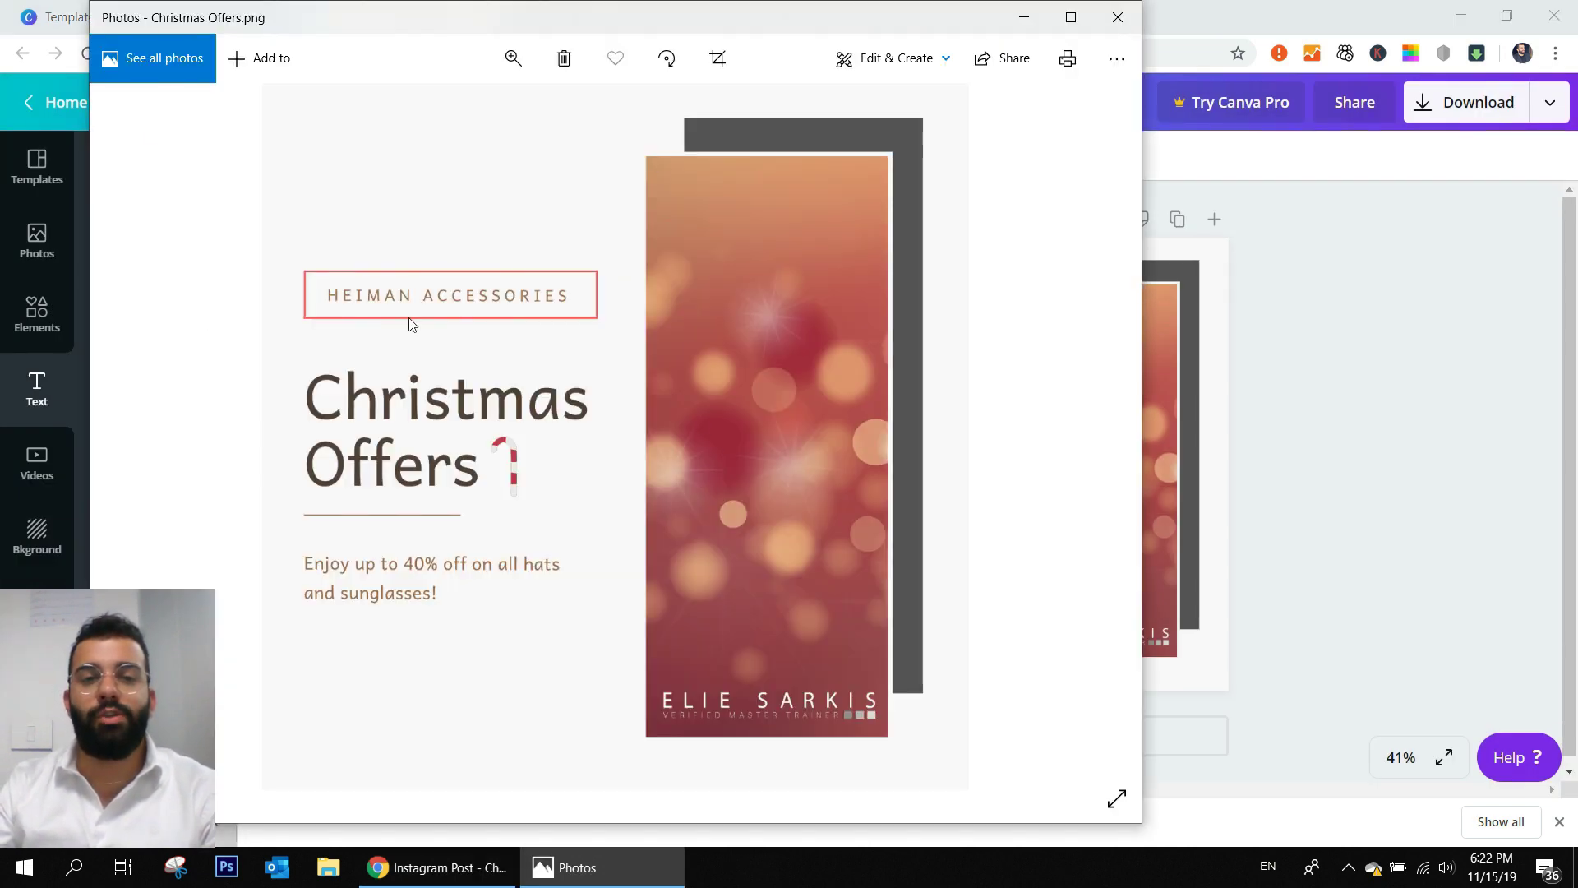
mouse_move(1116, 18)
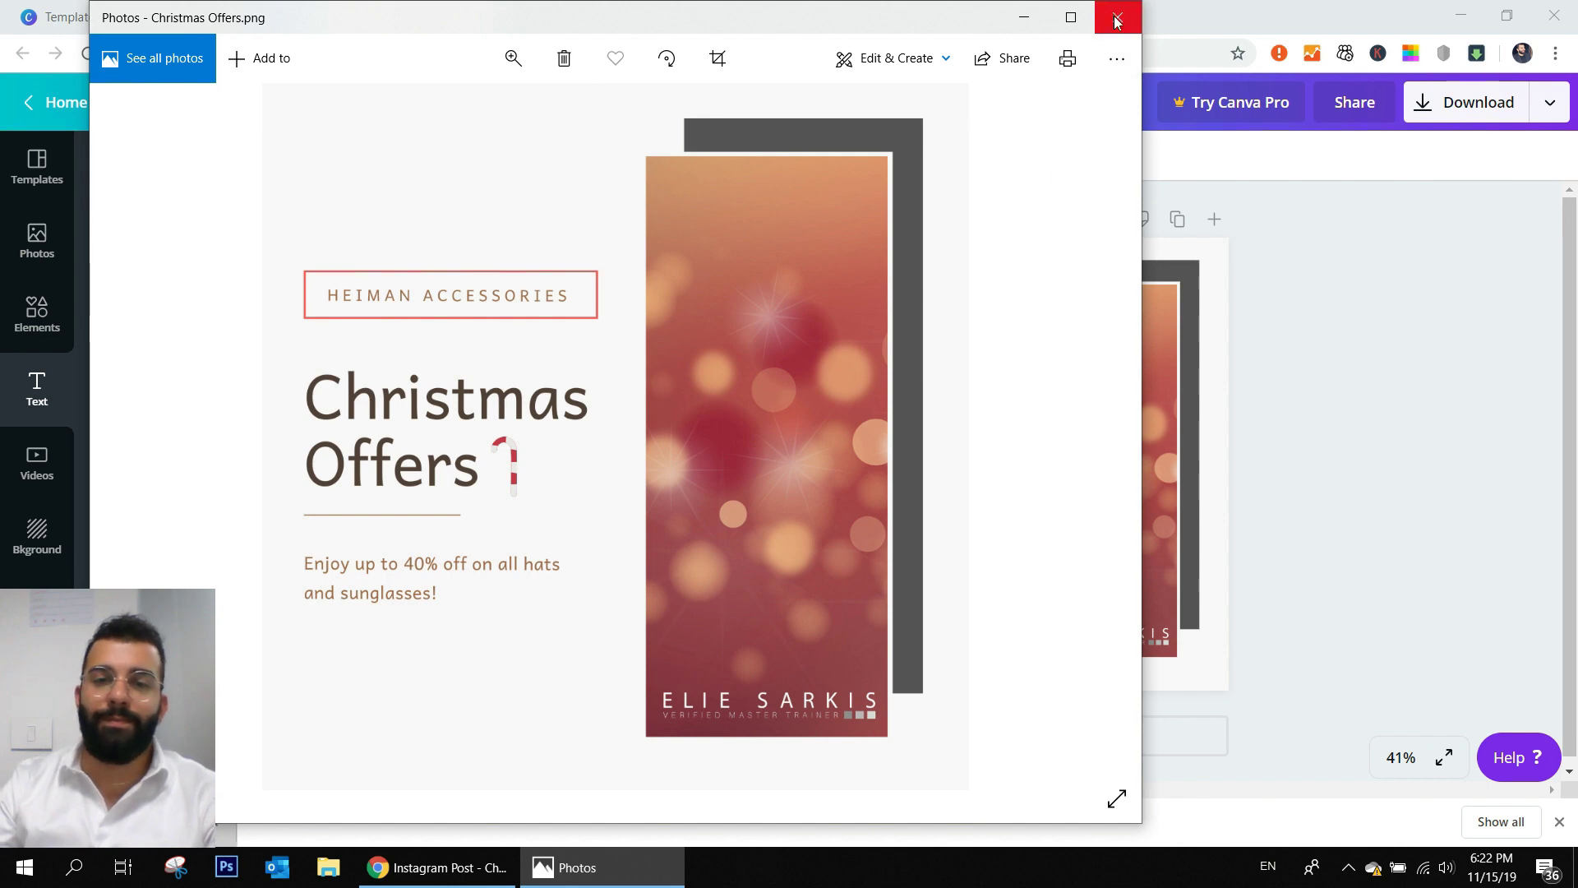
click(1114, 16)
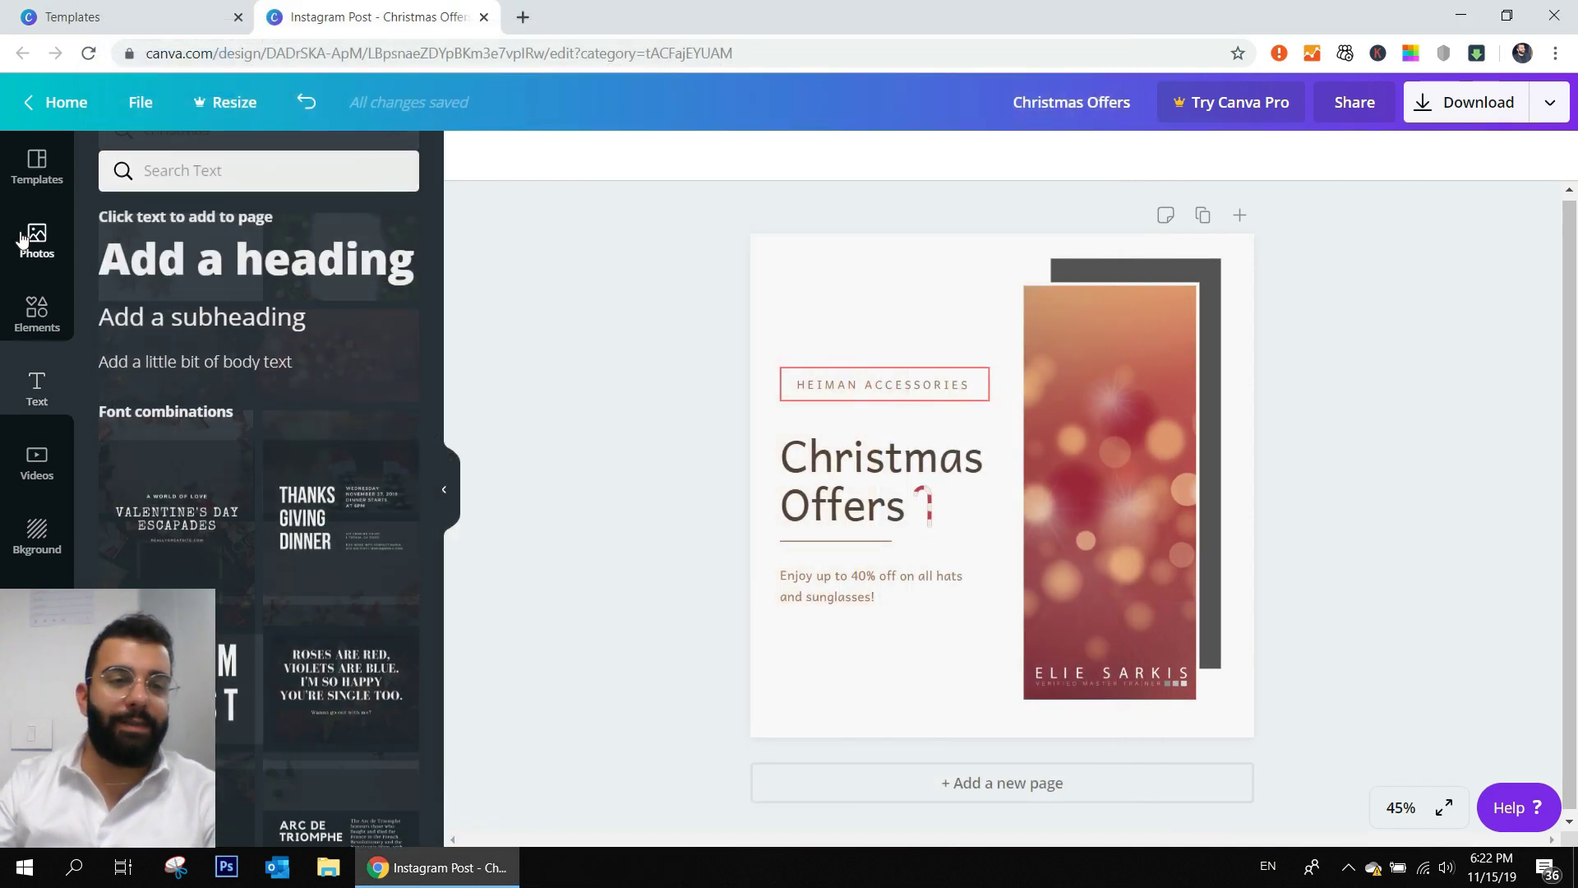
text(christmas)
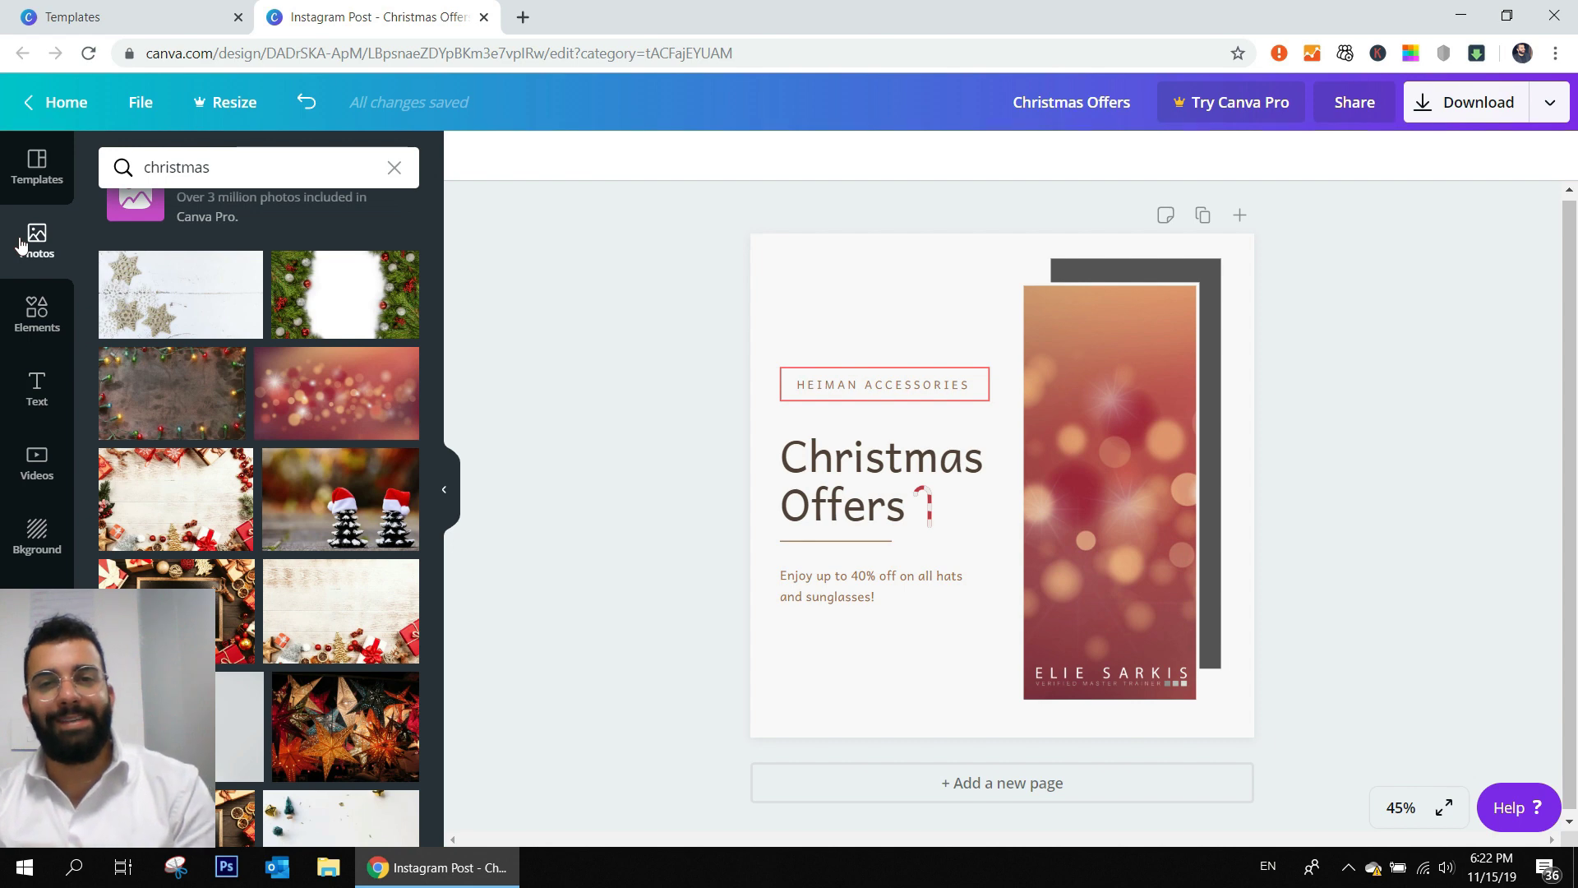